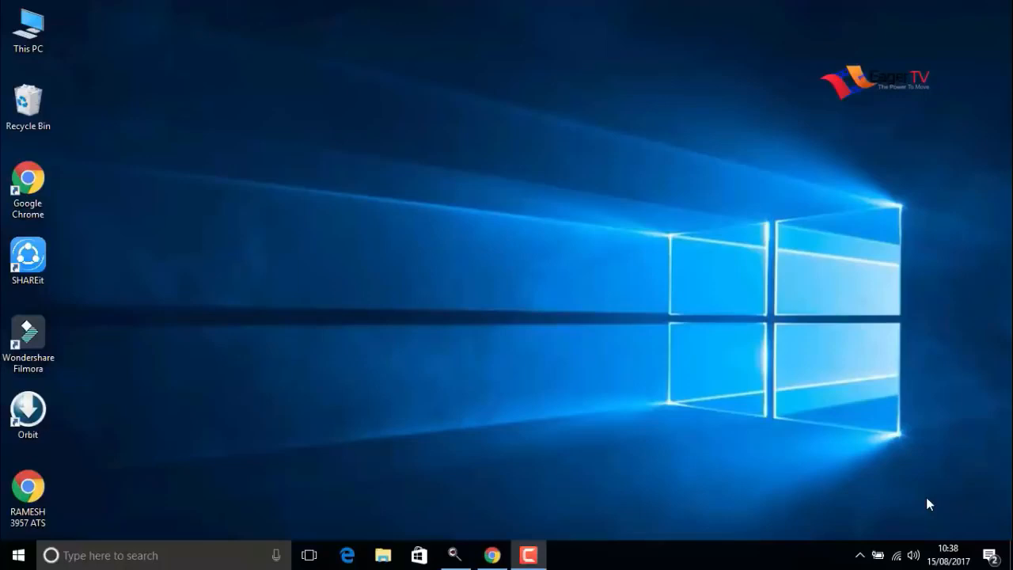
mouse_move(340, 174)
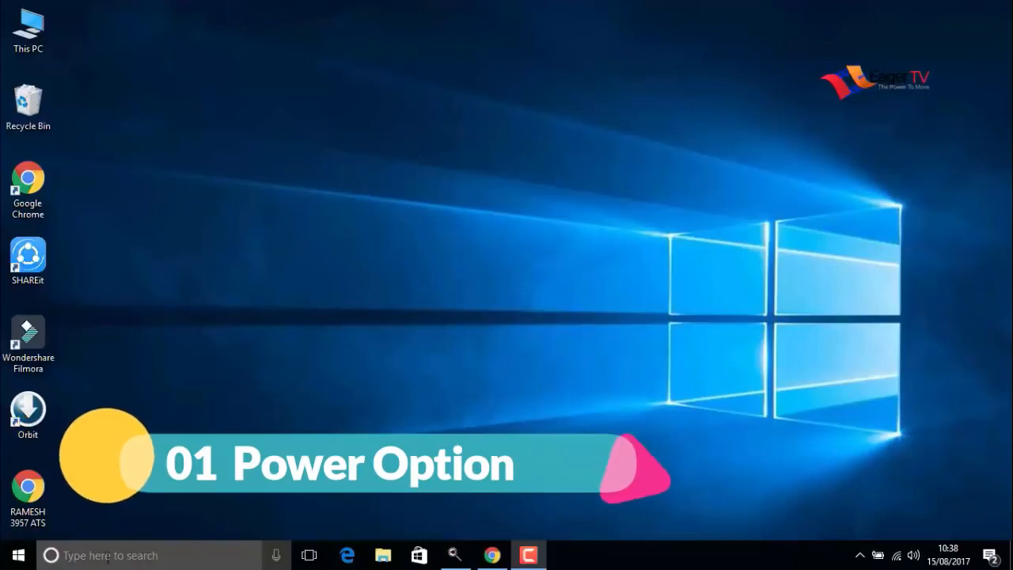
Search the Start menu for 'pow' to surface Power Options
click(14, 555)
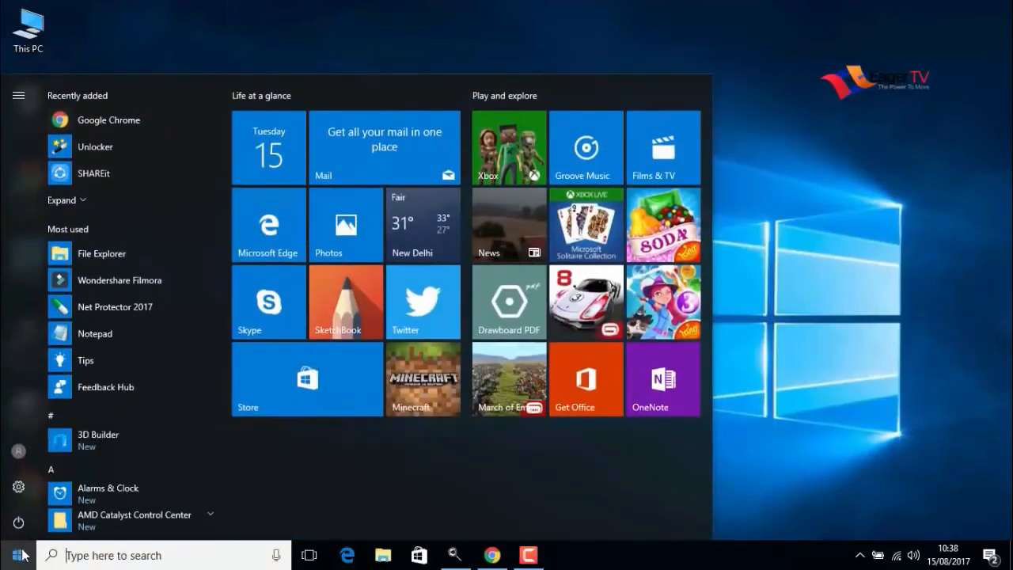
text(power)
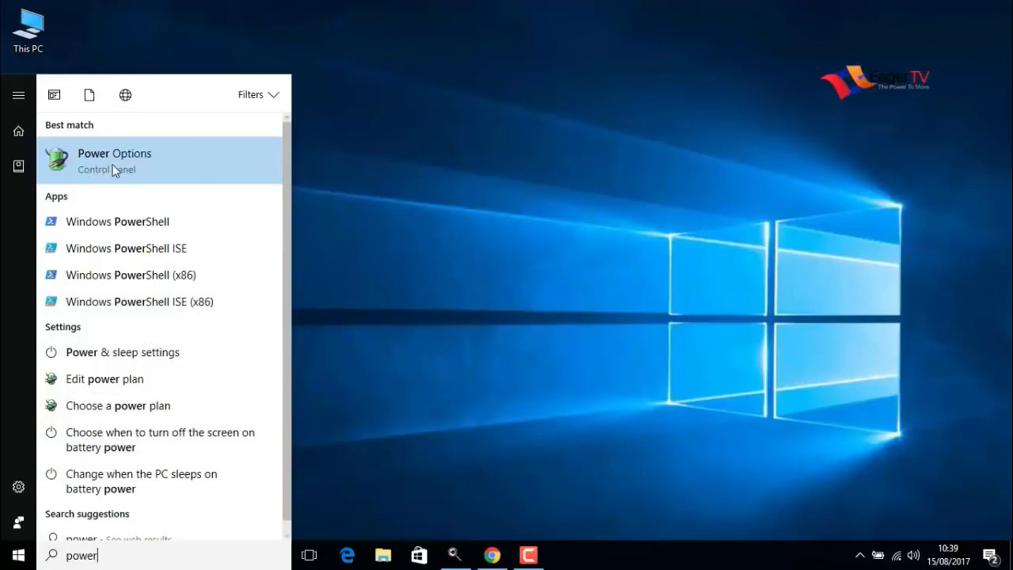
Open Power Options and switch the active plan to High performance
click(114, 158)
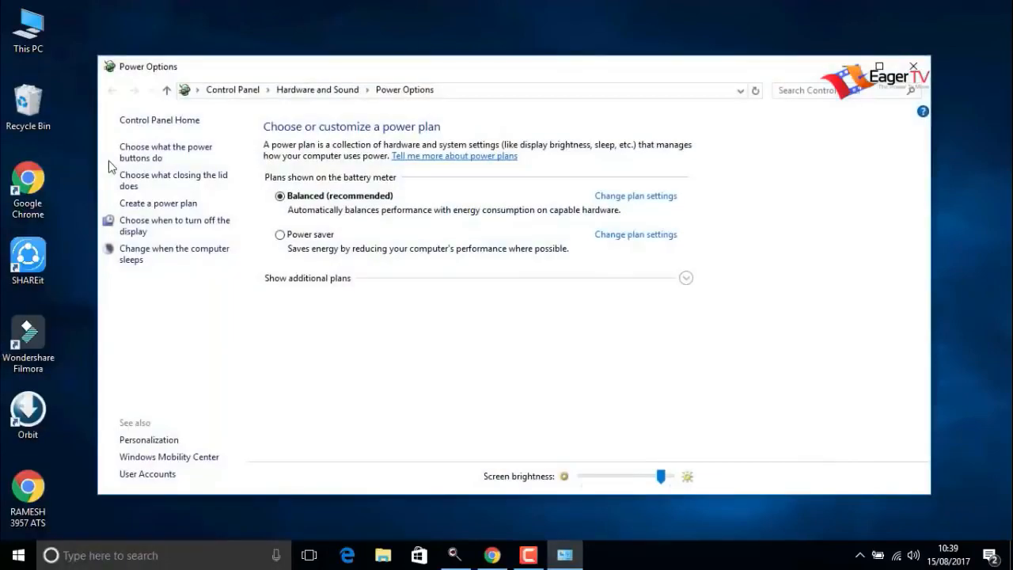
mouse_move(250, 208)
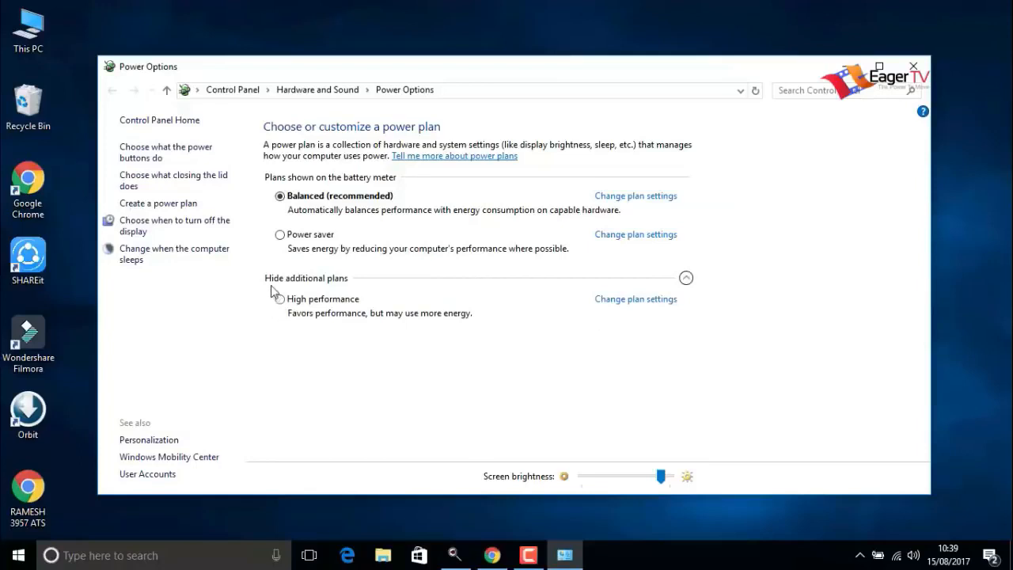
mouse_move(280, 303)
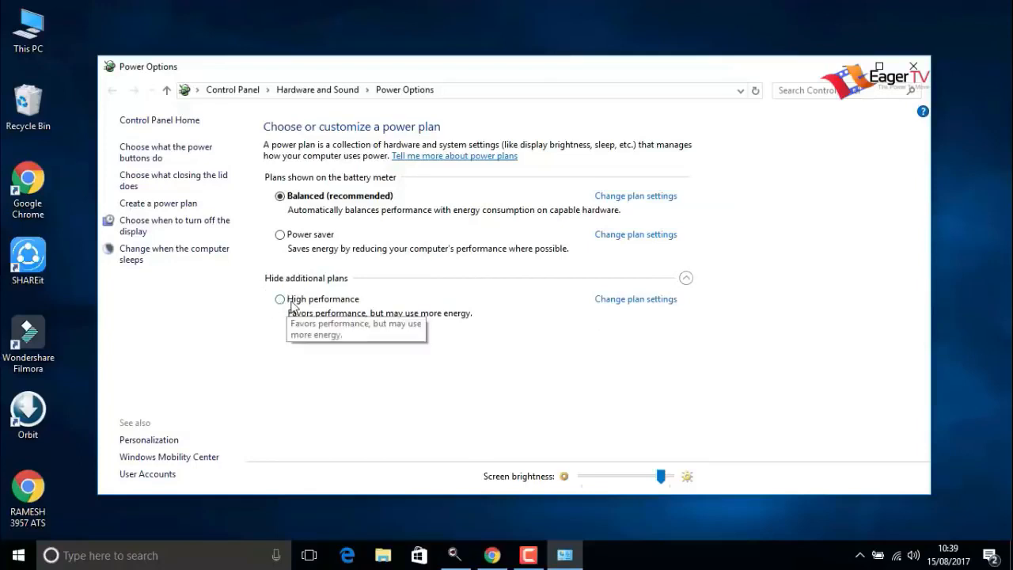
click(279, 299)
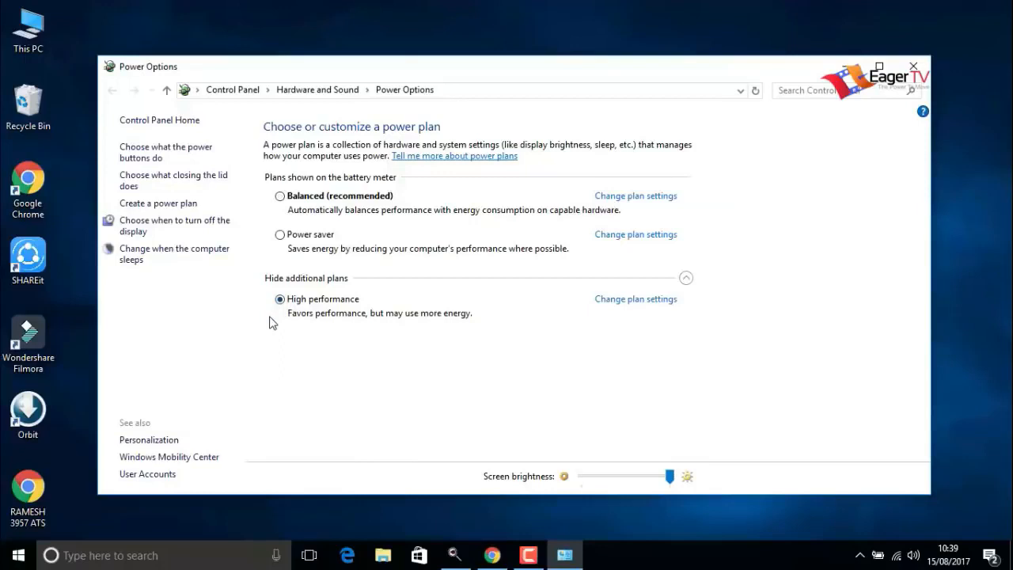
mouse_move(298, 378)
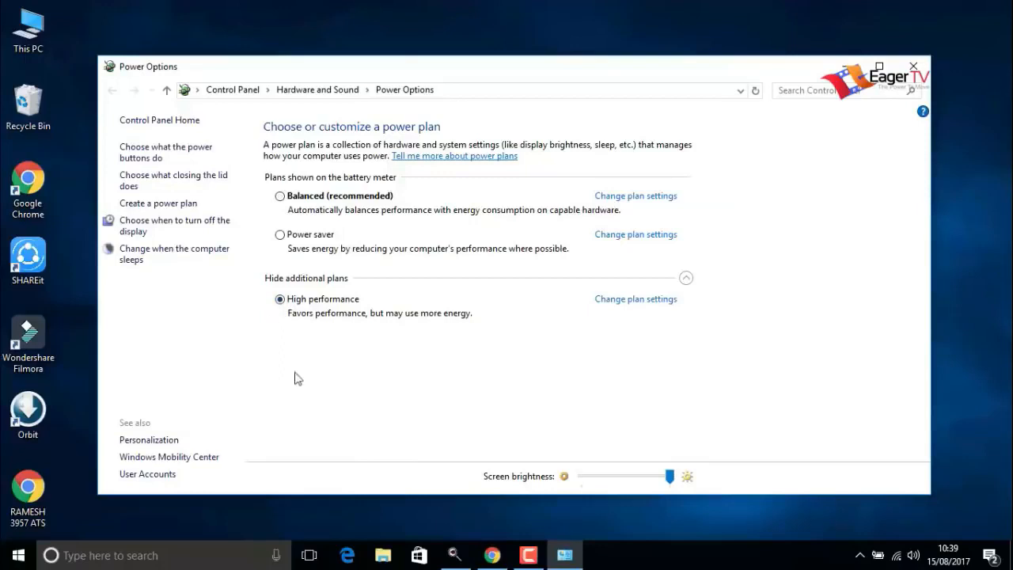
Close the Power Options window
click(913, 66)
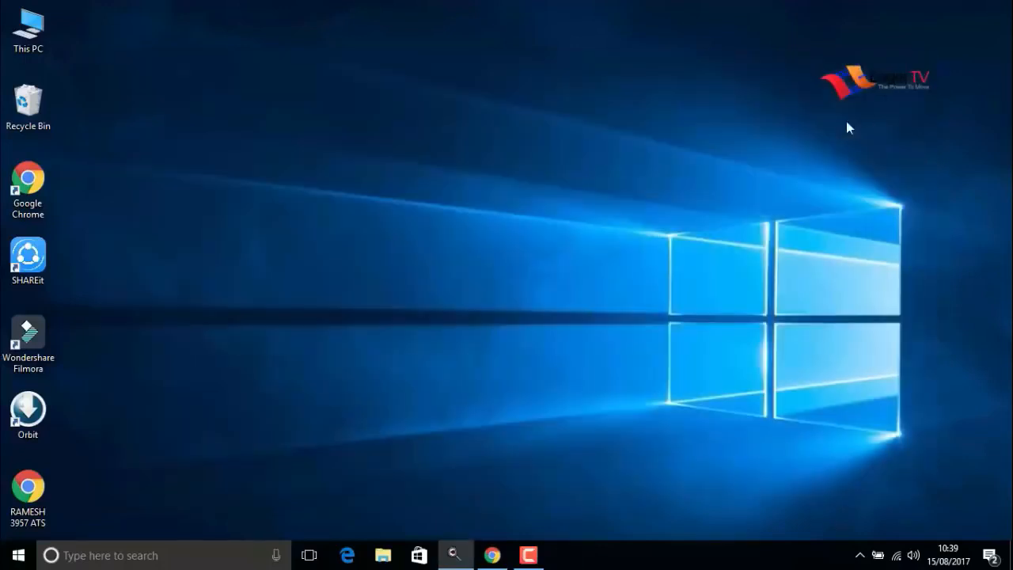
mouse_move(771, 172)
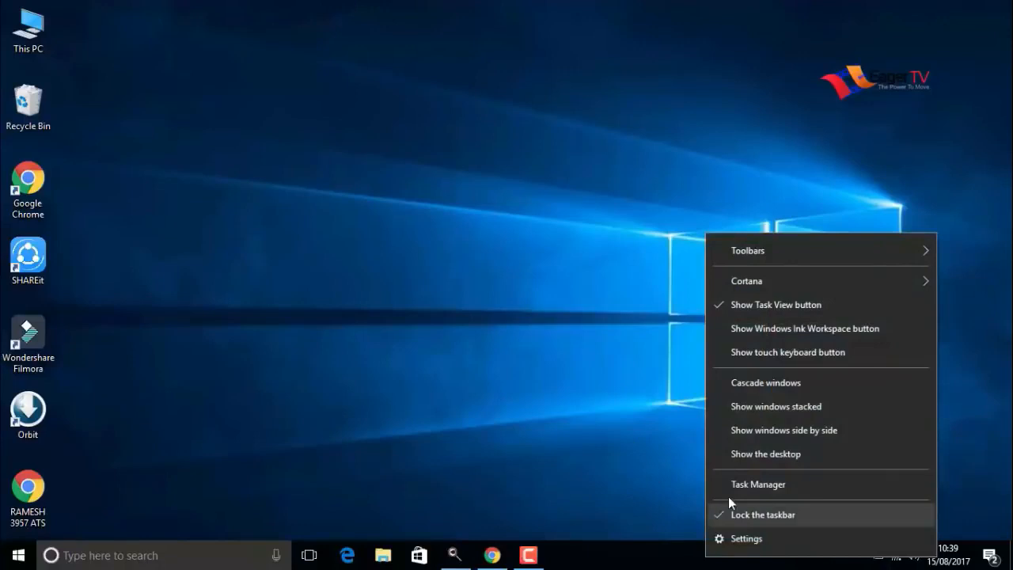
Disable Orbit Downloader and Wondershare Studio on Task Manager's Startup tab, then close it
click(757, 483)
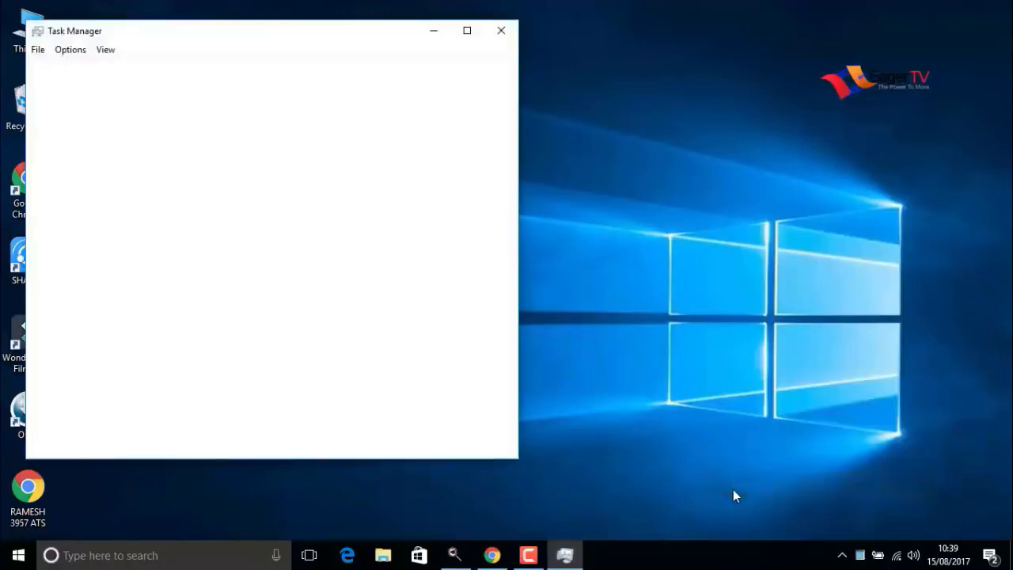
click(75, 440)
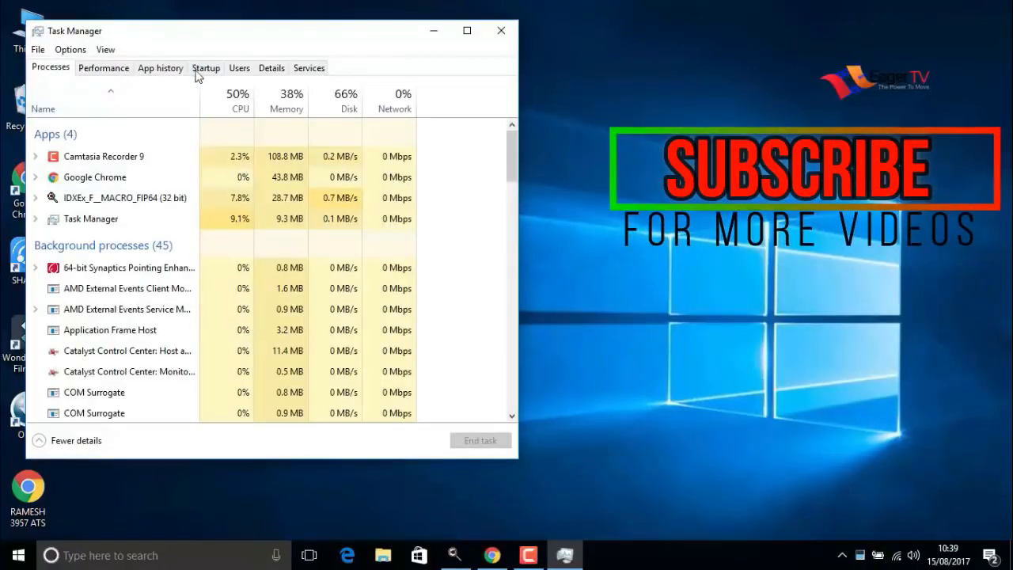
click(206, 67)
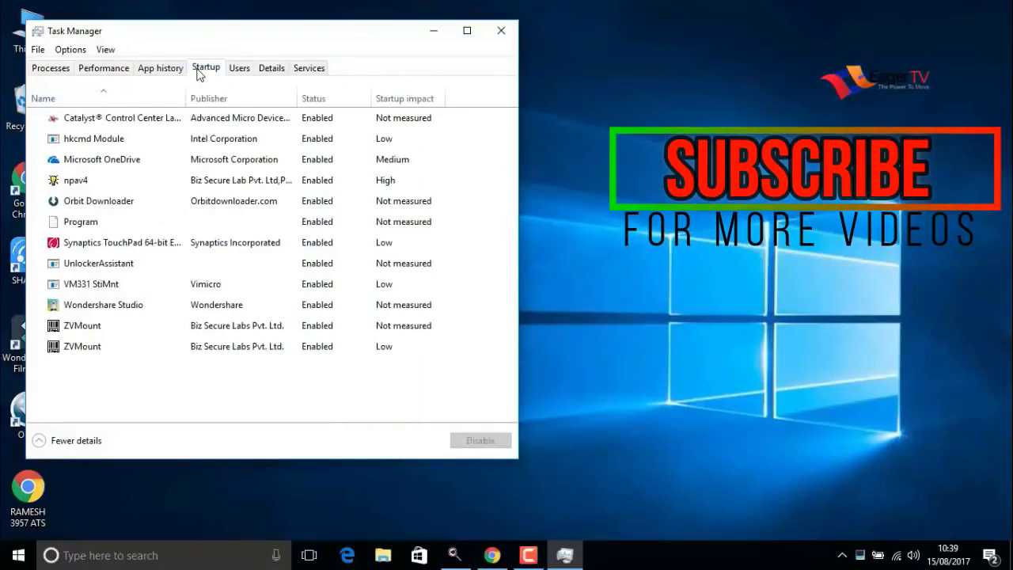
mouse_move(81, 346)
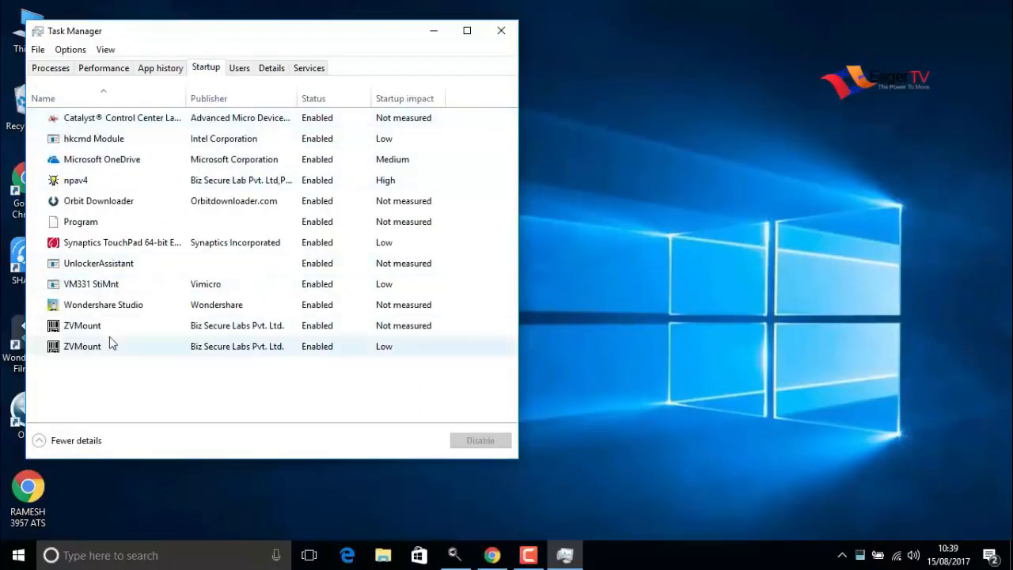
click(101, 159)
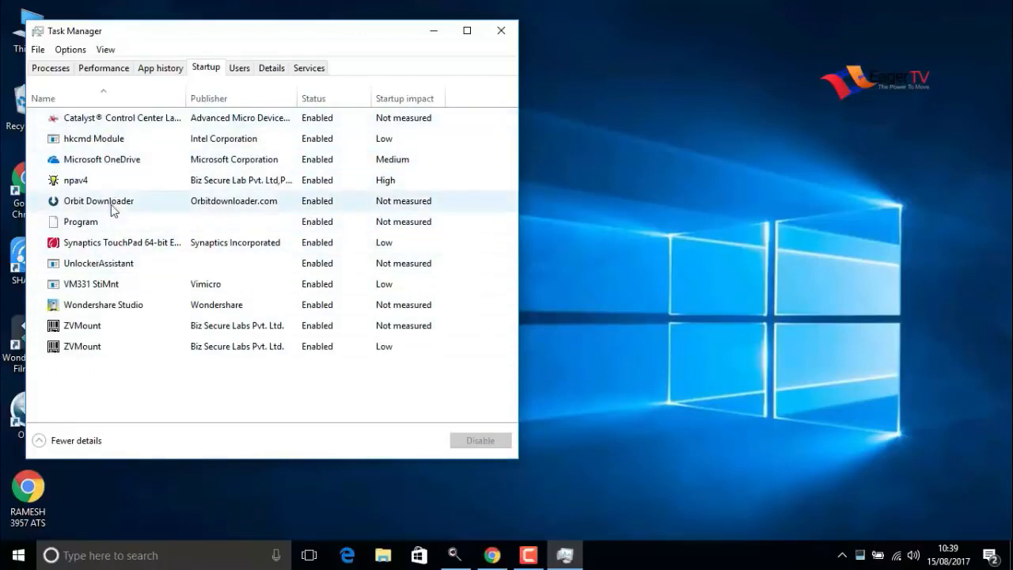
click(98, 200)
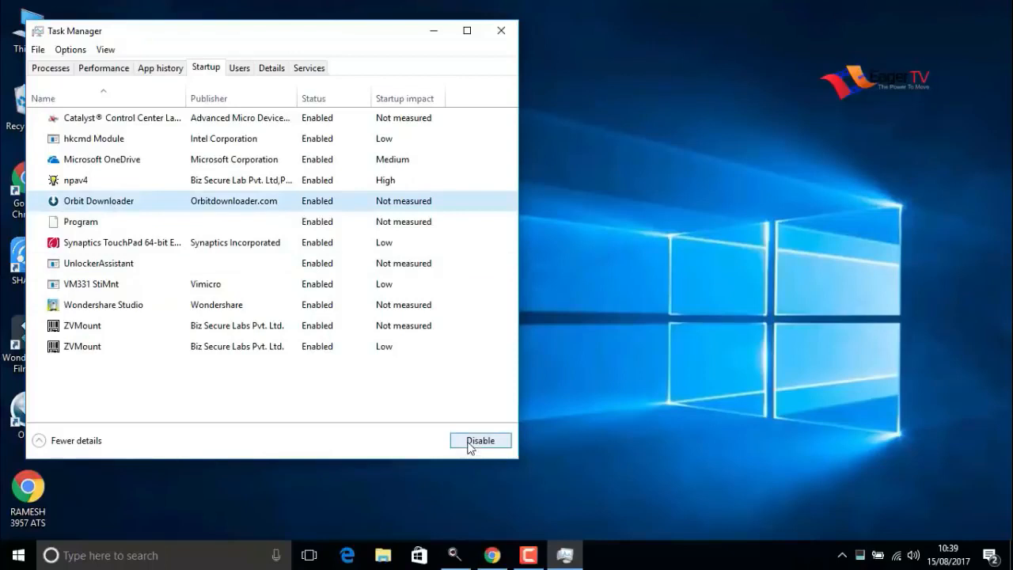
mouse_move(396, 449)
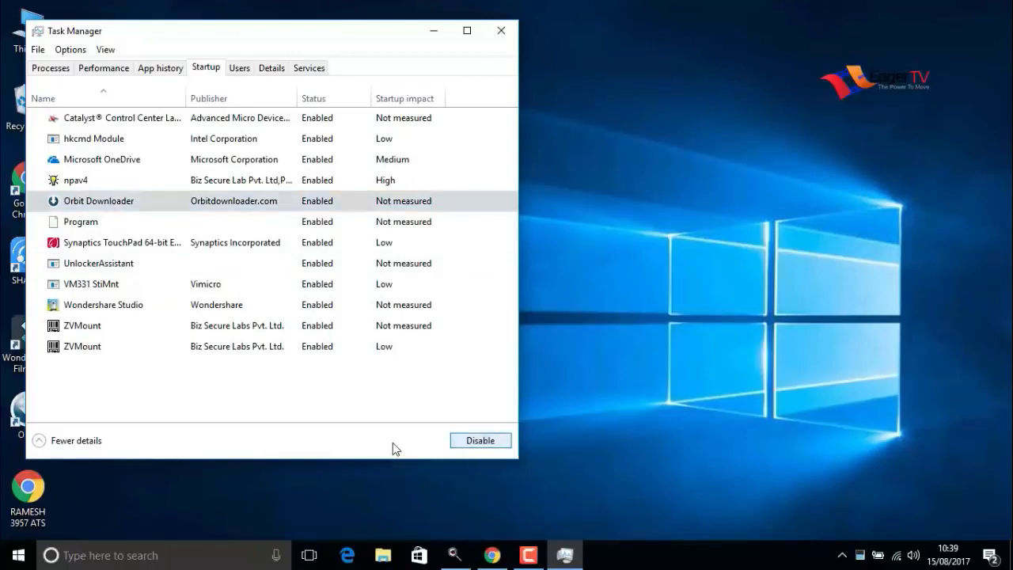
click(479, 439)
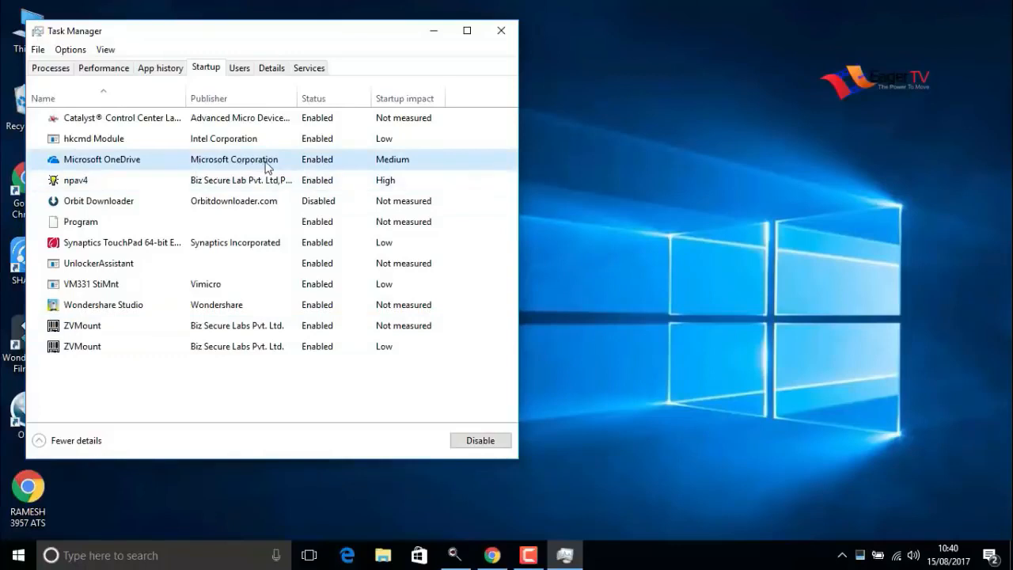
mouse_move(180, 347)
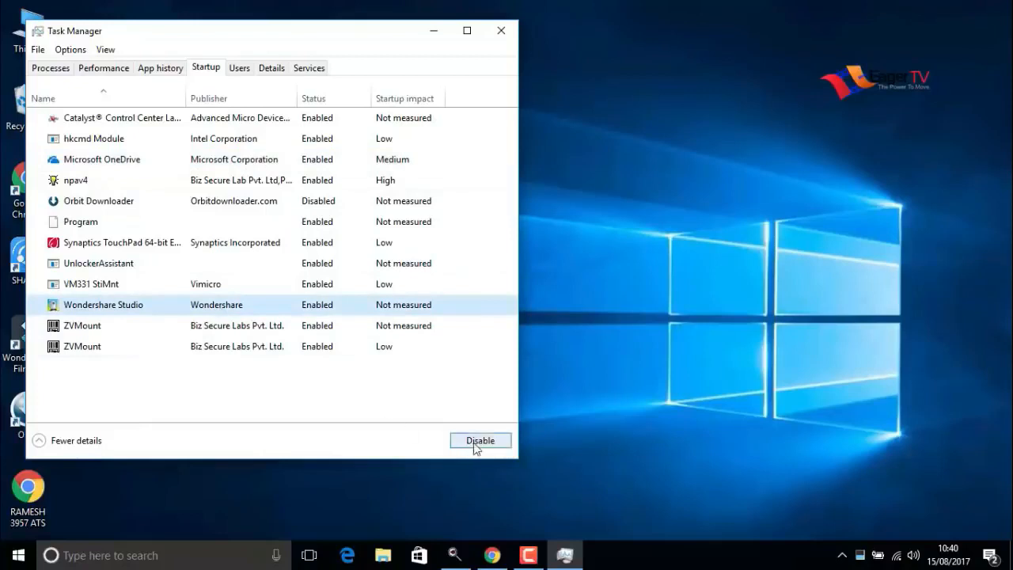
click(480, 439)
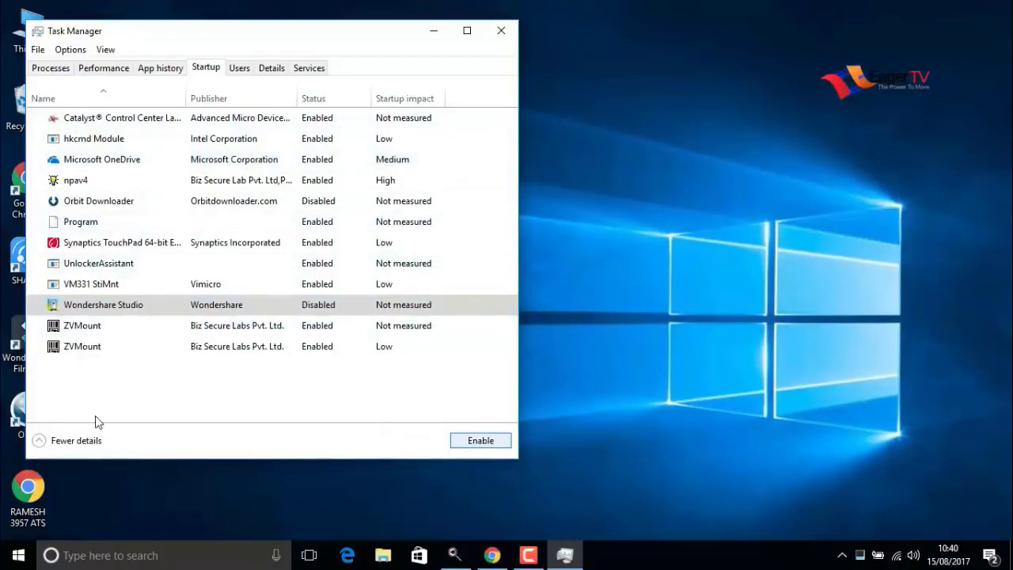
mouse_move(501, 31)
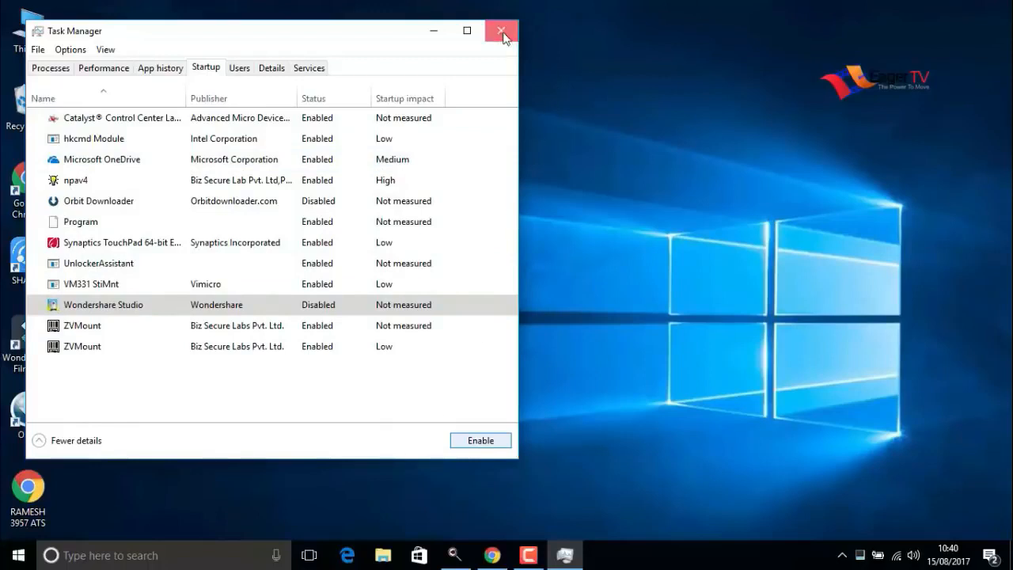
click(500, 31)
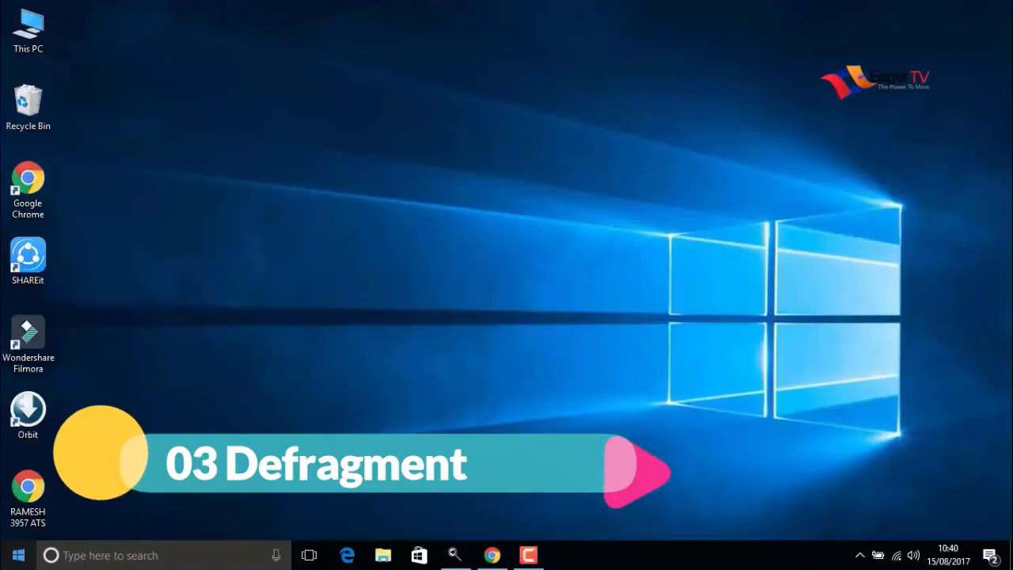
Search the Start menu for 'def' to surface Defragment and Optimize Drives
click(18, 555)
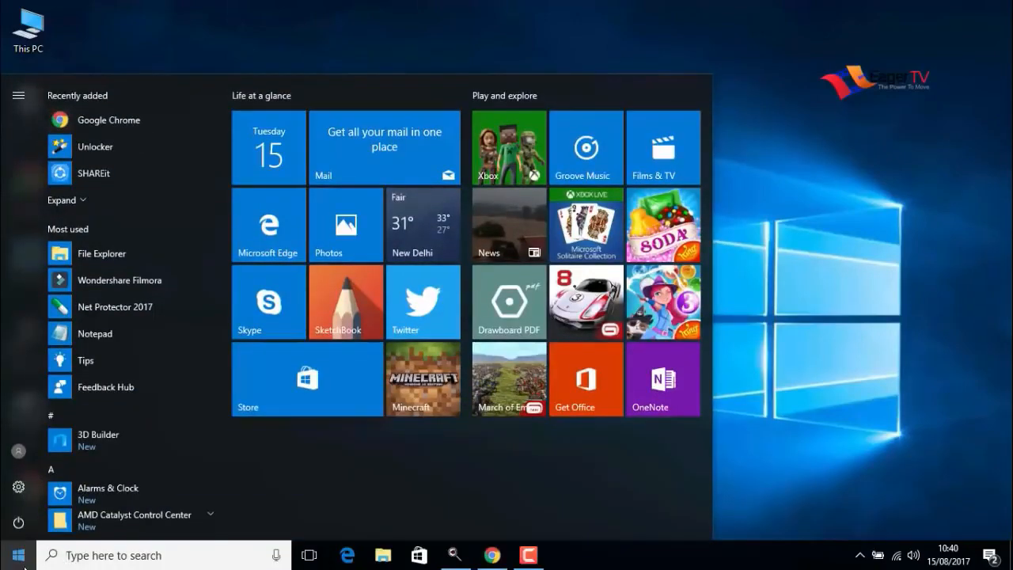
text(defr)
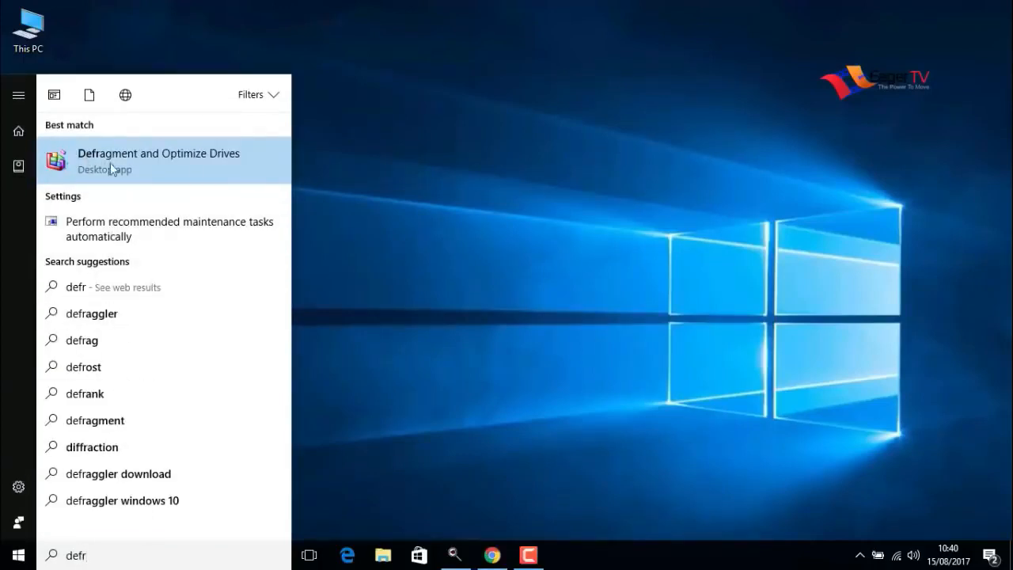
mouse_move(221, 164)
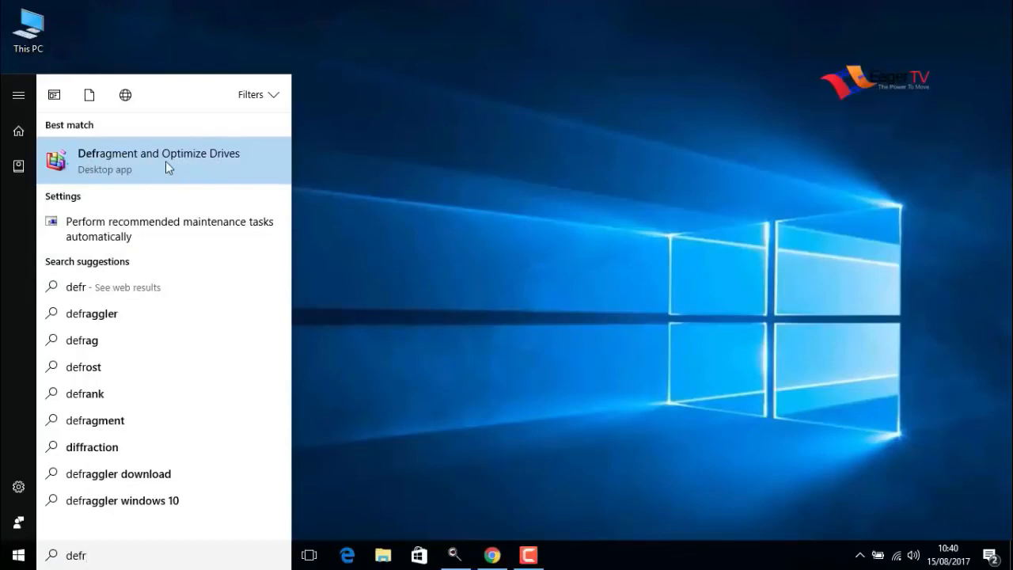
Launch Optimize Drives, start optimizing drive C:, and close the window
click(158, 160)
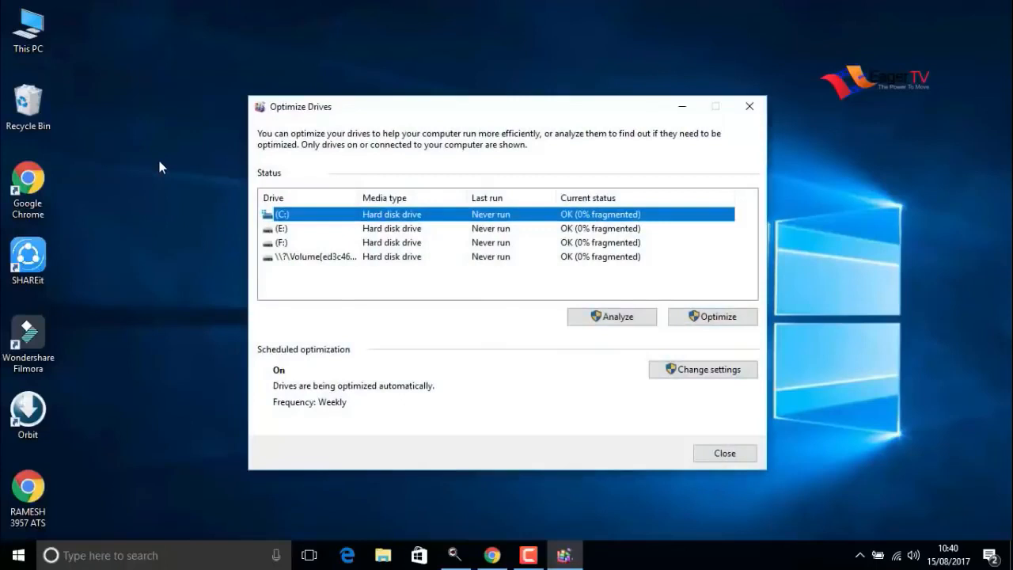
mouse_move(190, 209)
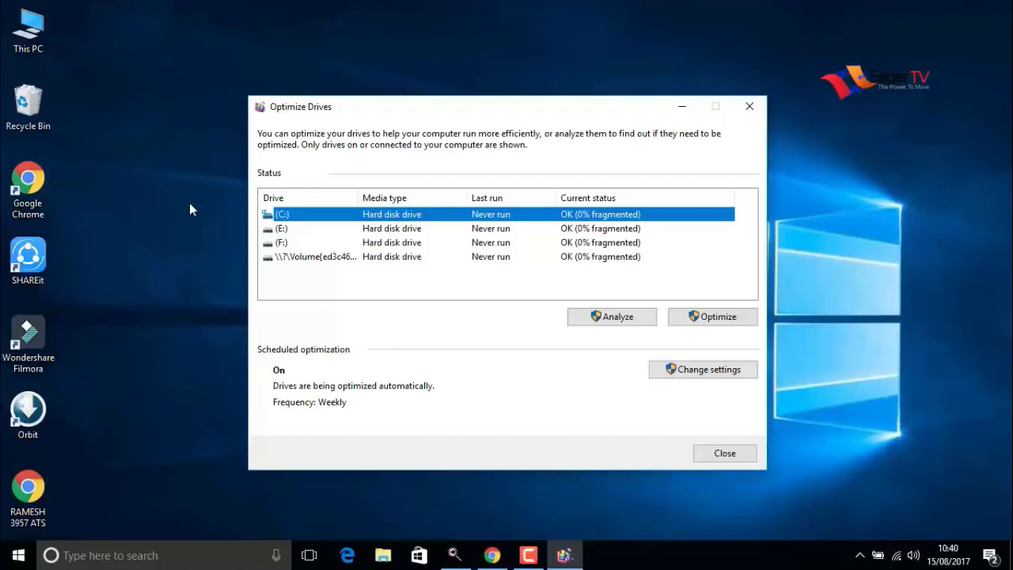
mouse_move(433, 250)
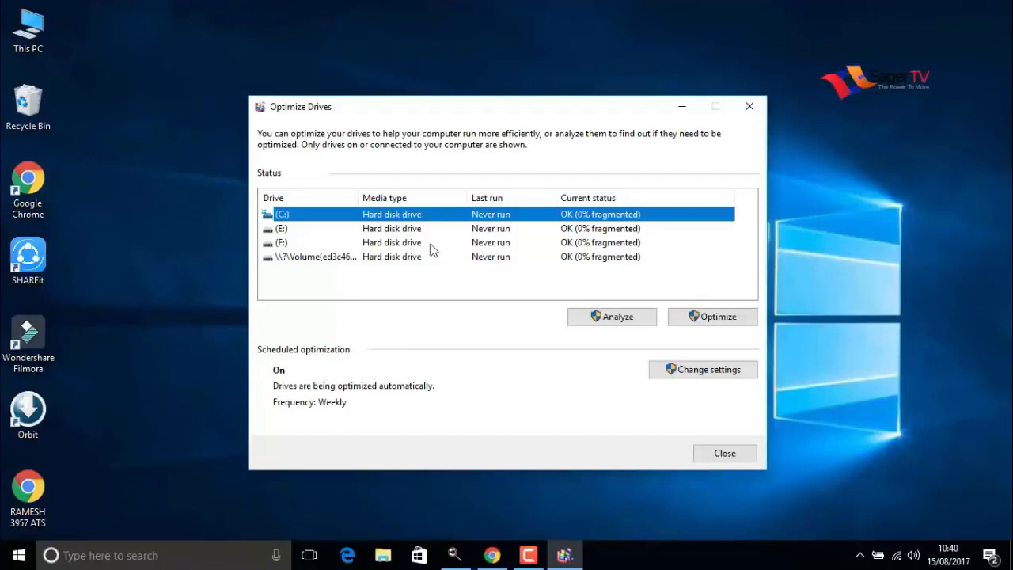
mouse_move(445, 223)
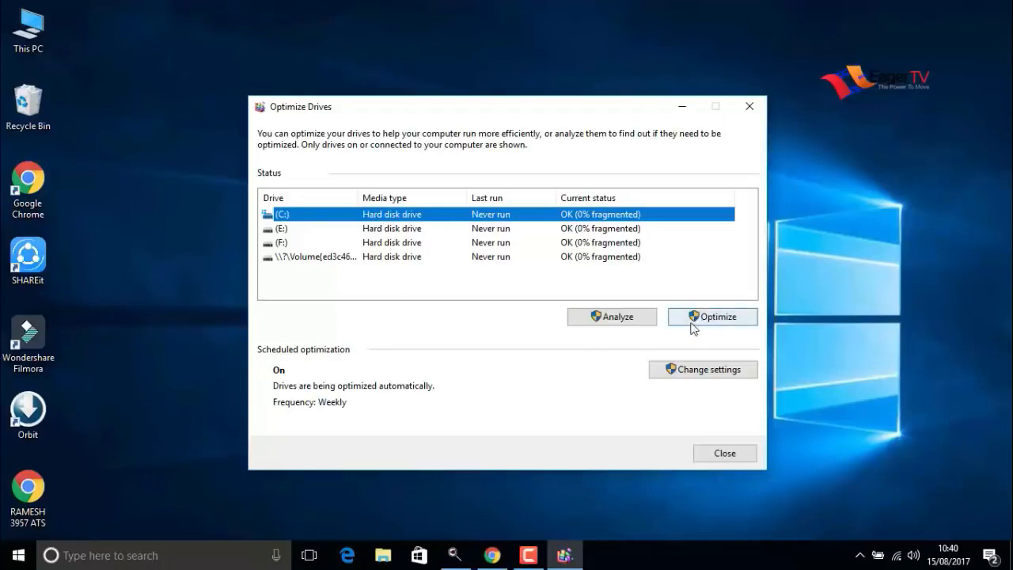
click(711, 316)
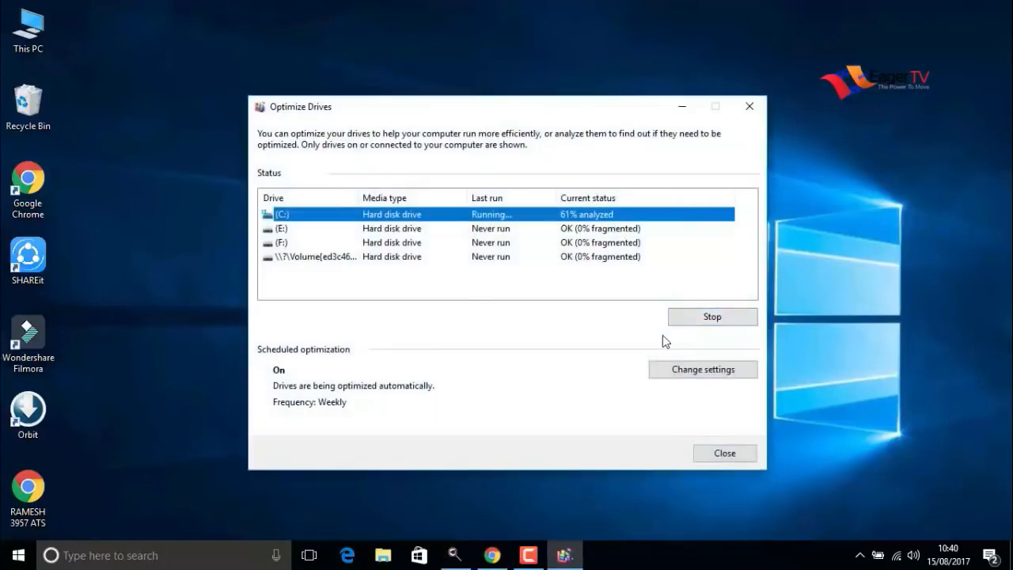
mouse_move(641, 349)
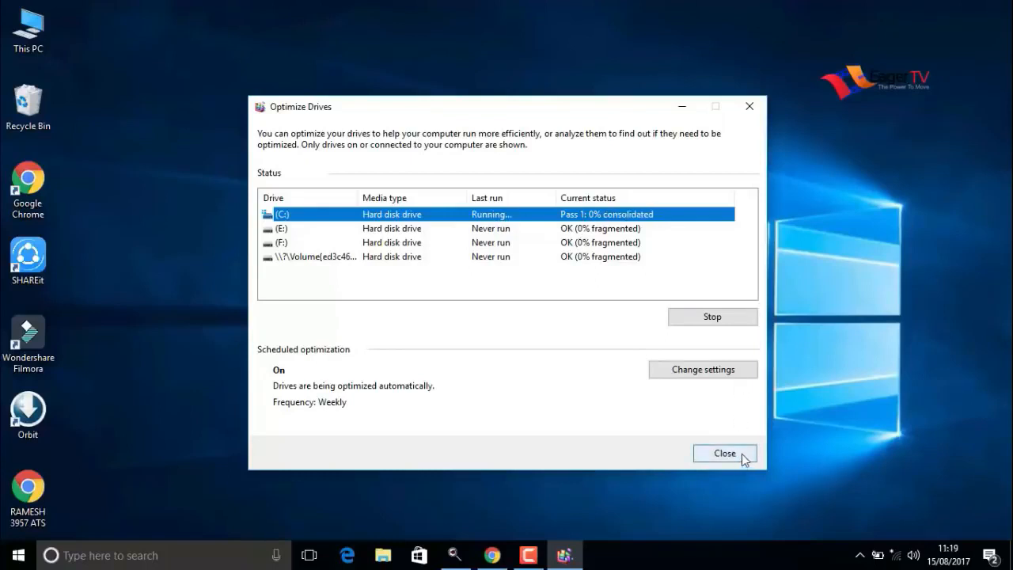
click(724, 453)
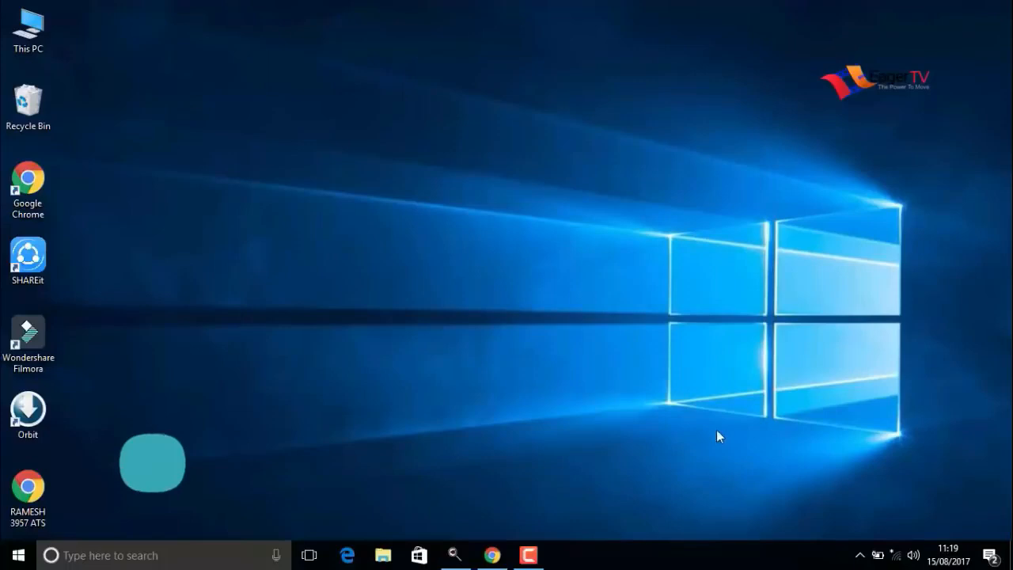
Open the Local Disk (C:) Properties from This PC
click(382, 555)
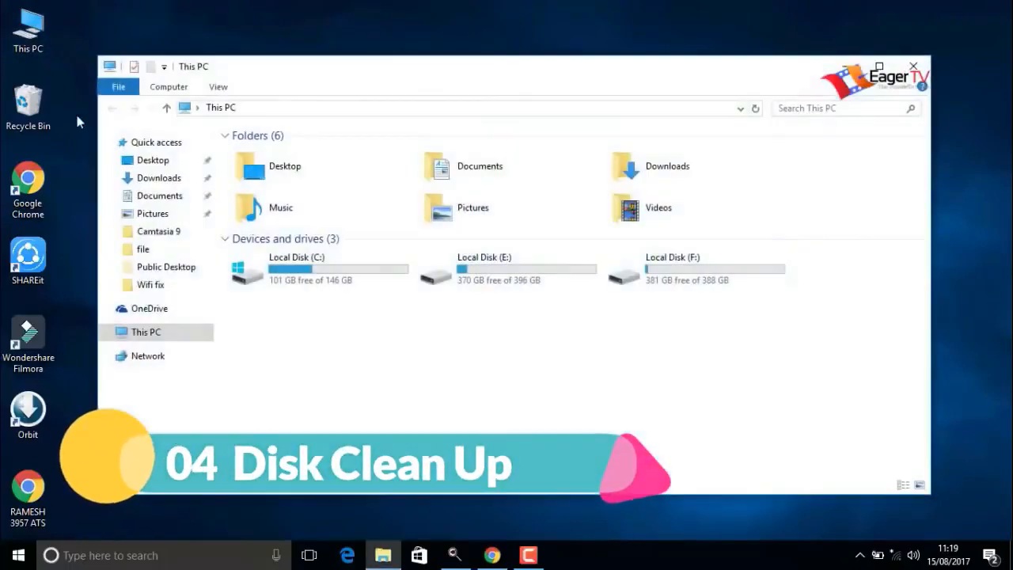
mouse_move(317, 269)
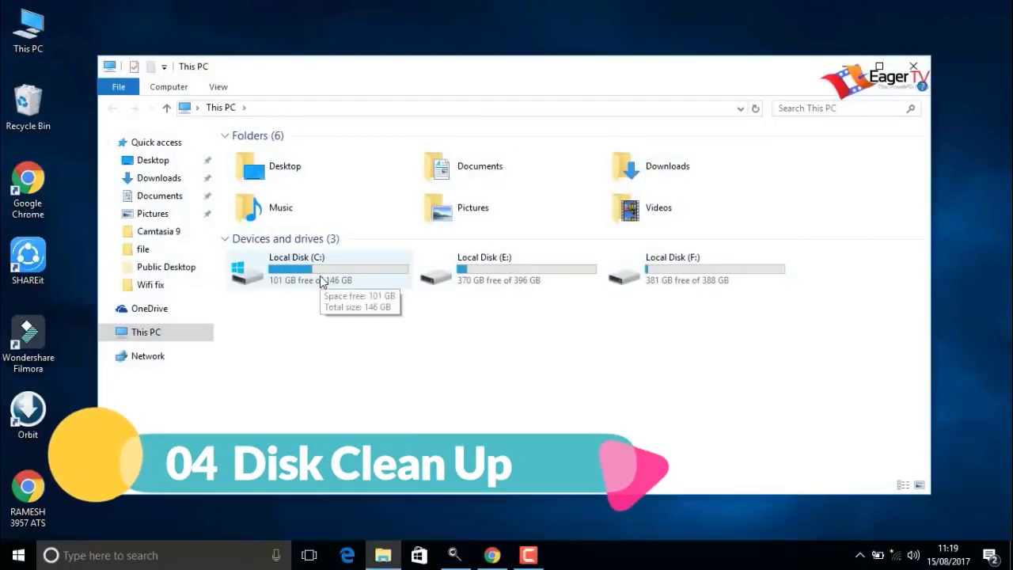
right_click(297, 269)
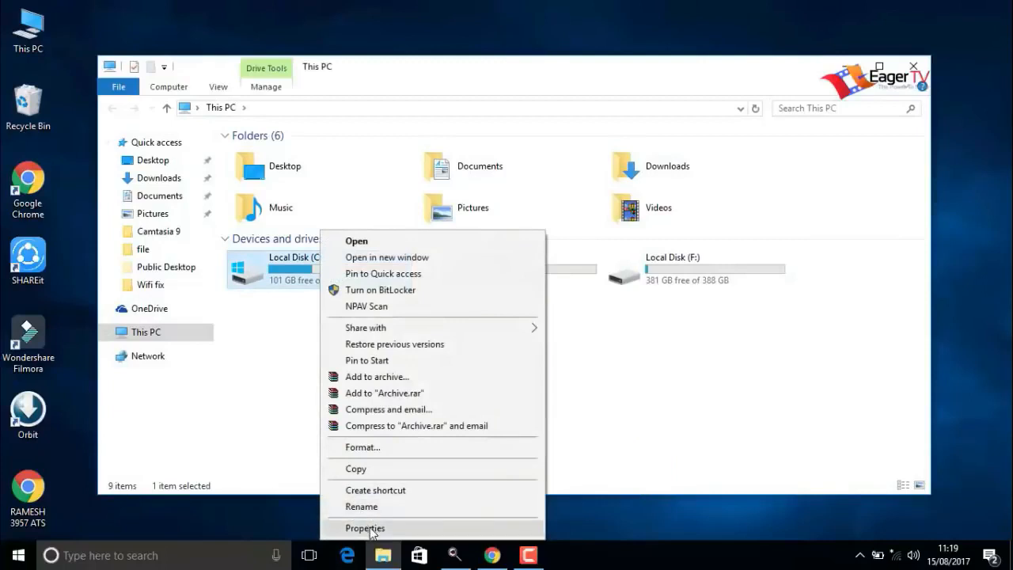
click(365, 528)
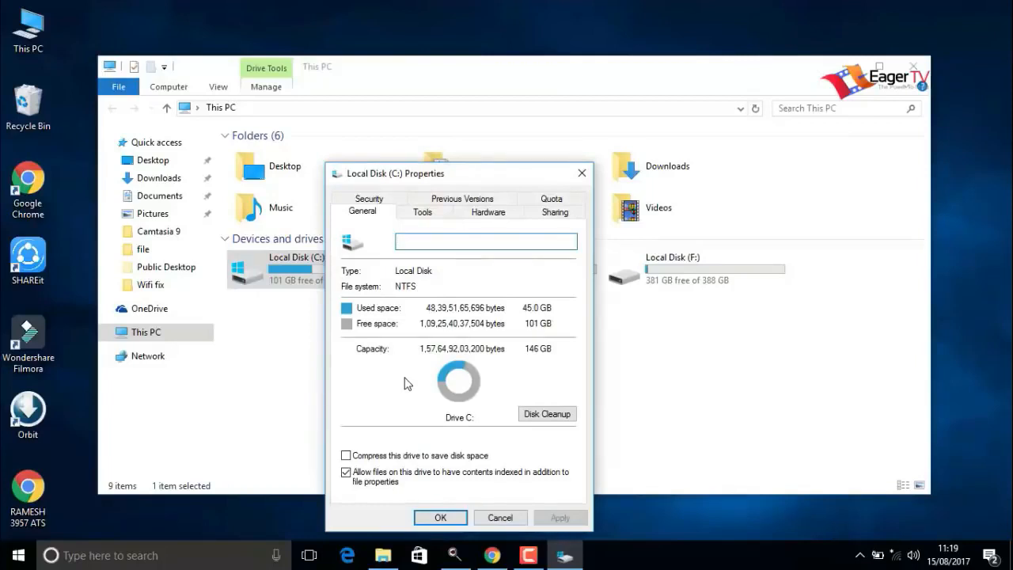
mouse_move(547, 414)
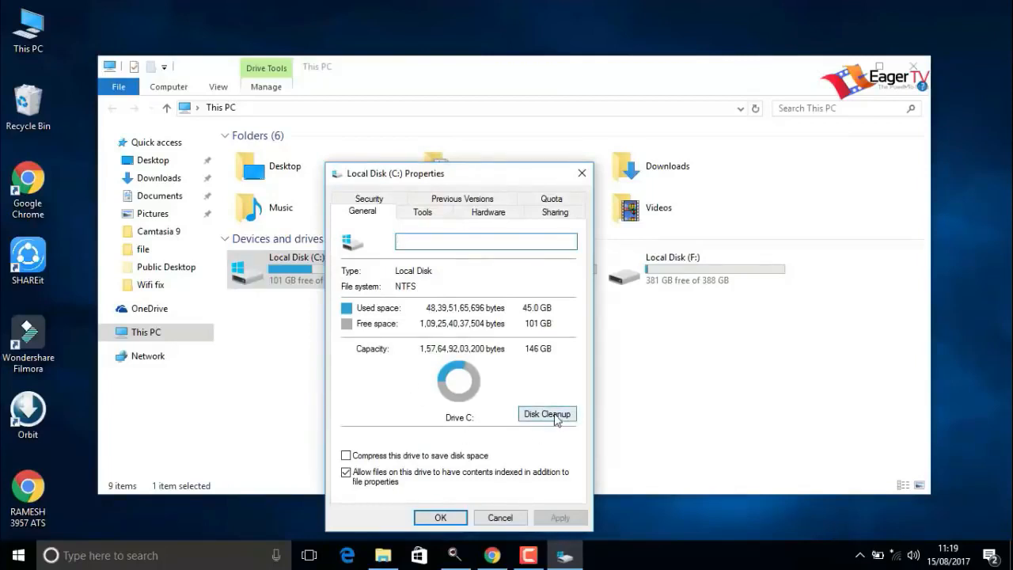
Run Disk Cleanup on C:, permanently delete the checked files, and close This PC
click(547, 414)
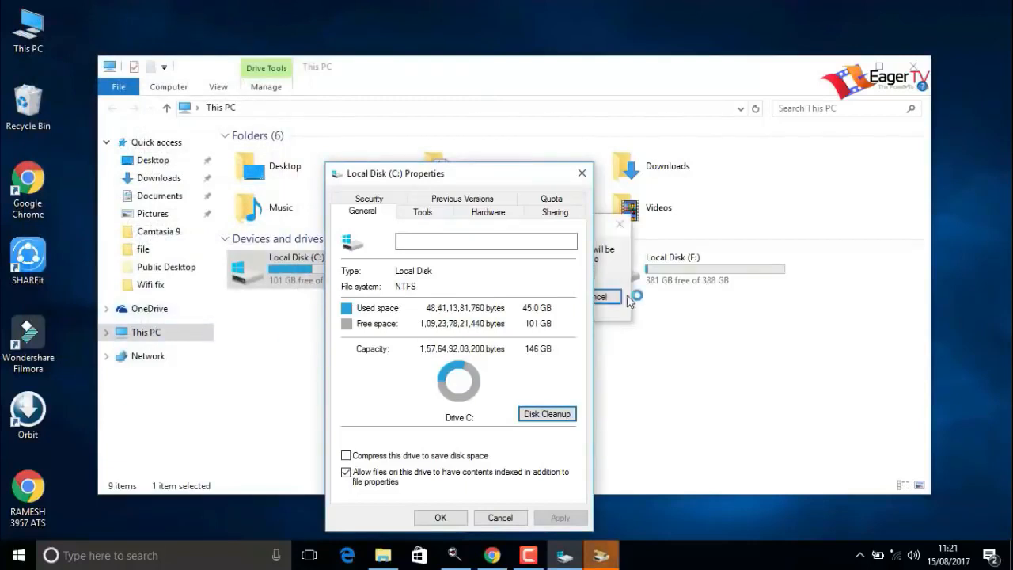
click(546, 413)
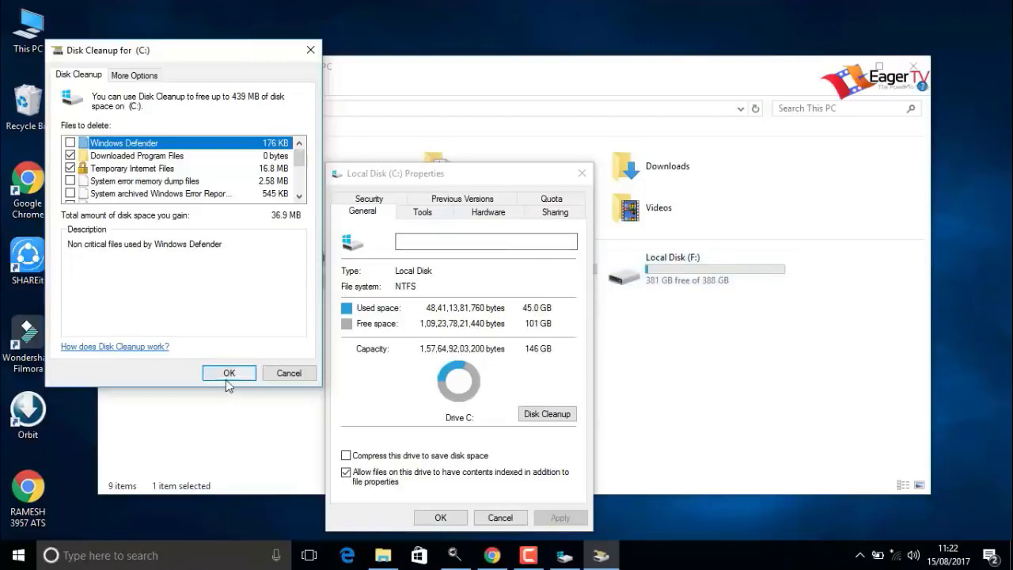
click(228, 373)
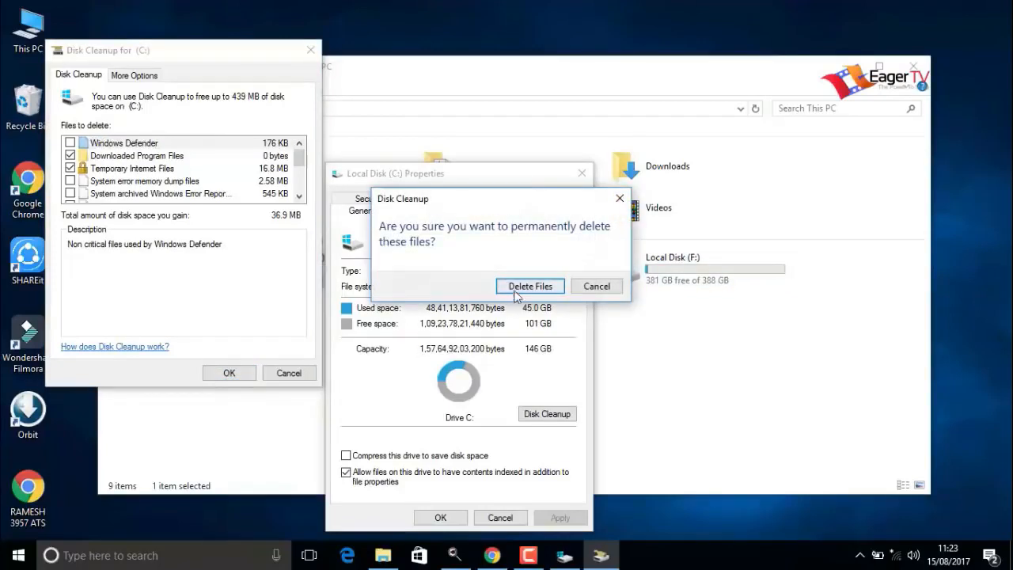
click(529, 286)
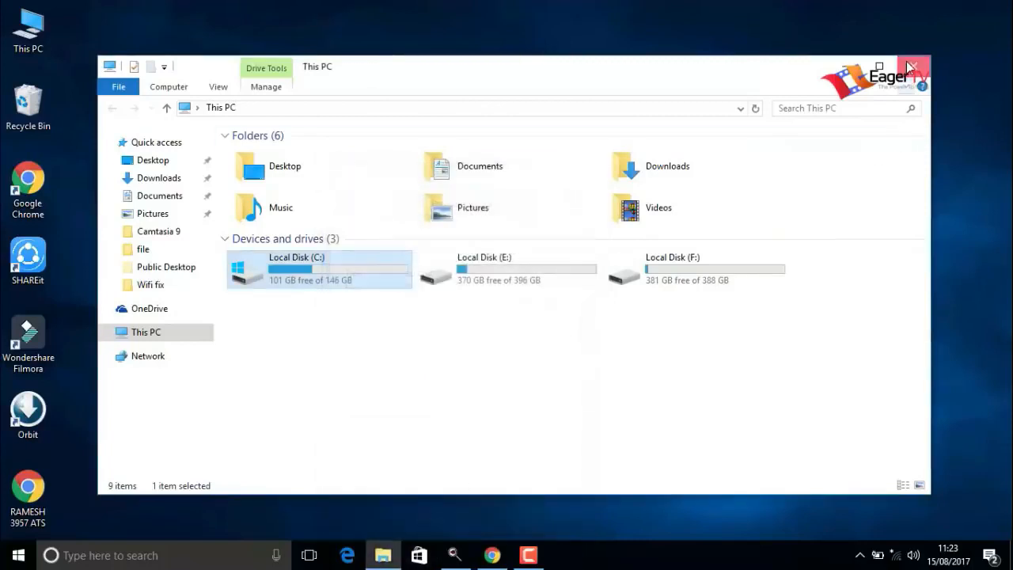
click(911, 67)
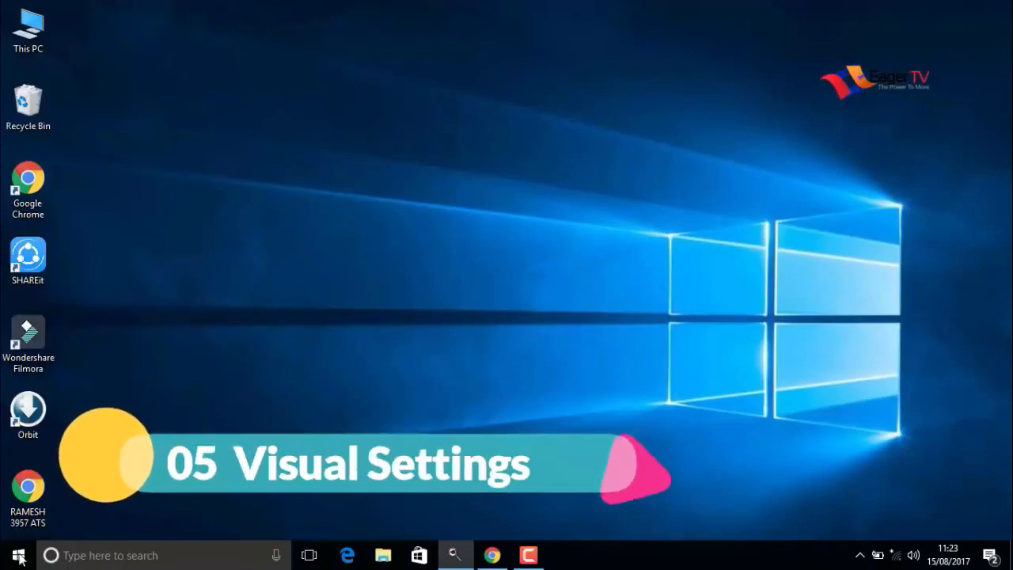
Search the Start menu for 'sys' and open the System information page
click(19, 555)
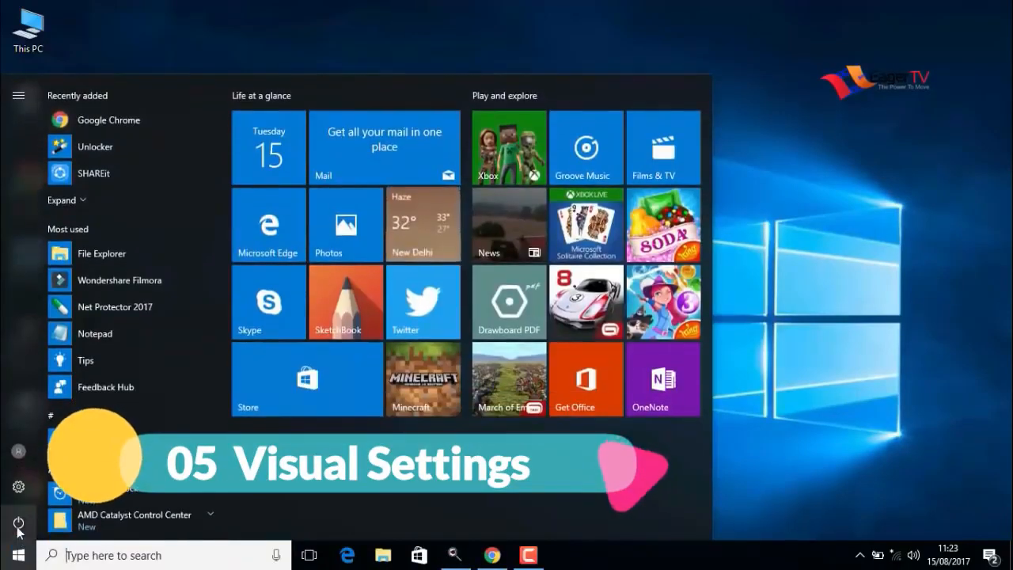
text(s)
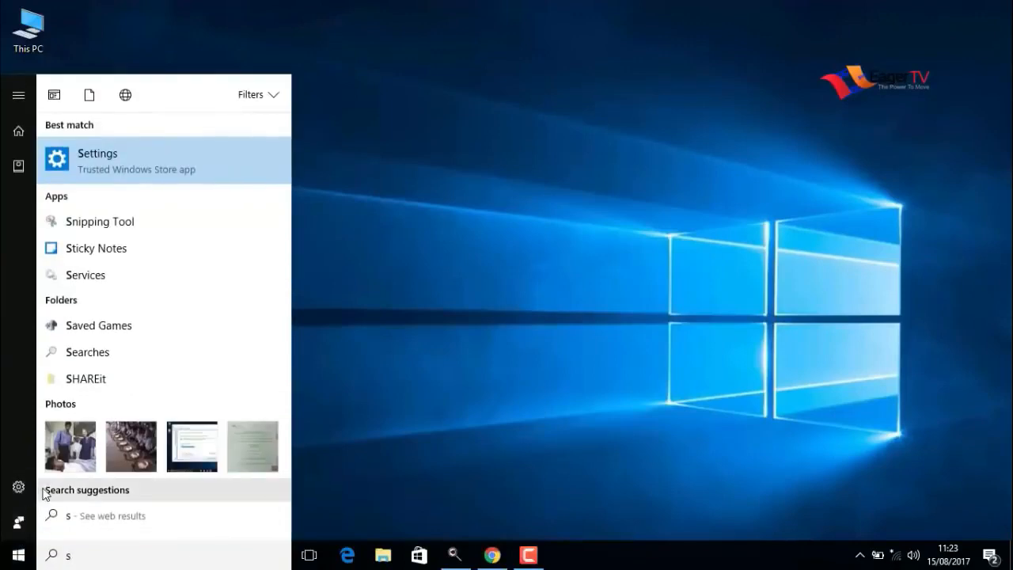
mouse_move(49, 491)
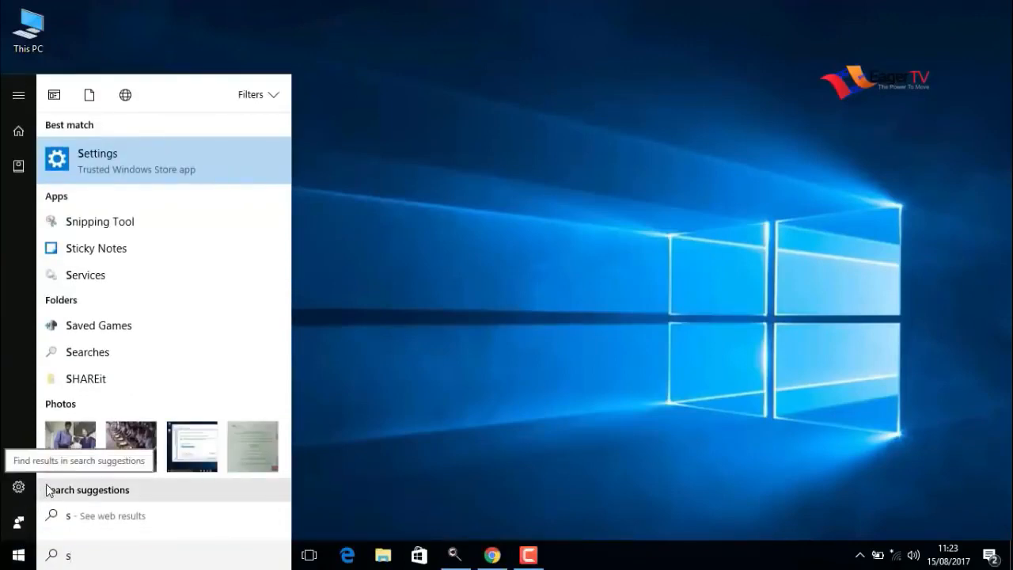
text(yst)
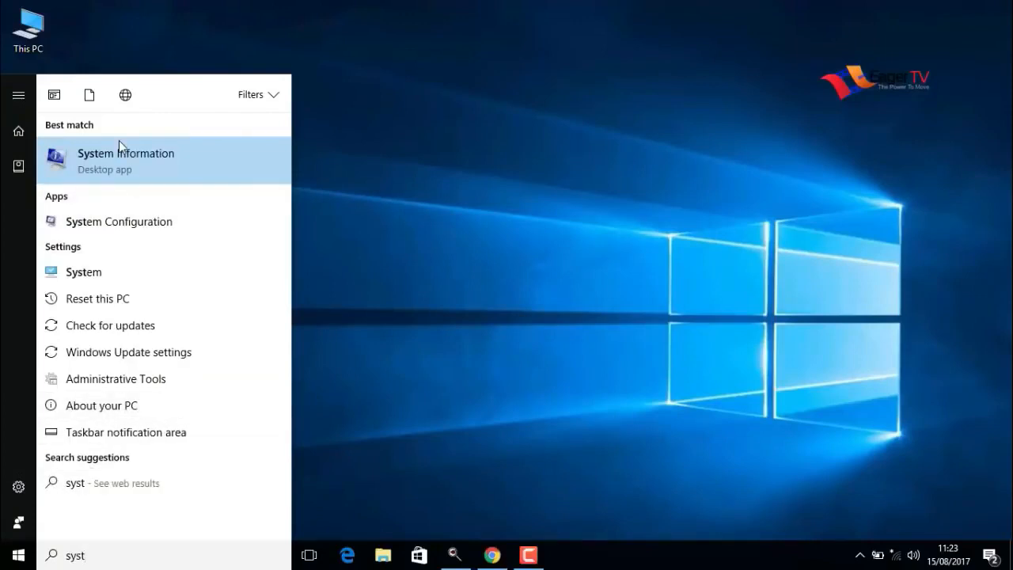
mouse_move(83, 271)
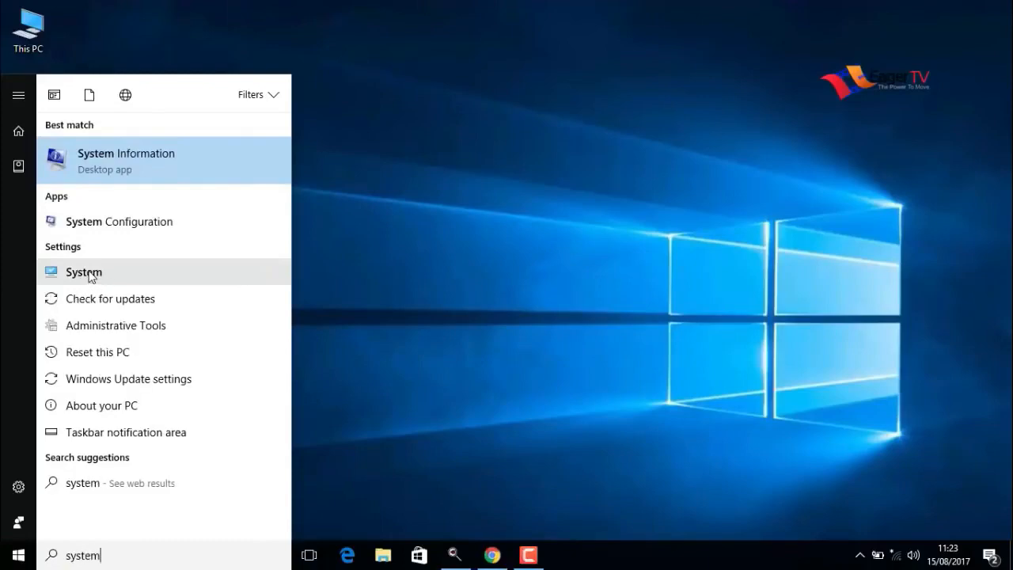
click(84, 271)
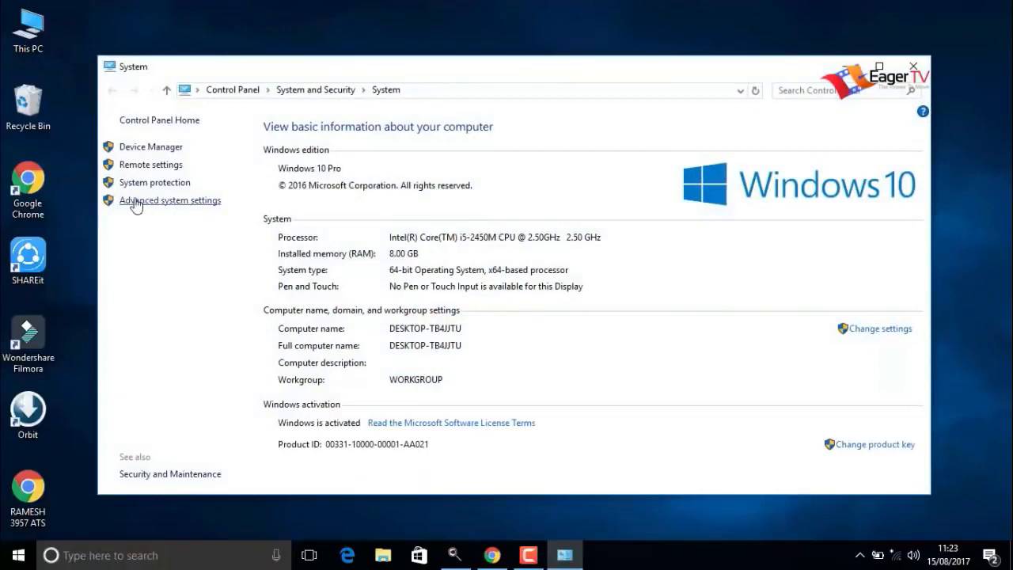
Open Advanced system settings and the Performance visual effects settings dialog
click(170, 200)
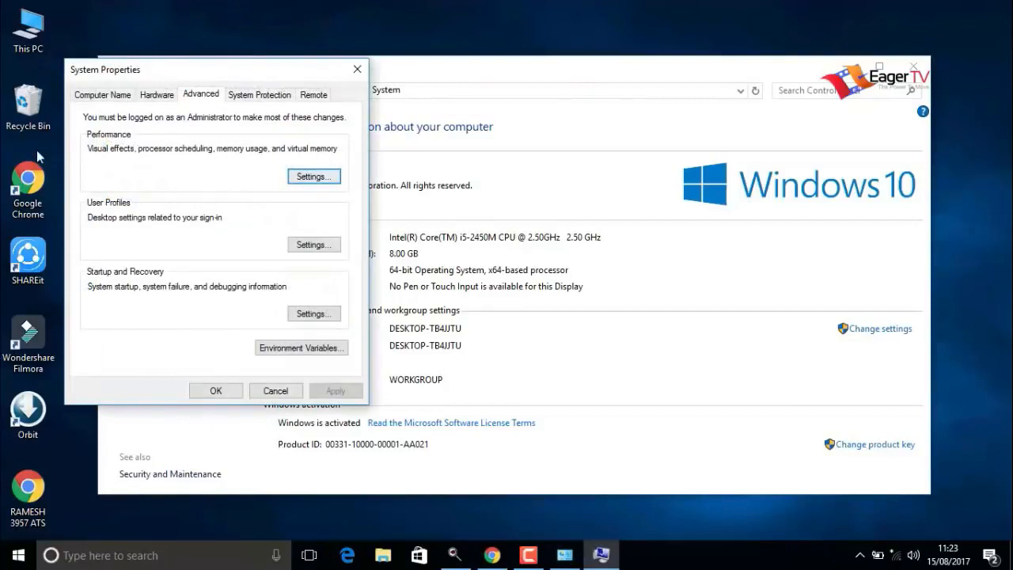
mouse_move(134, 163)
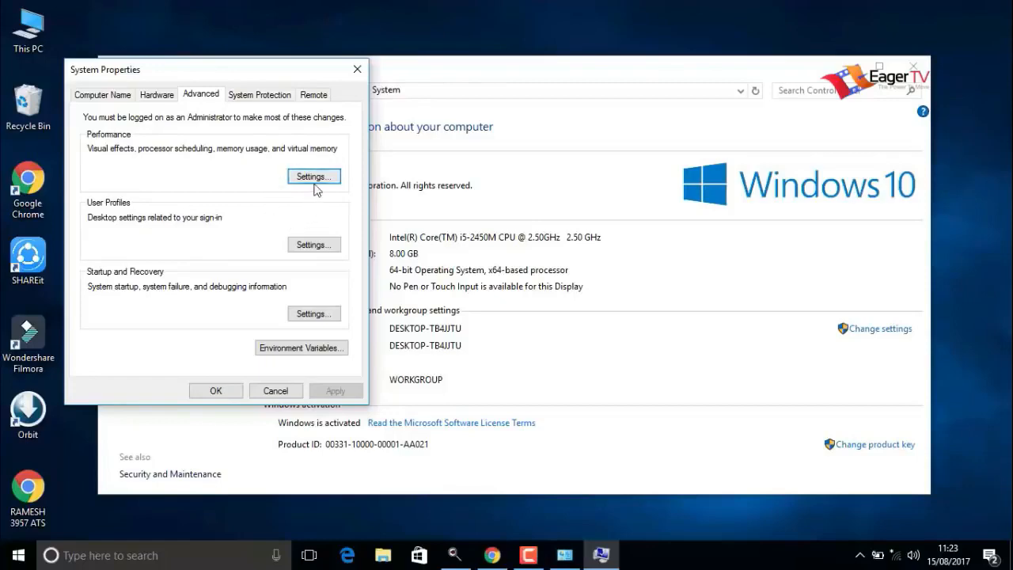
click(313, 176)
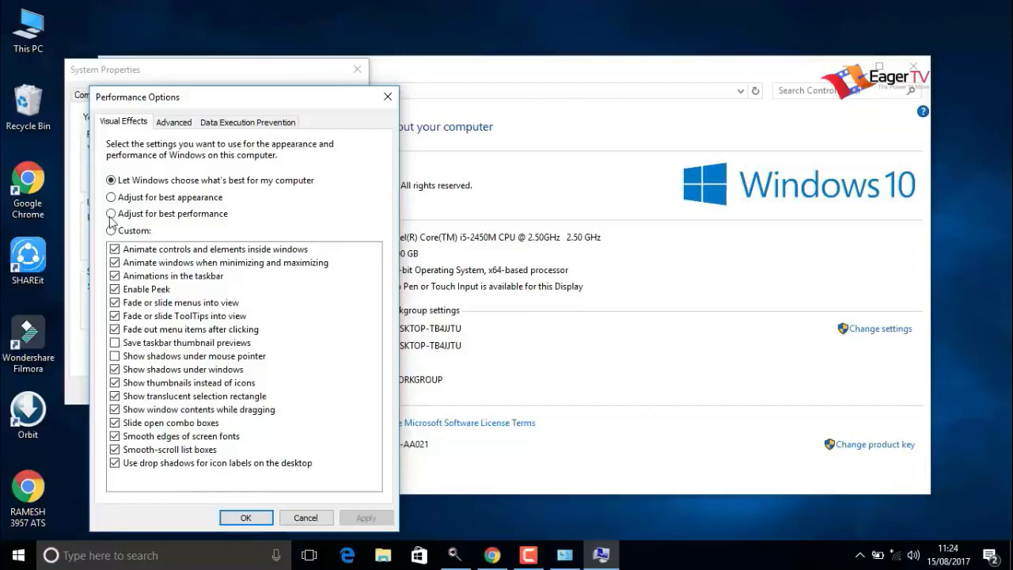
Apply best-performance visual effects, keeping only shadows under the mouse pointer
click(111, 214)
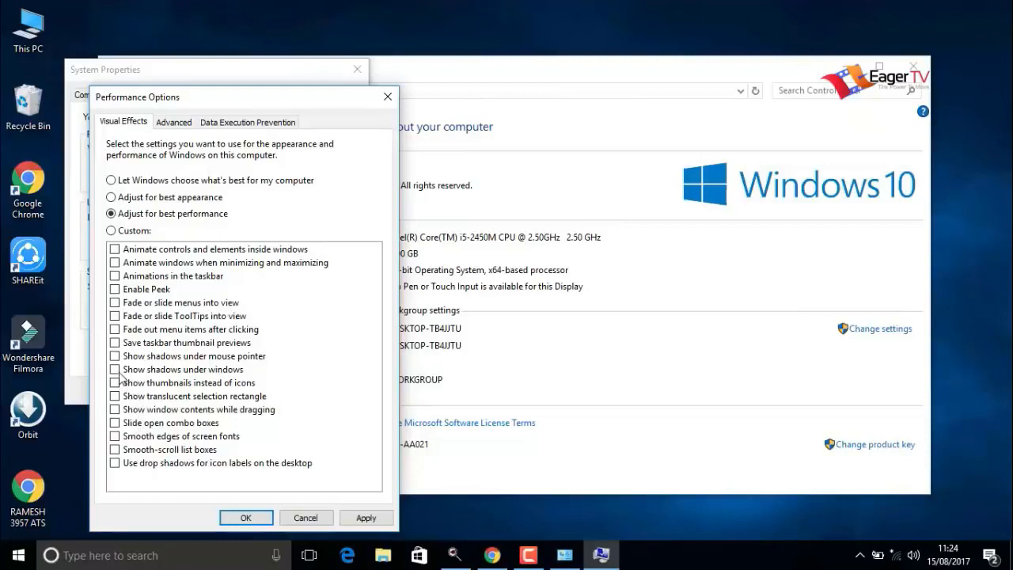
mouse_move(118, 371)
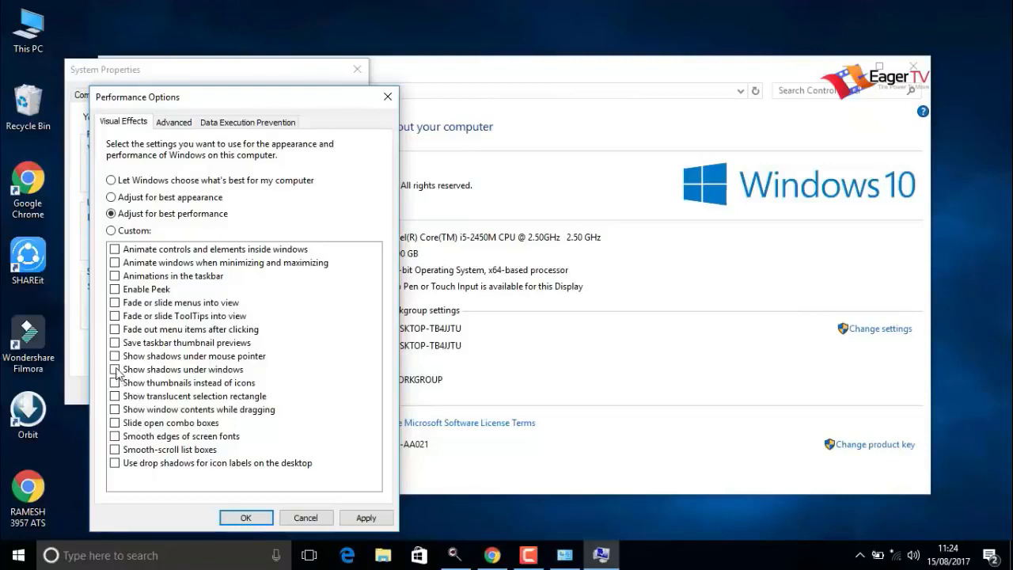
click(115, 355)
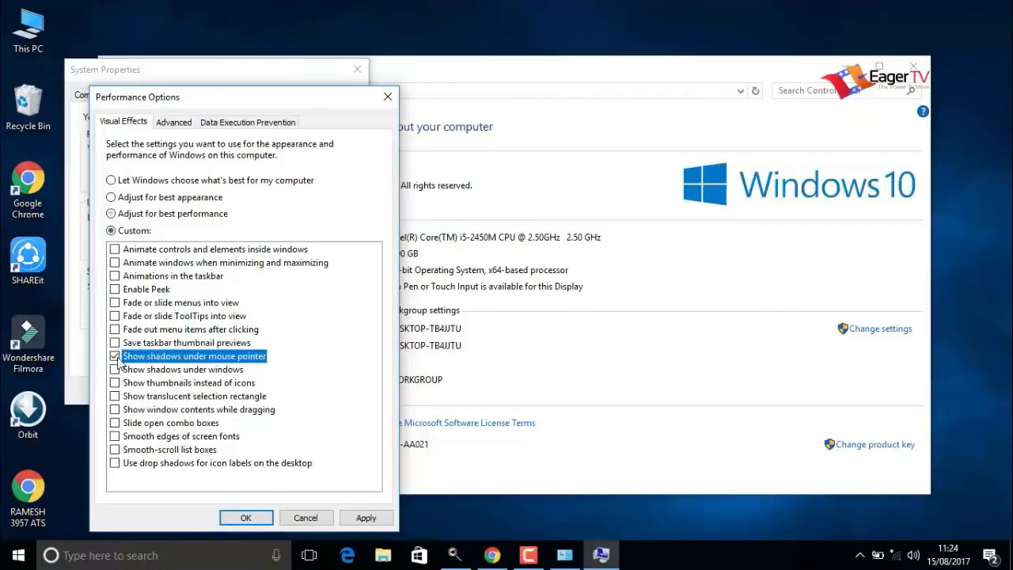
click(114, 355)
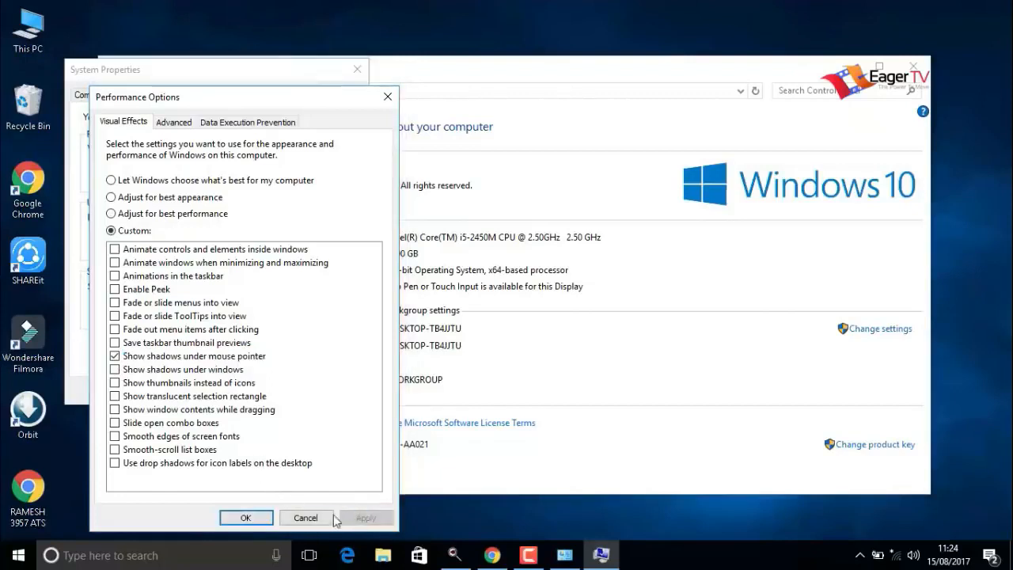
Close the Performance Options, System Properties and System windows
click(304, 516)
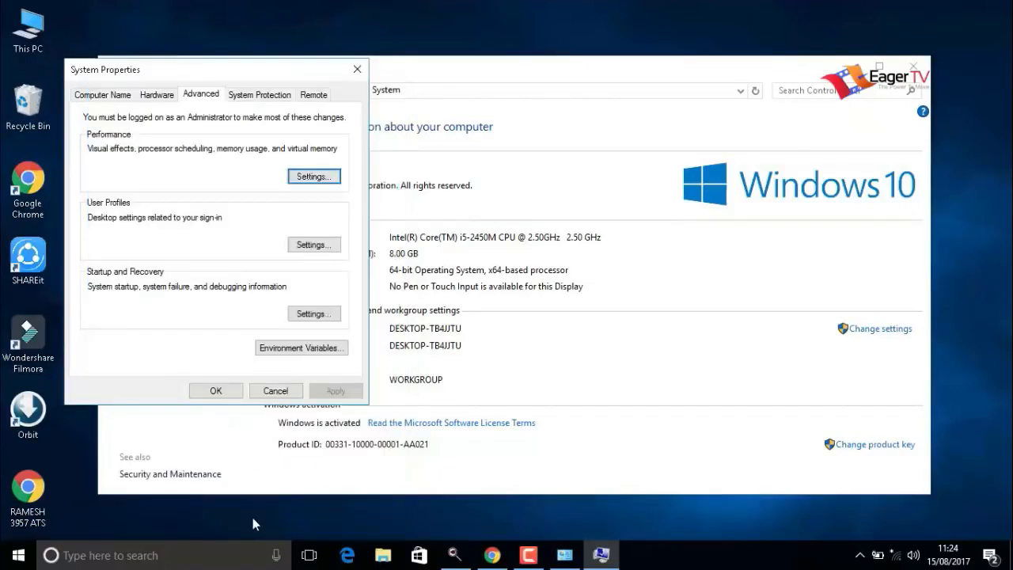
click(216, 390)
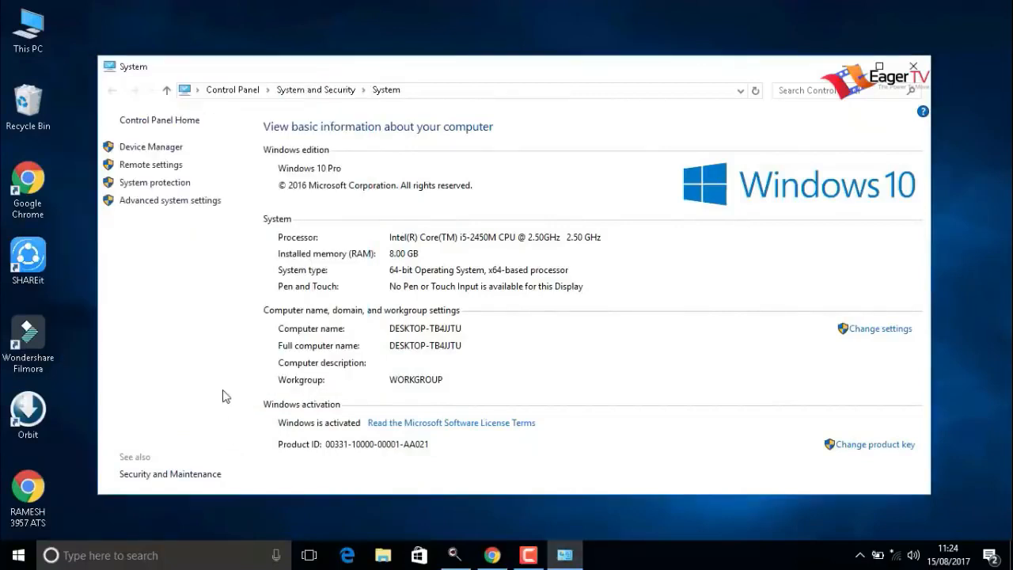
click(913, 66)
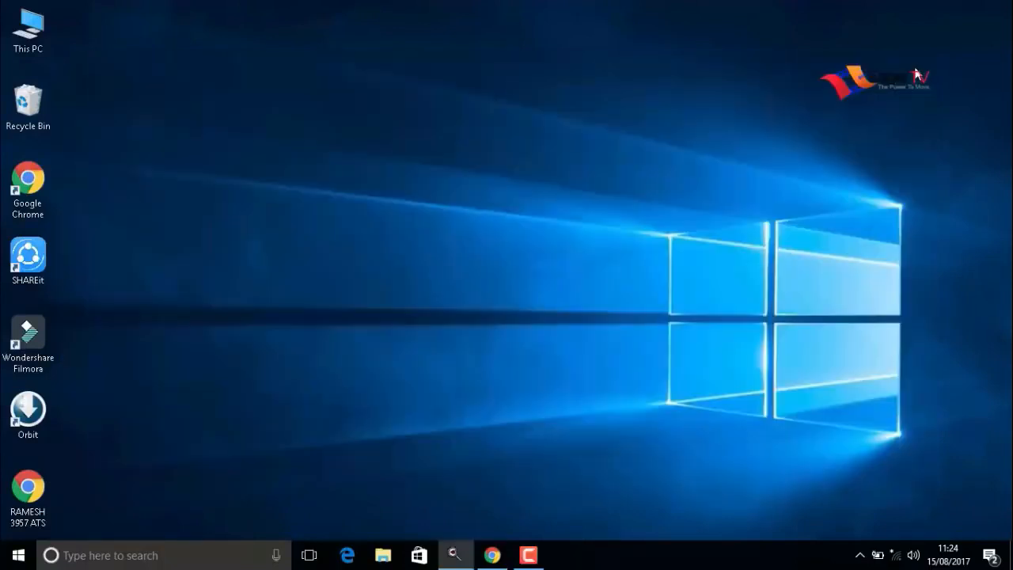
mouse_move(884, 87)
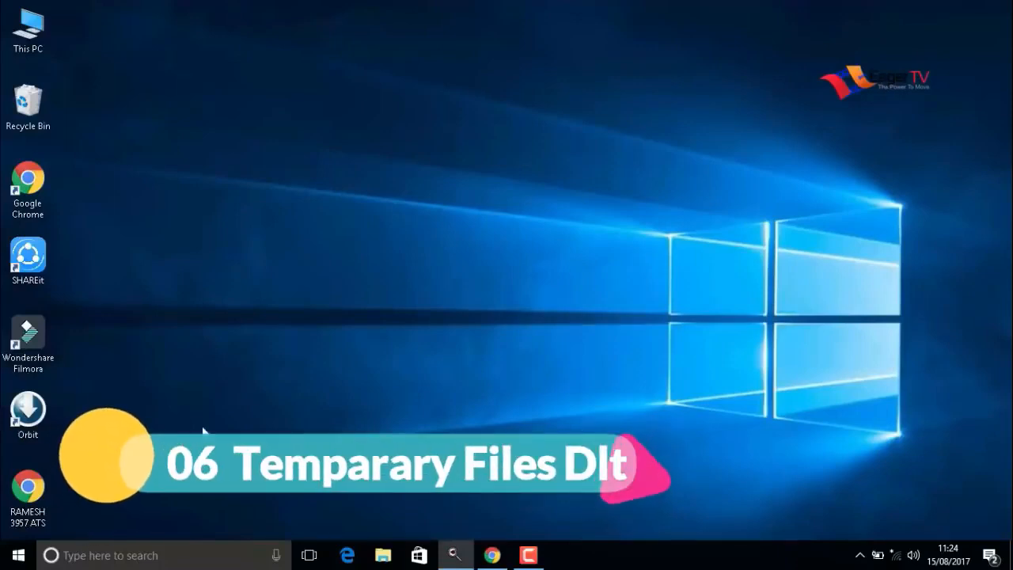
Open Run from Start search and run %temp% to open the user's Temp folder
click(16, 554)
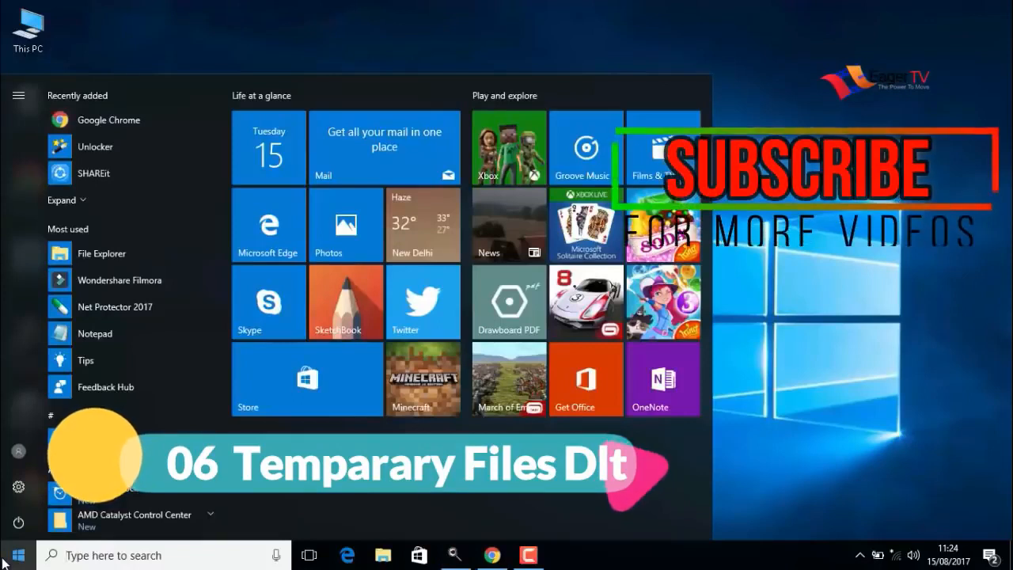
text(run)
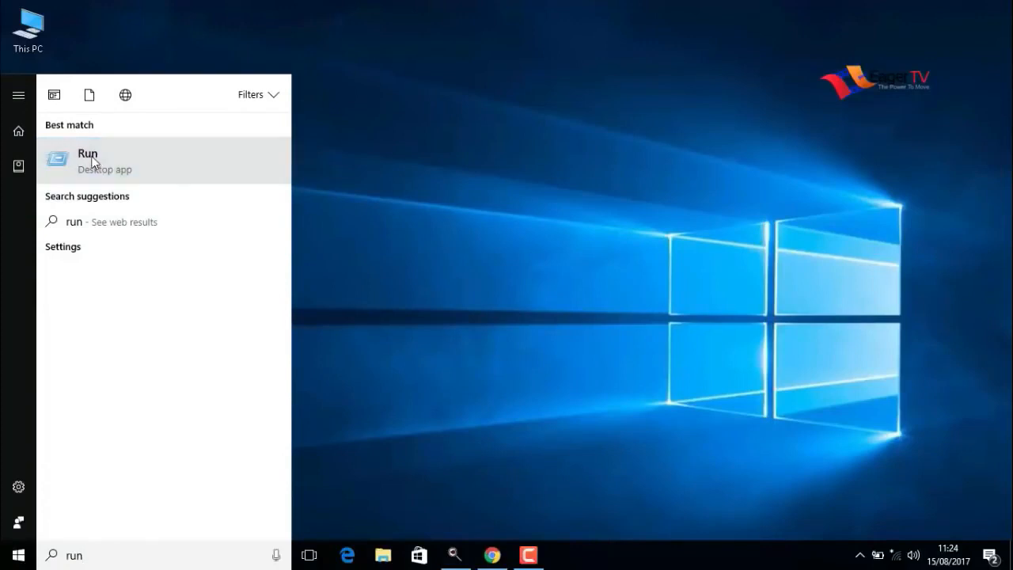
click(87, 158)
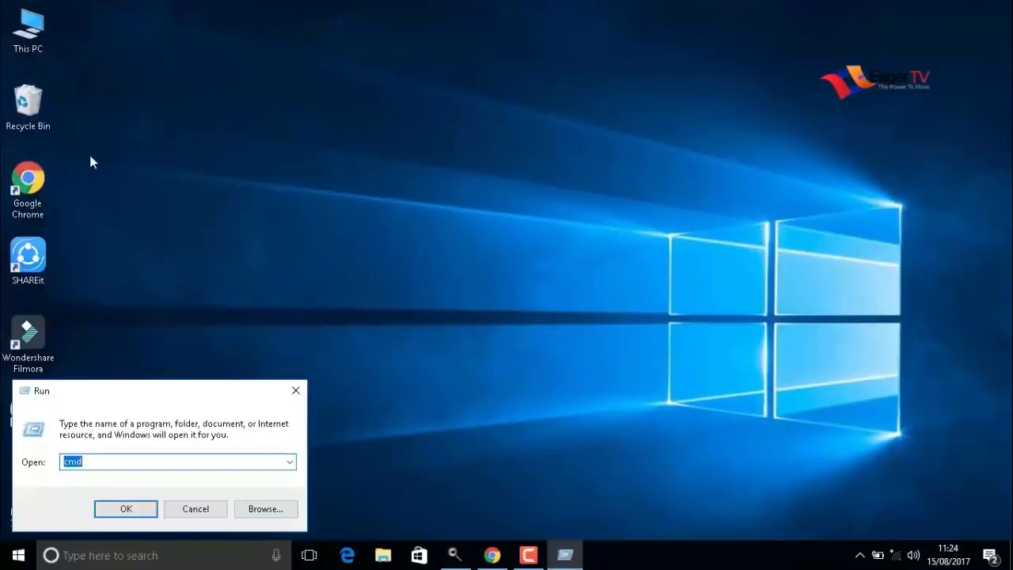
text(%temp%)
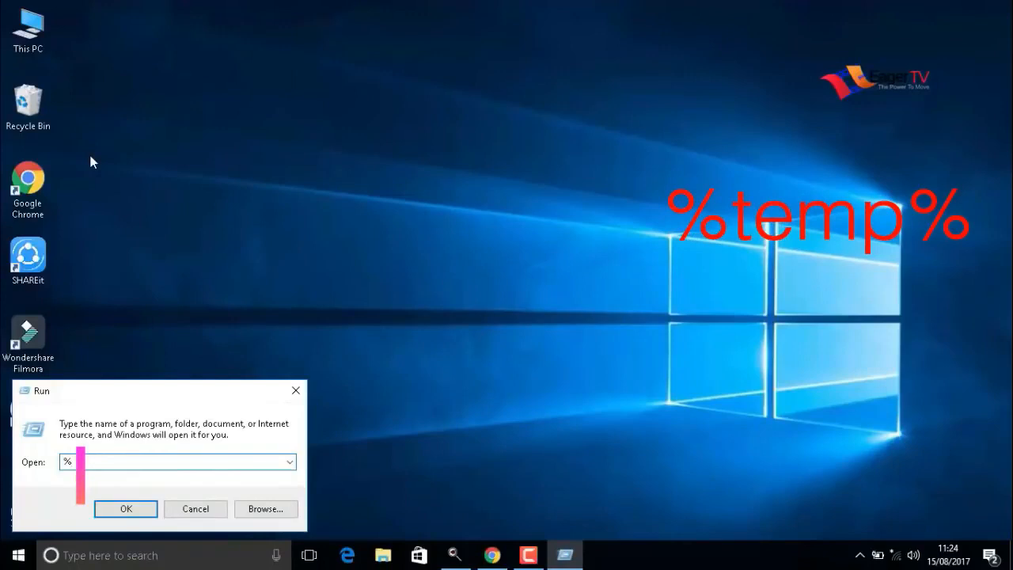
text(temp)
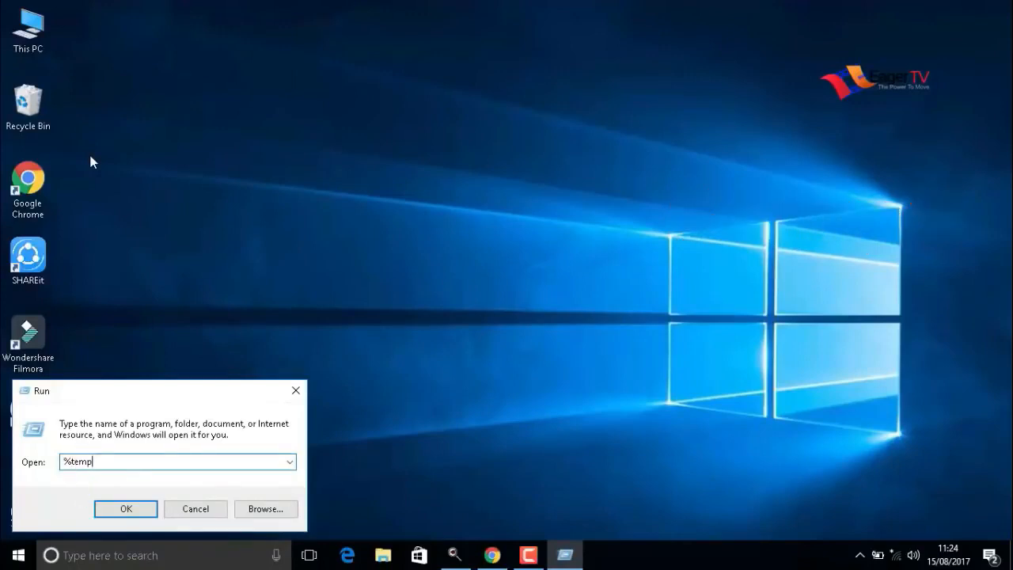
text(%)
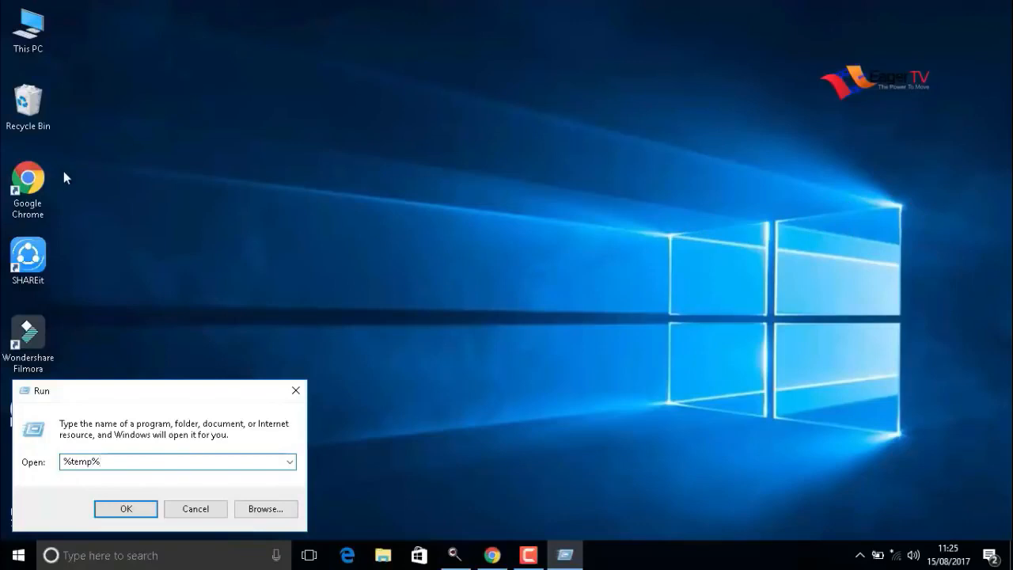
click(125, 508)
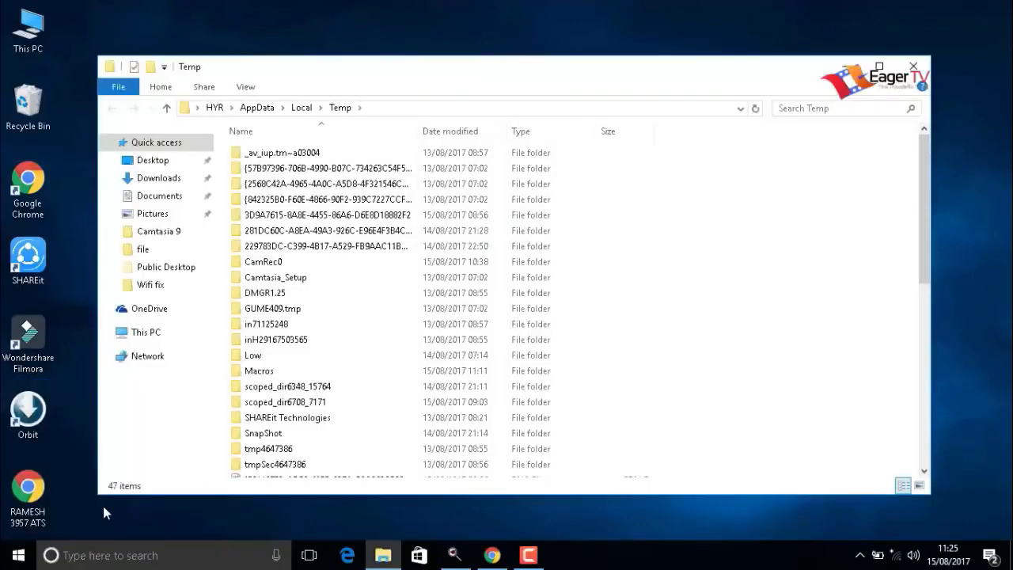
mouse_move(730, 144)
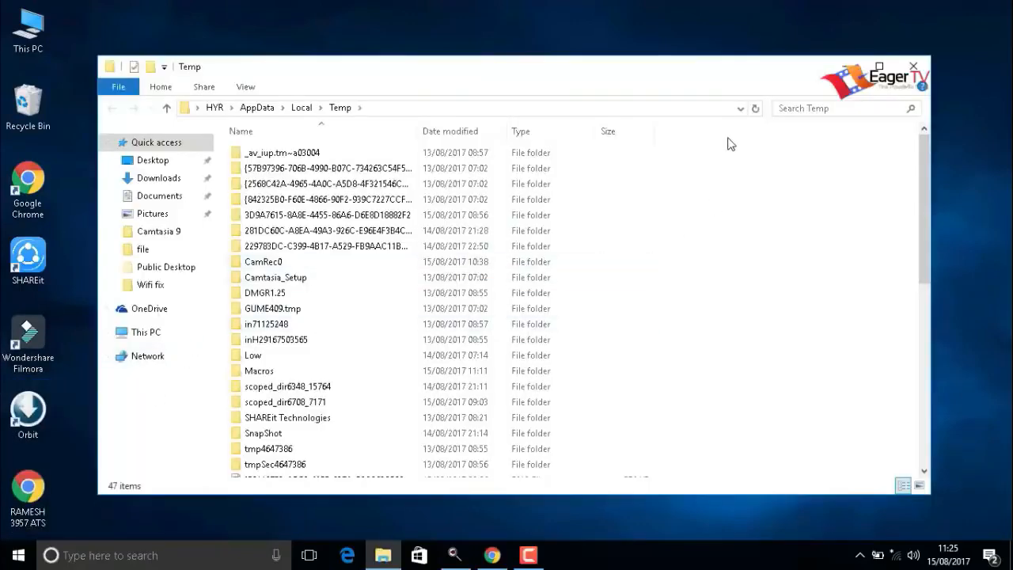
mouse_move(716, 151)
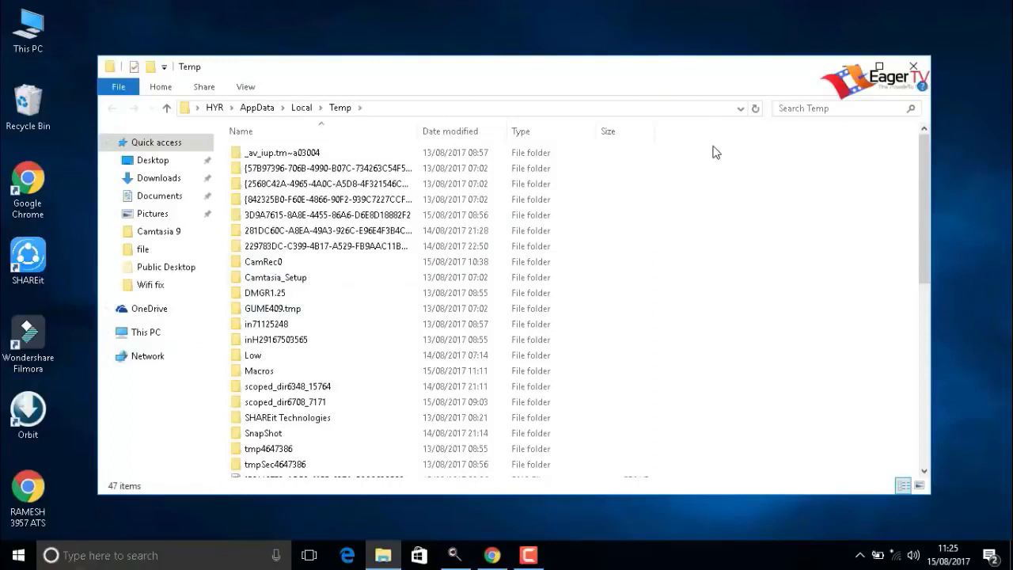
Delete all Temp folder contents, skipping the in-use CamRec0 folder, then close the window
key(ctrl+a)
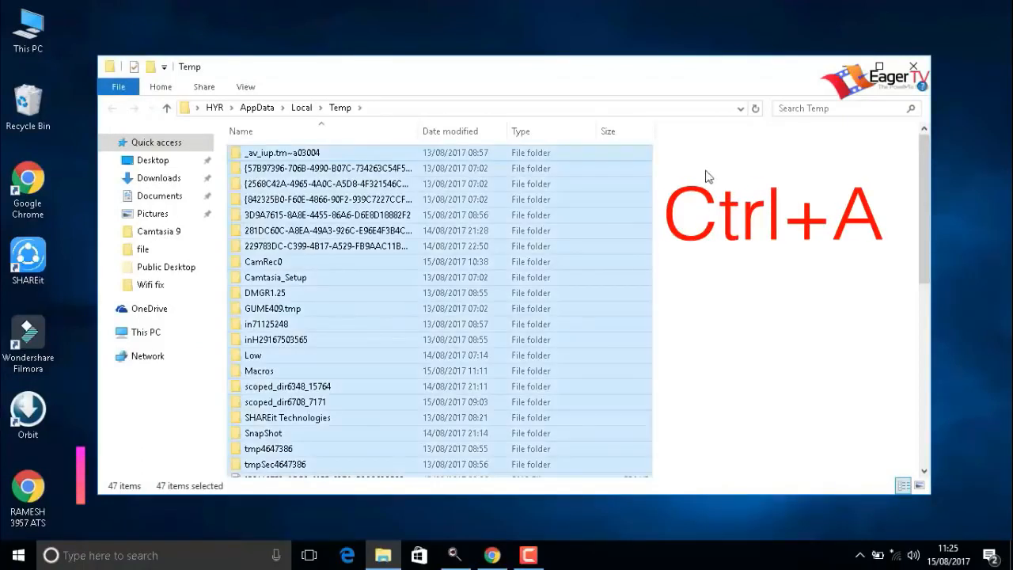
right_click(605, 273)
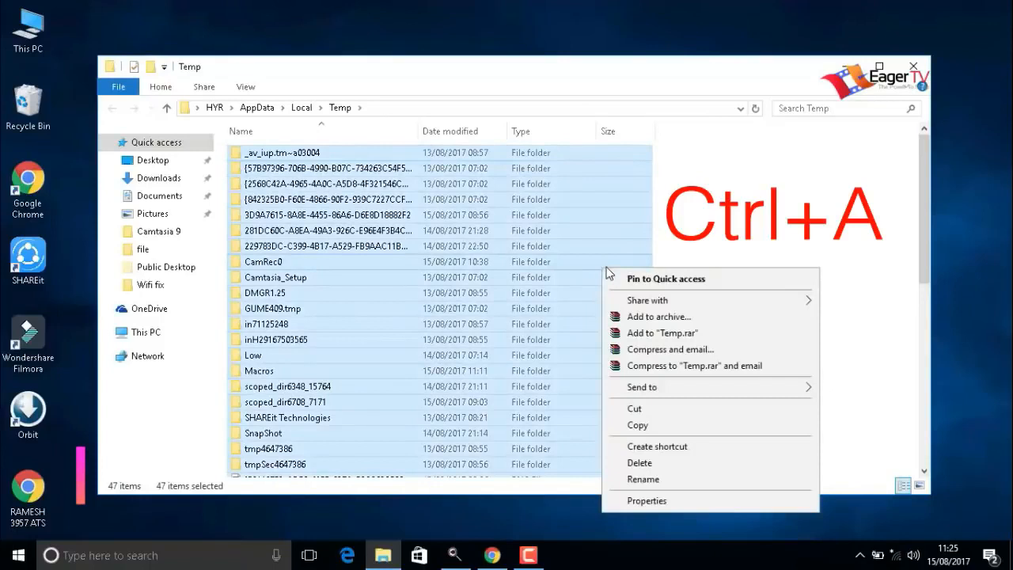
click(639, 462)
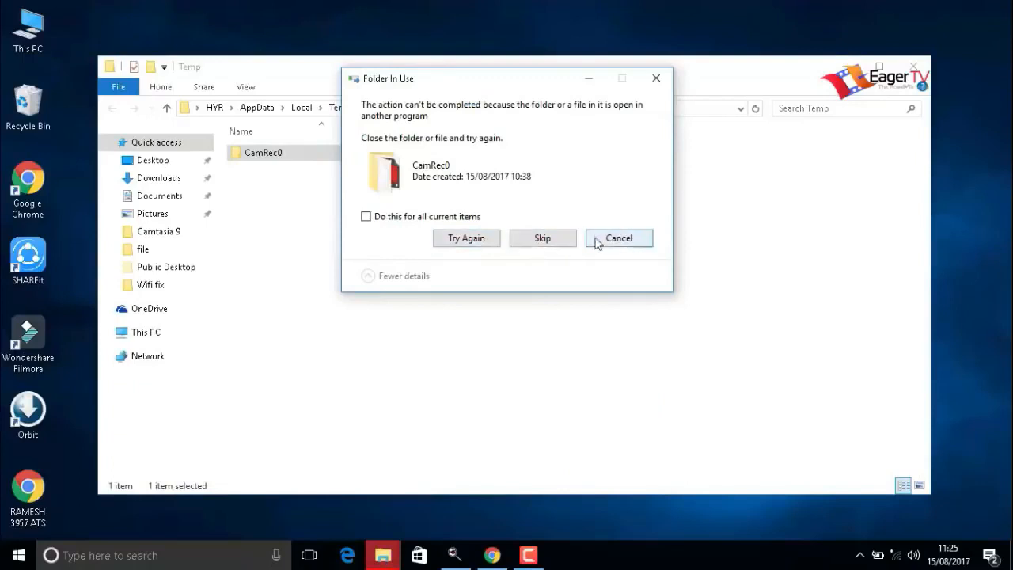
click(618, 237)
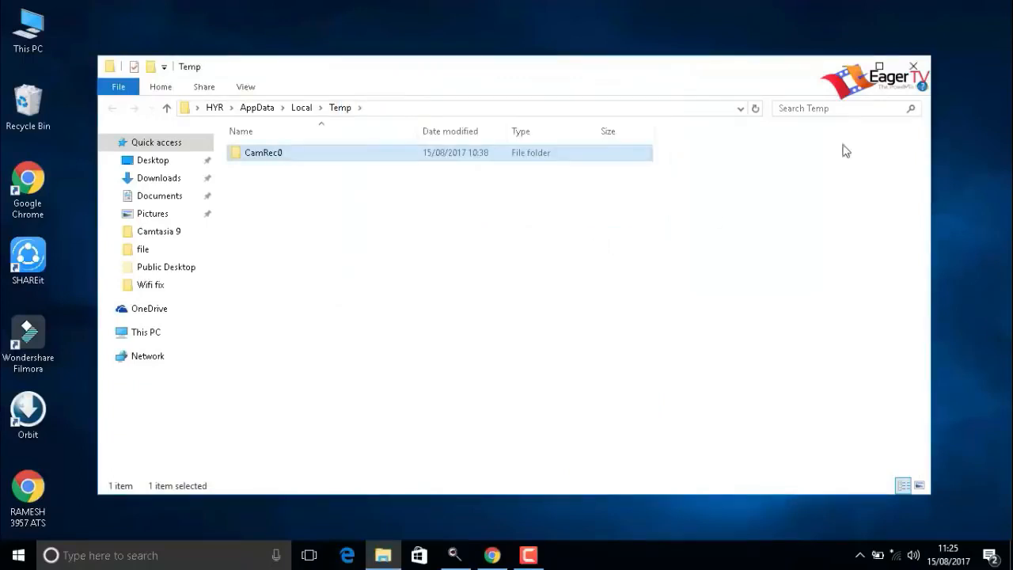
click(913, 67)
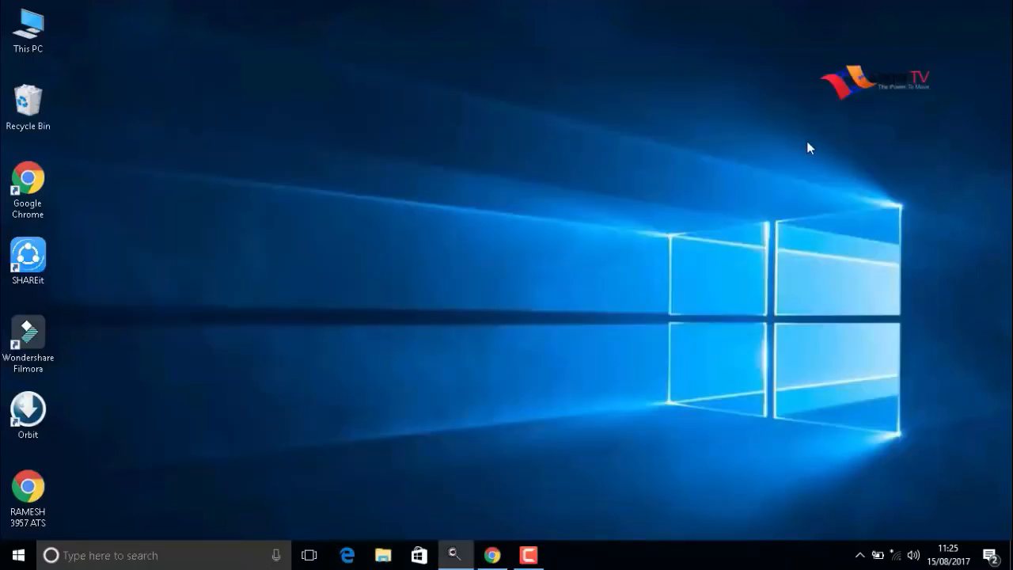
mouse_move(807, 150)
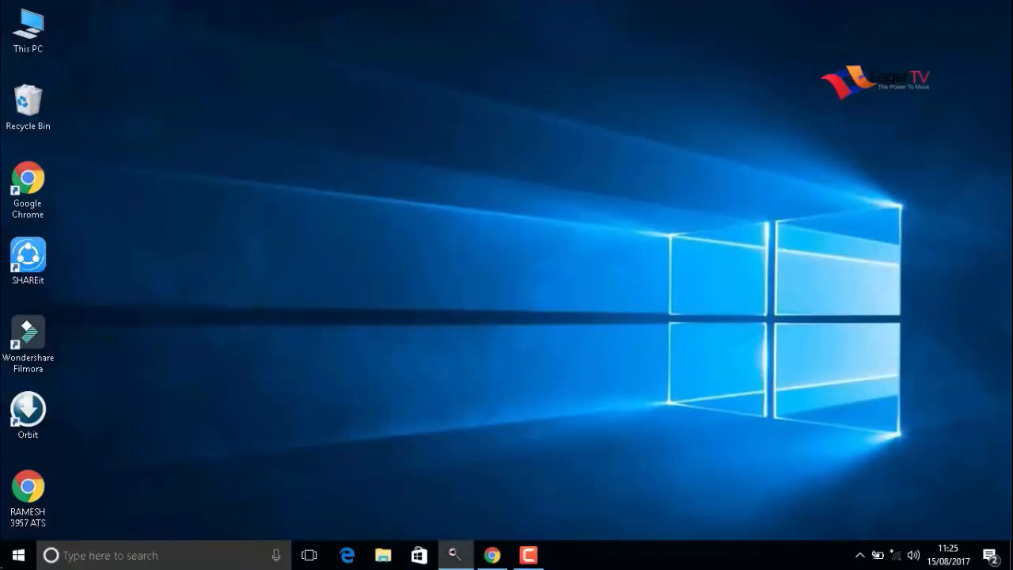
Run 'temp' from the Run dialog and grant access to open the C:\Windows\Temp folder
click(17, 554)
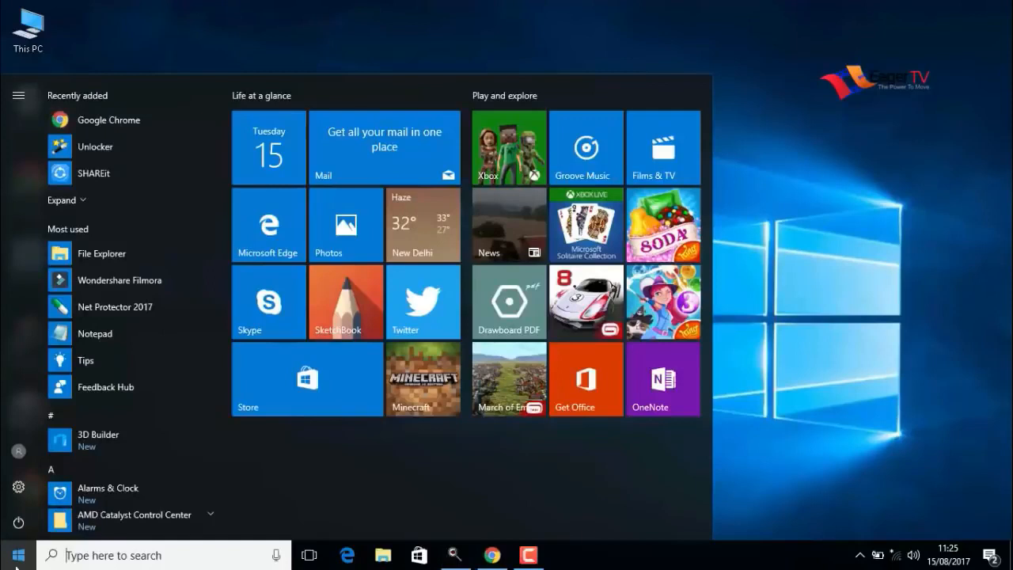
text(run)
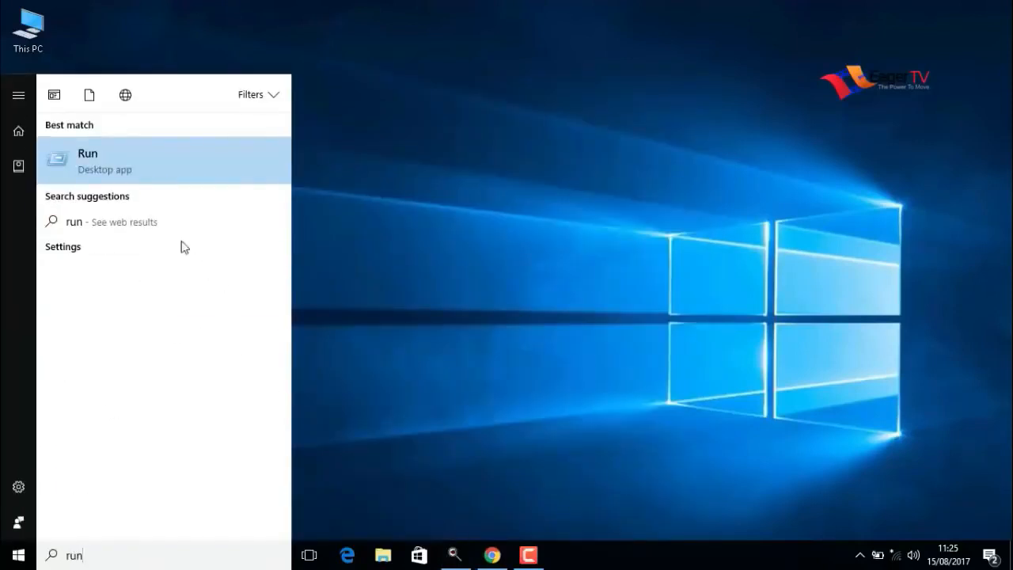
click(87, 161)
text(tem)
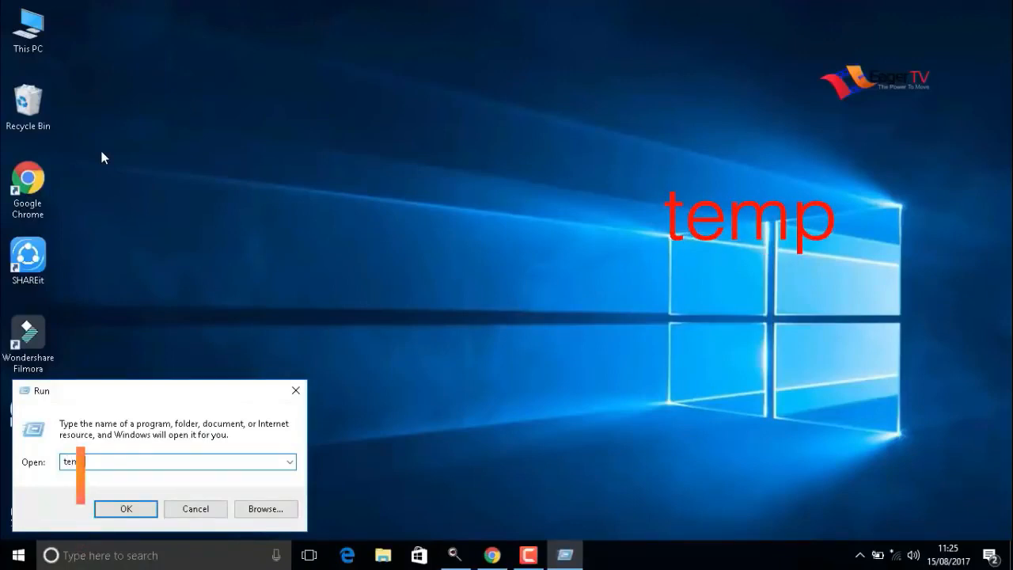
click(125, 509)
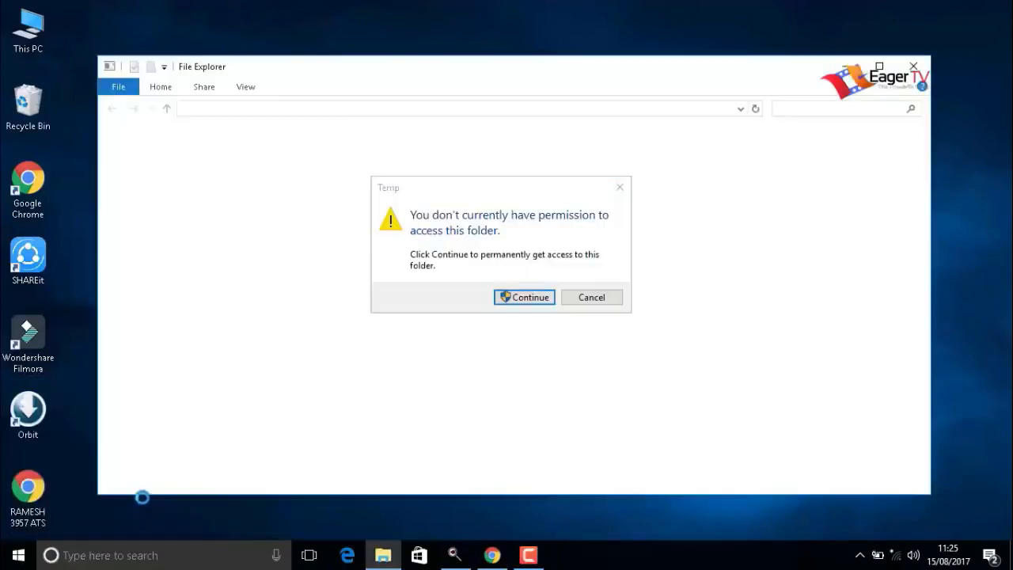
click(523, 296)
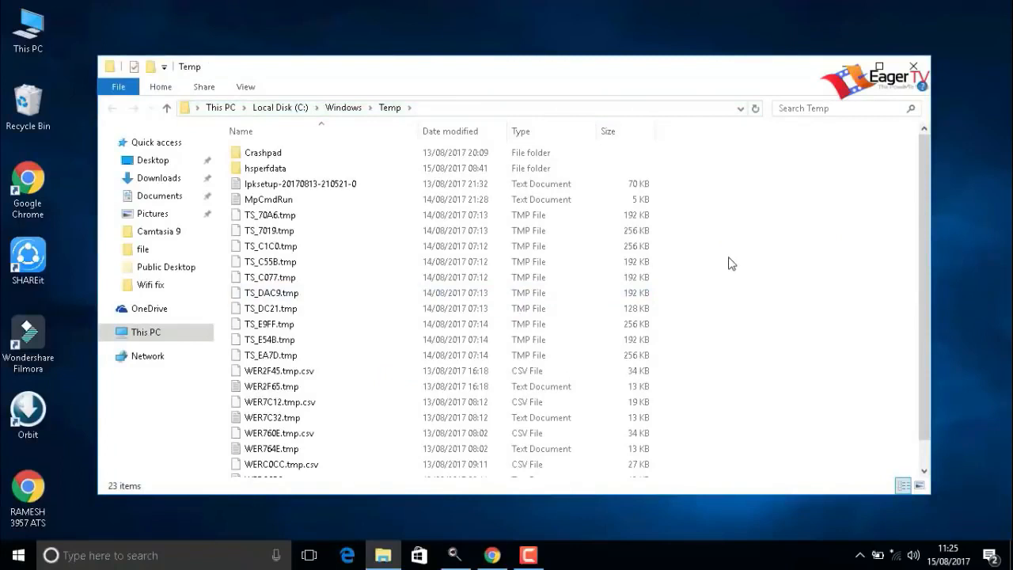
Delete all 23 items in the Windows Temp folder and close its window
key(ctrl+a)
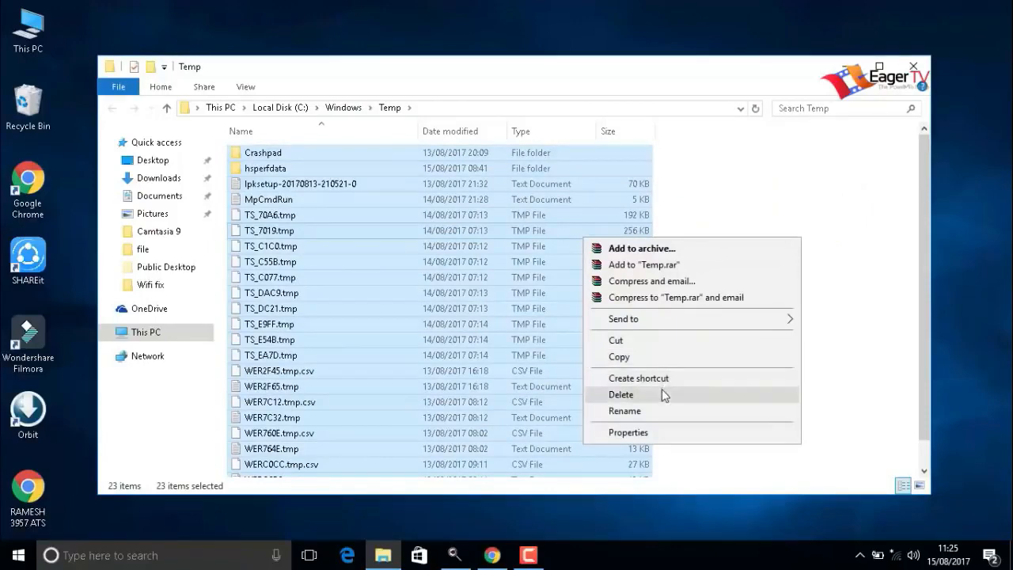
click(621, 394)
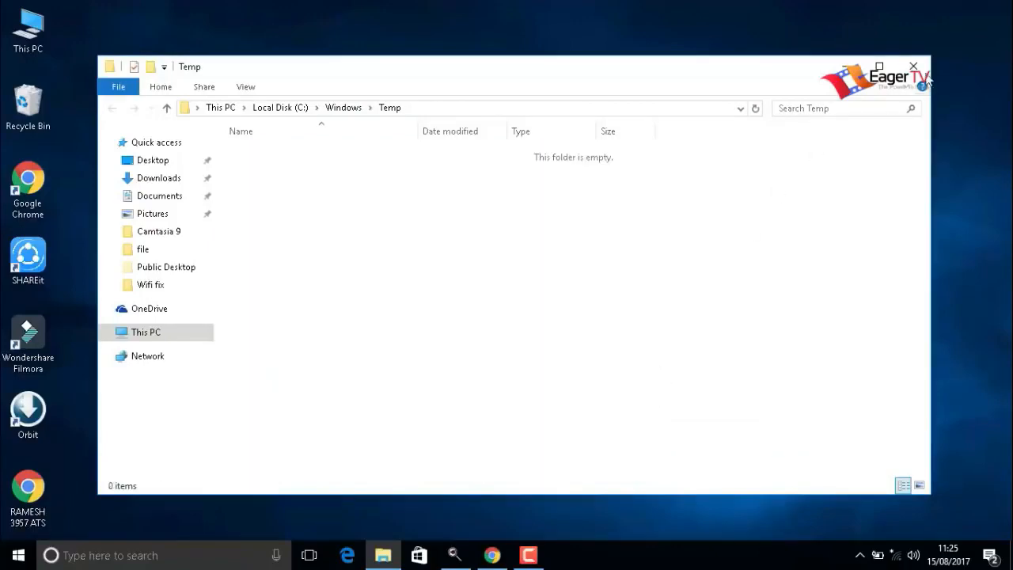
click(913, 66)
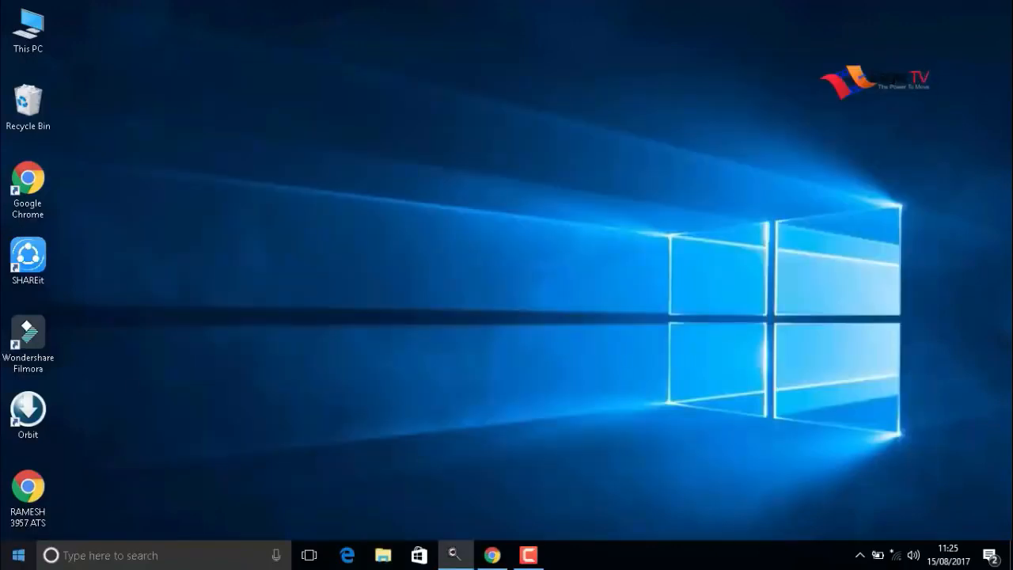
Run 'prefetch', delete all 246 Prefetch files, and close the folder window
text(r)
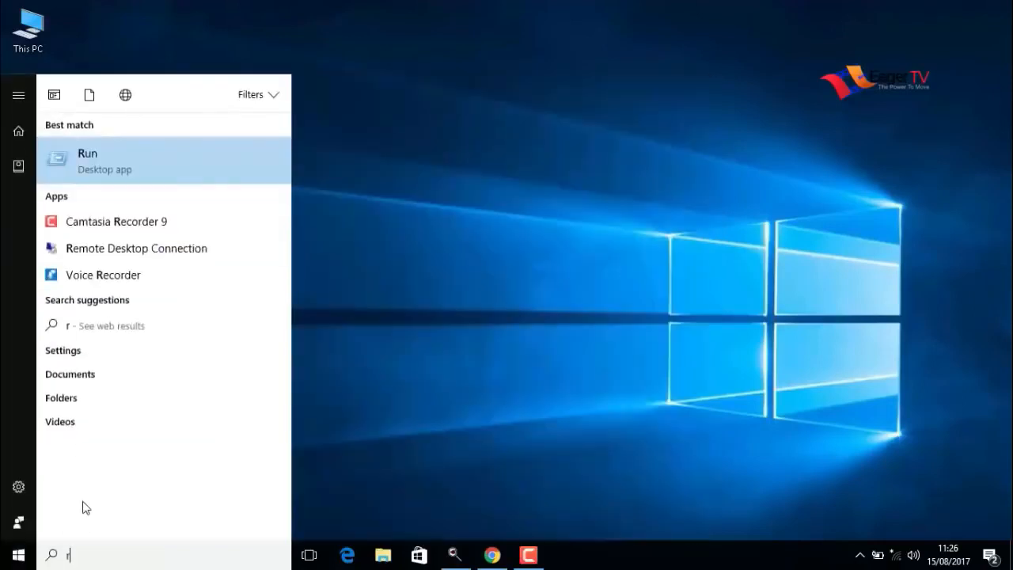
text(un)
text(prefetch)
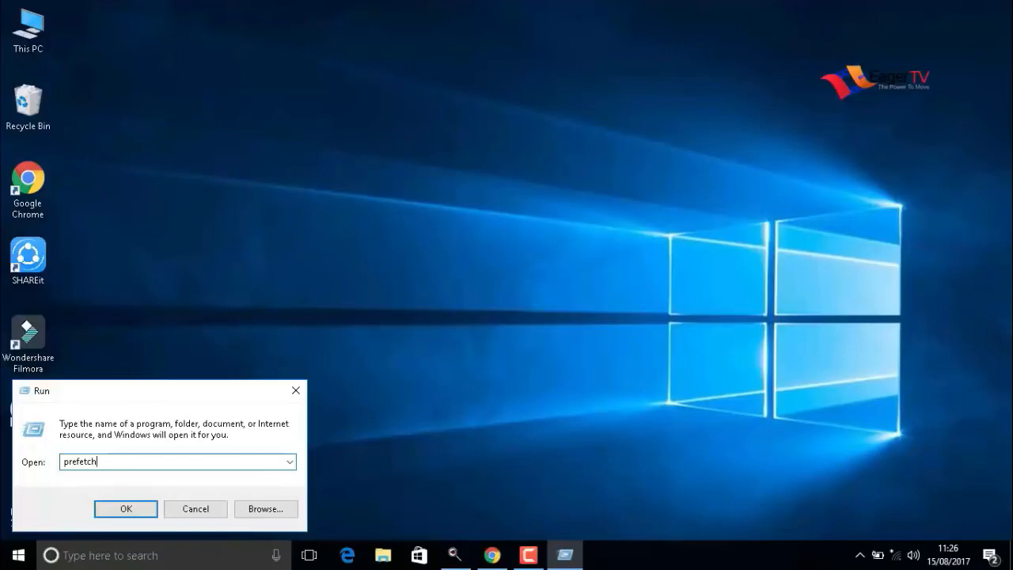
click(125, 508)
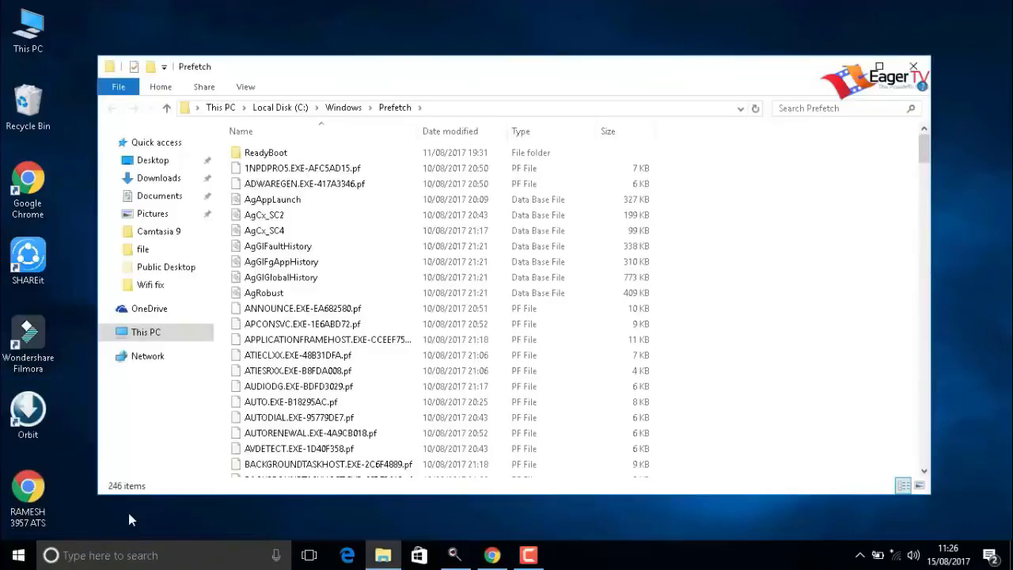
key(ctrl+a)
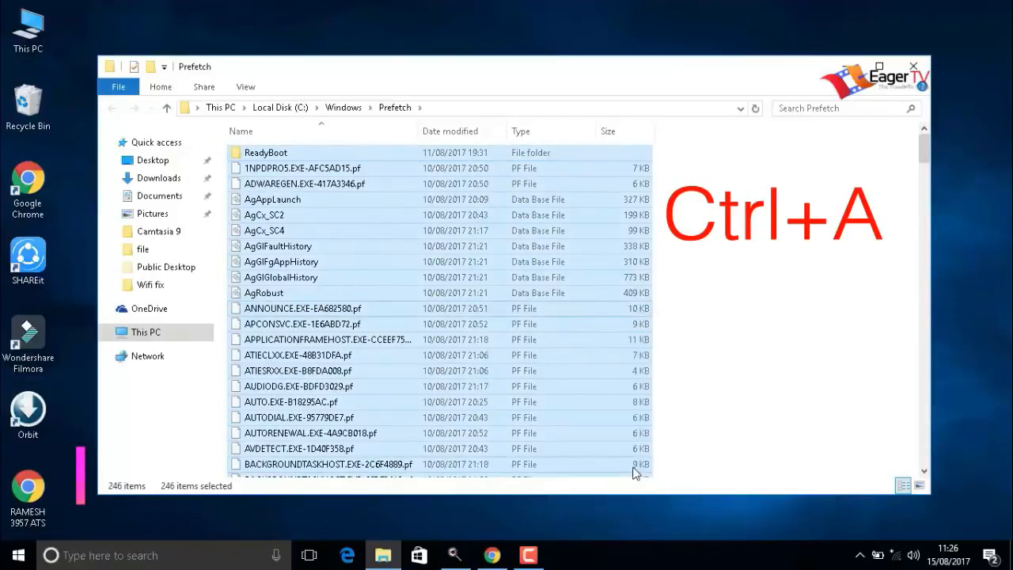
key(Delete)
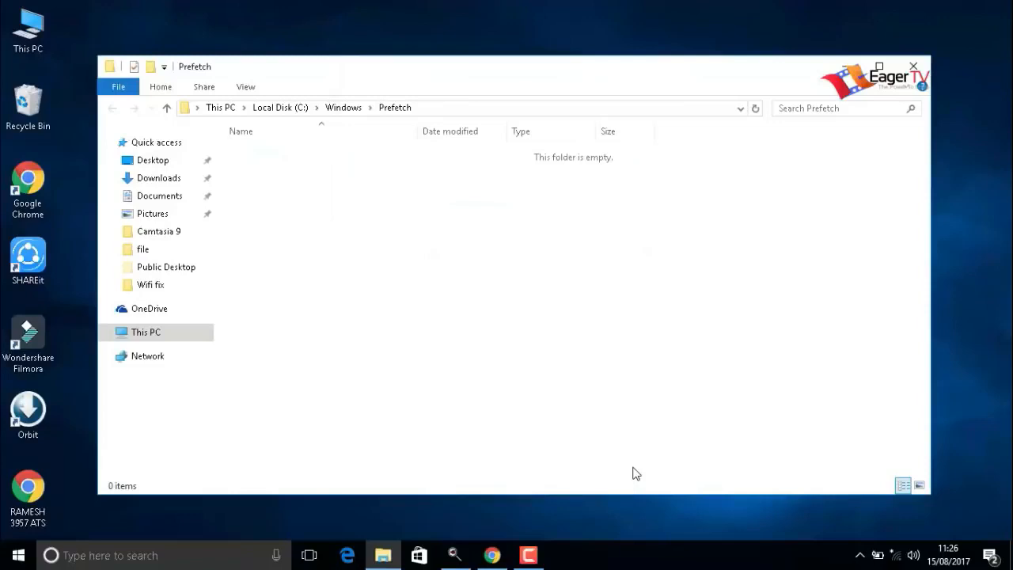
mouse_move(918, 101)
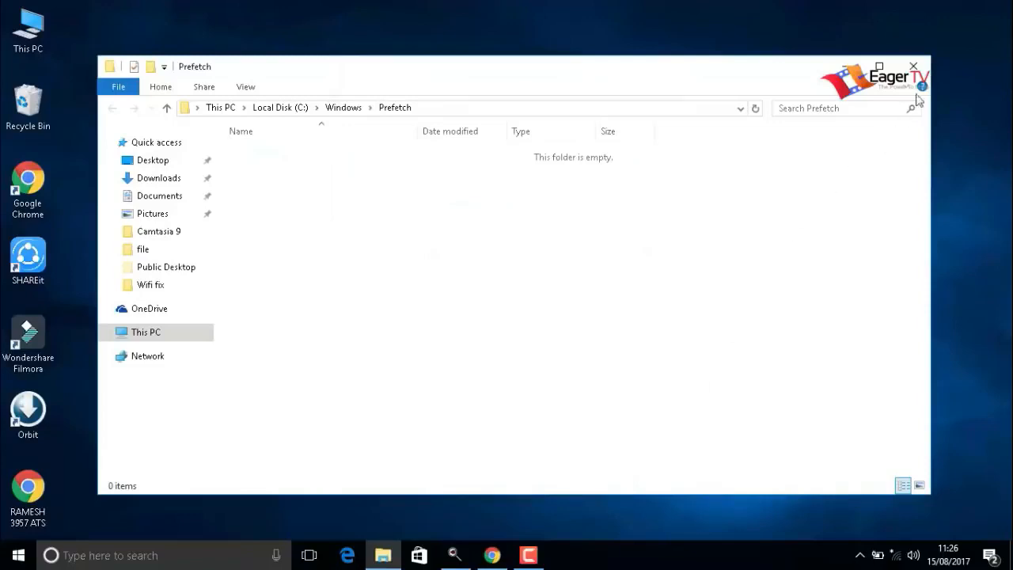
click(913, 66)
text(r)
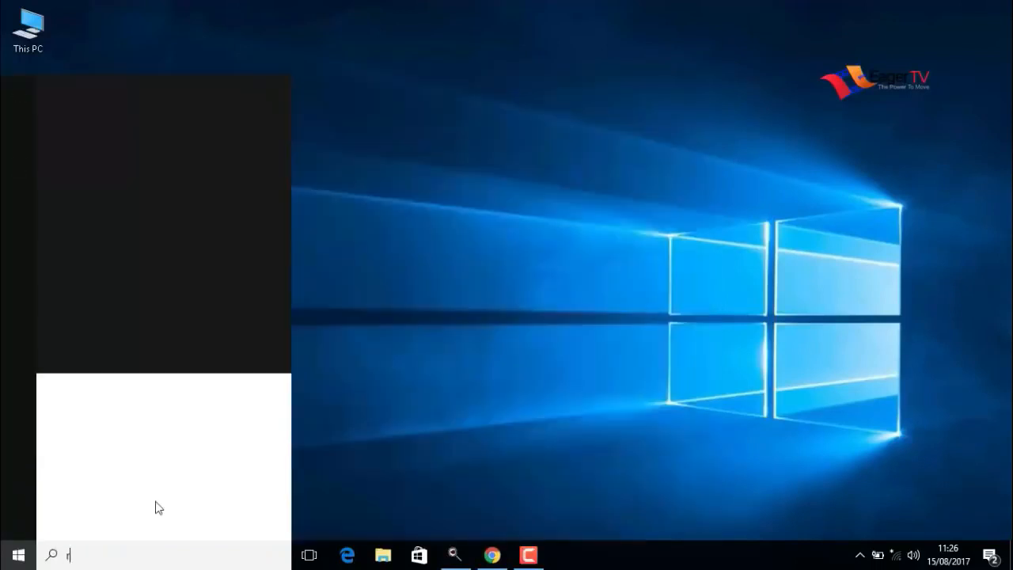
Open Run from Start search and launch msconfig
text(un)
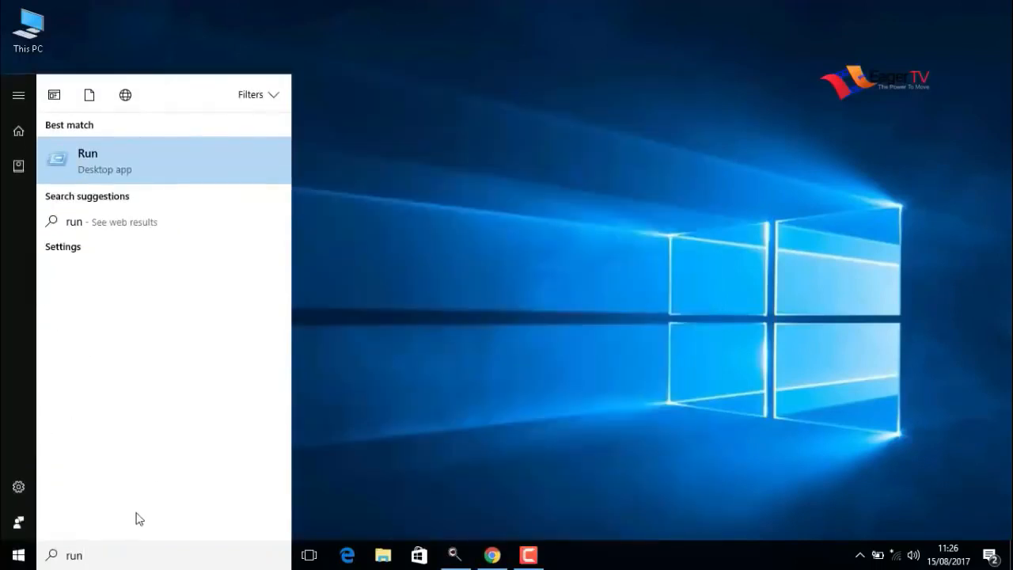
click(87, 160)
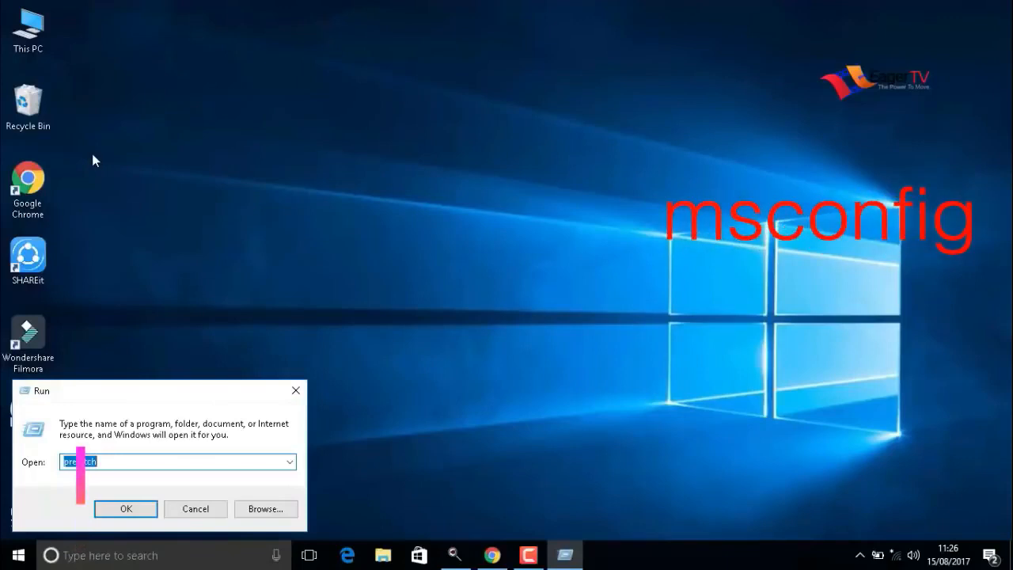
text(m)
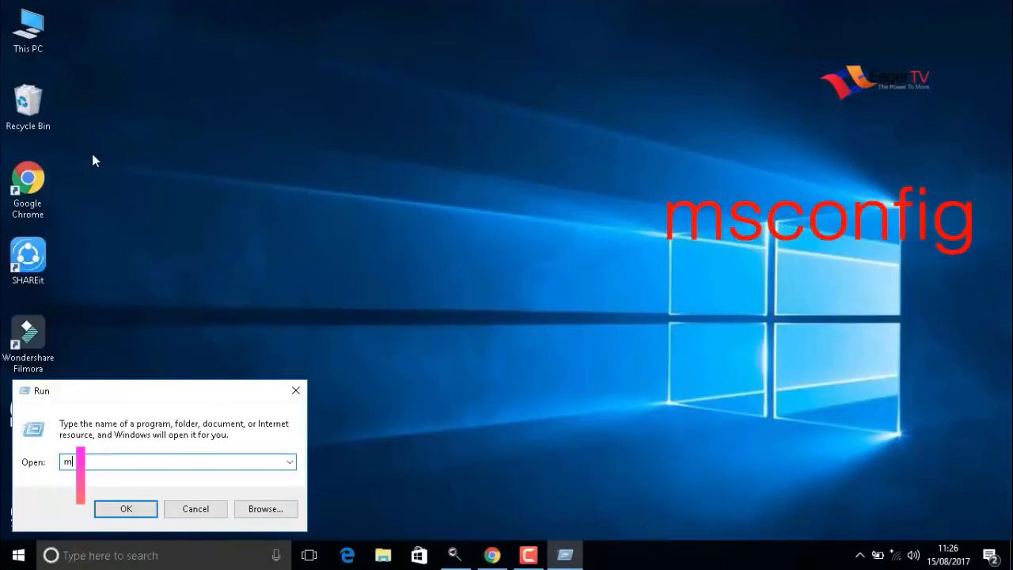
text(sco)
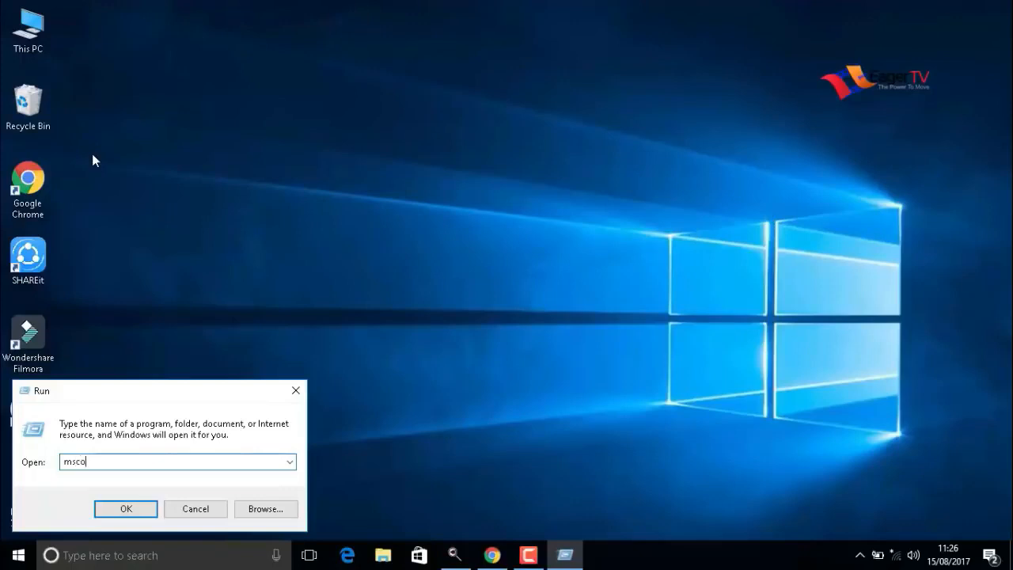
text(nfi)
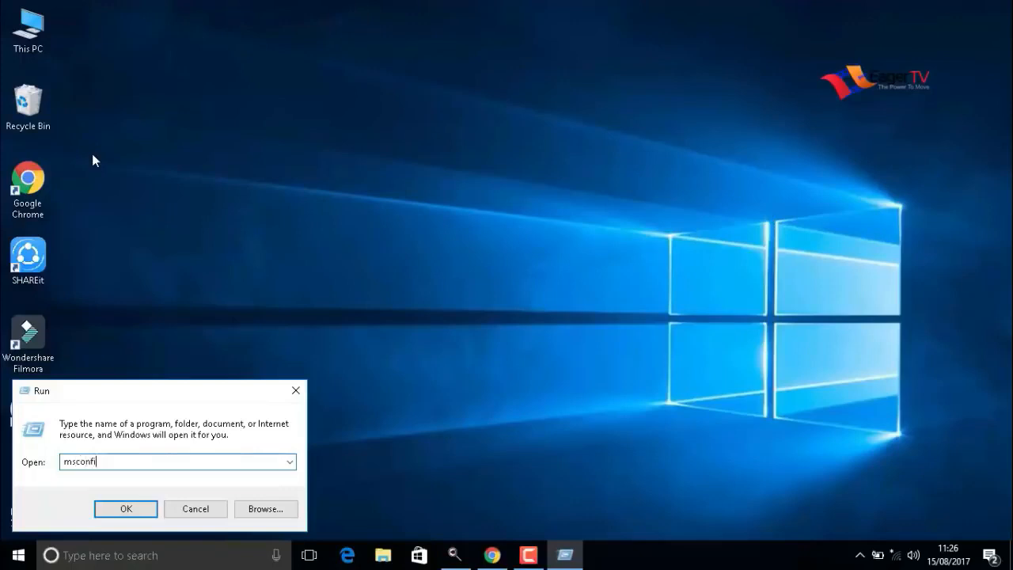
text(g)
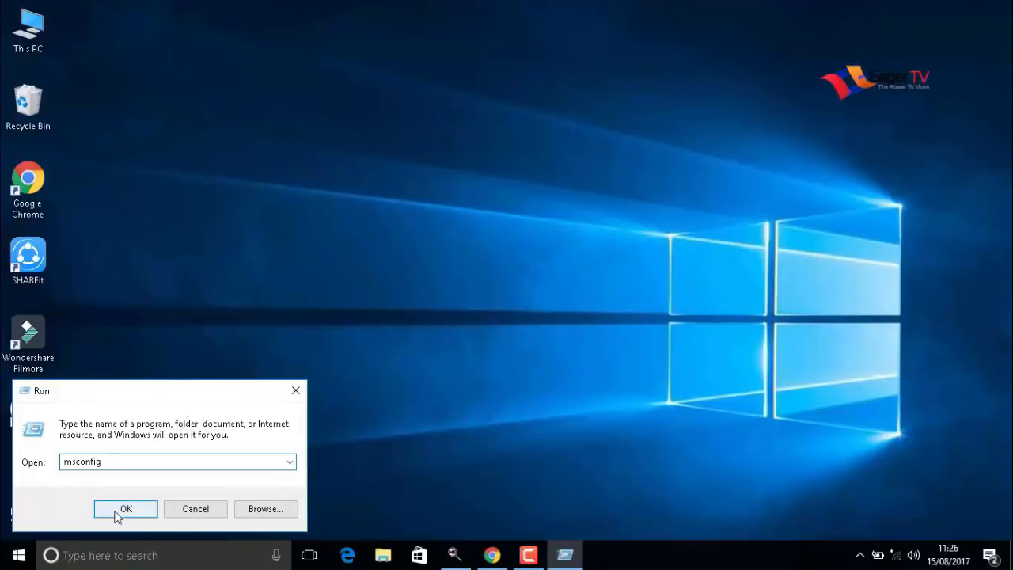
click(125, 509)
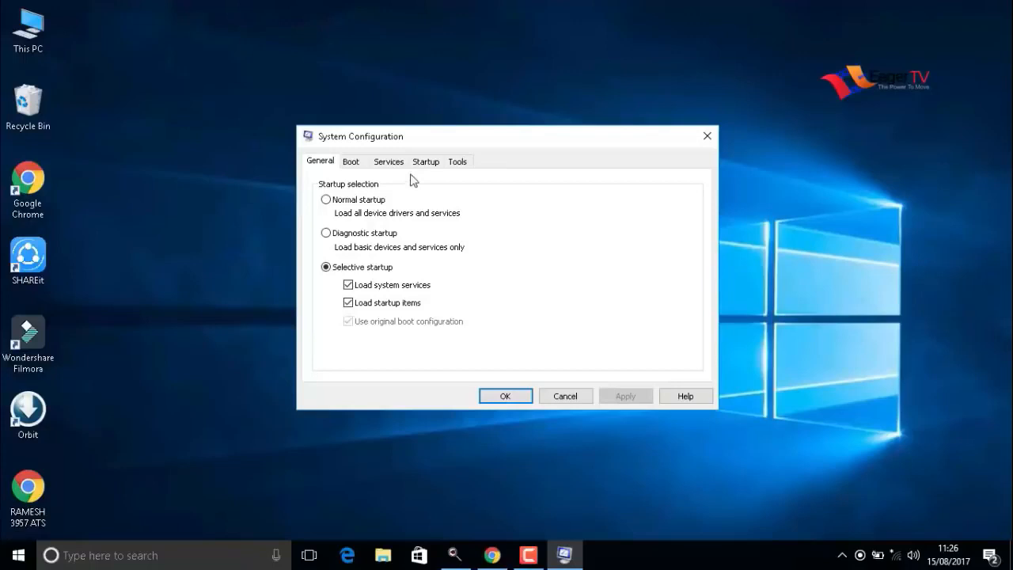
On the Services tab, tick 'Hide all Microsoft services' and confirm with OK
click(387, 161)
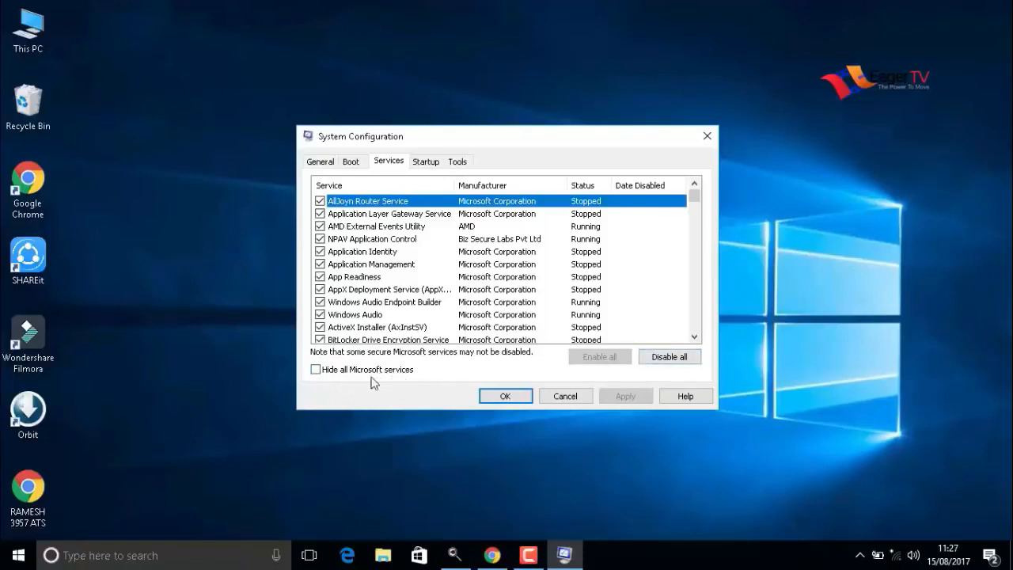
click(315, 370)
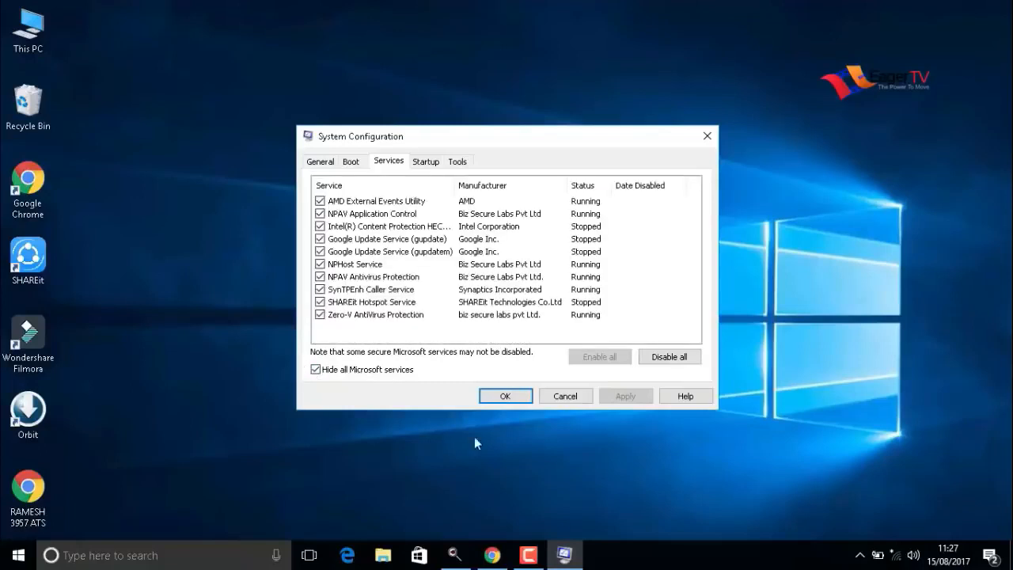
mouse_move(509, 434)
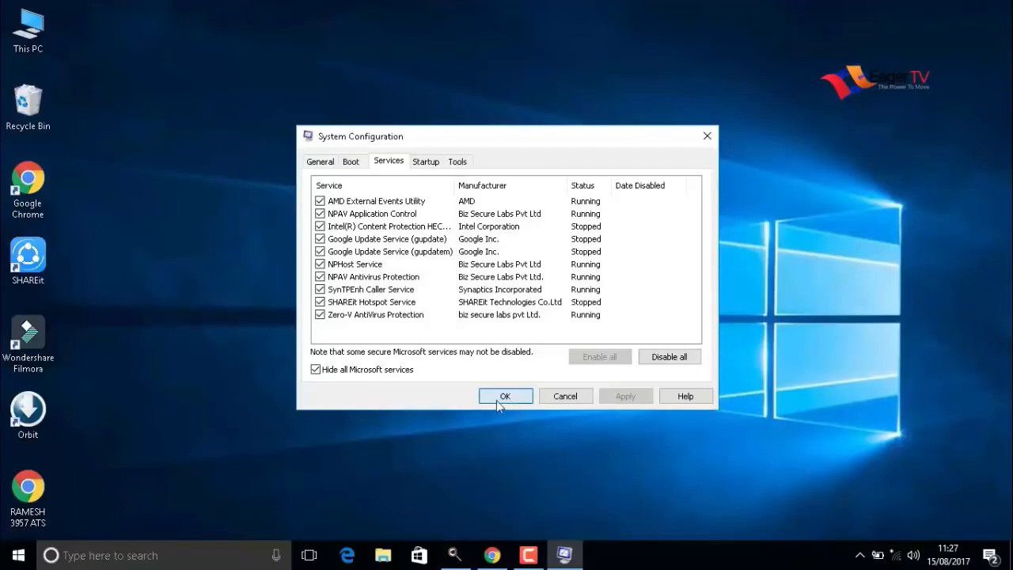
click(505, 396)
text(r)
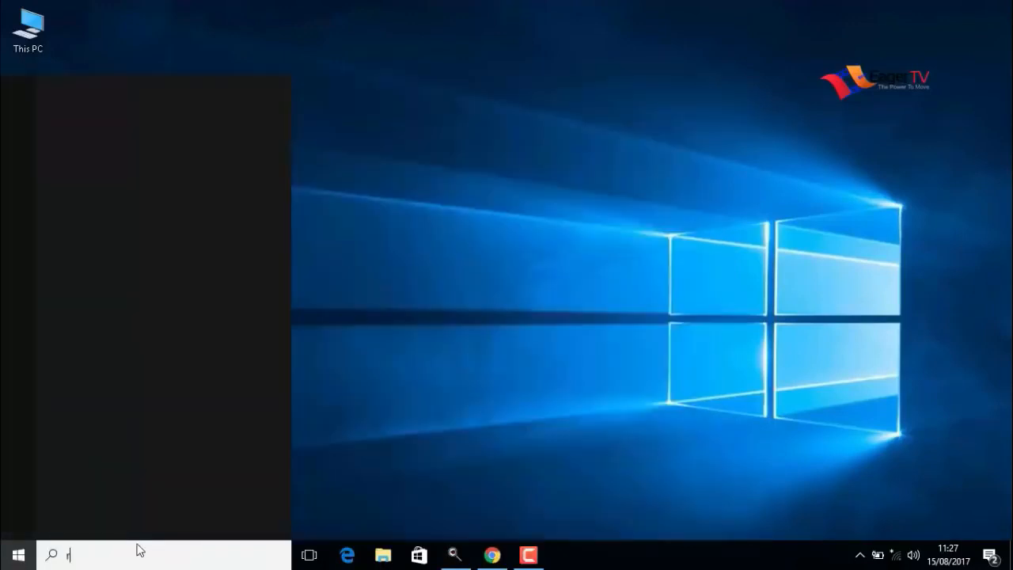
Open Run from Start search and launch regedit
text(un)
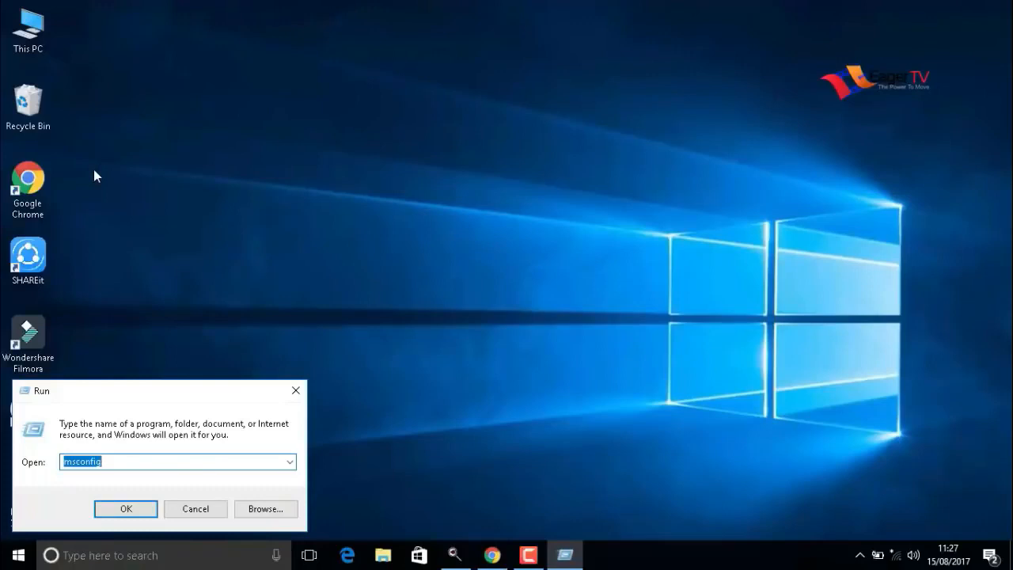
text(regedit)
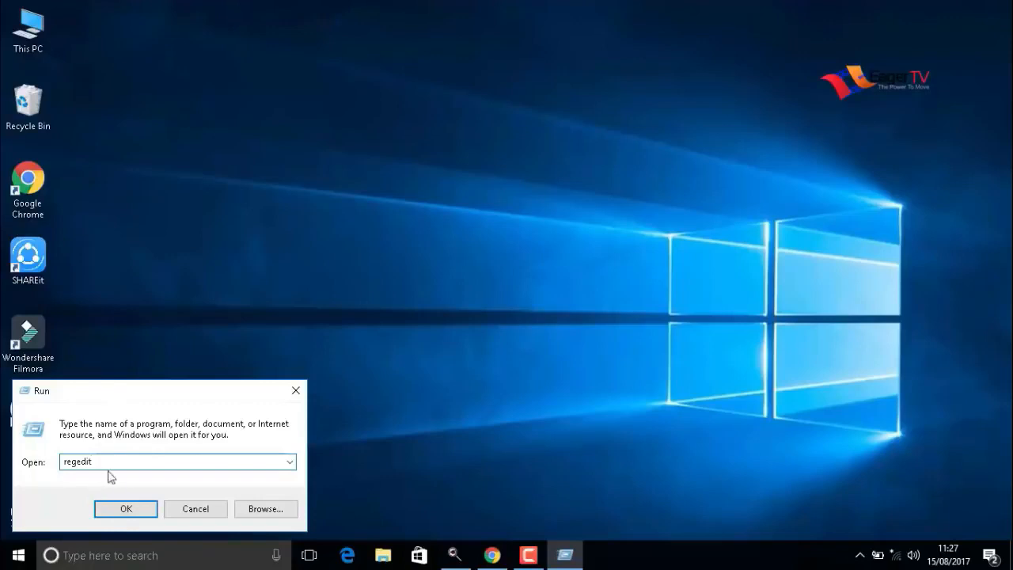
click(126, 507)
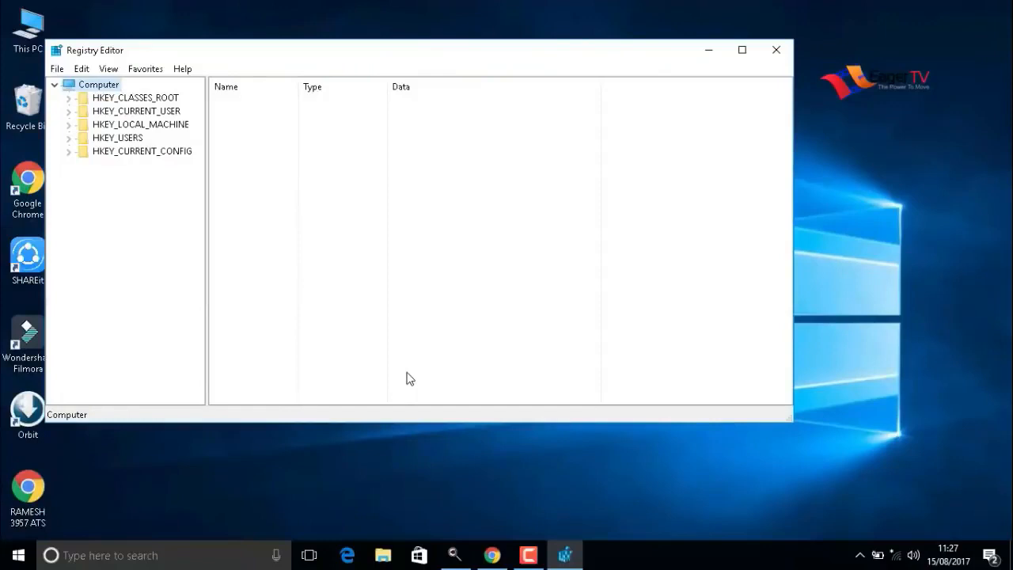
mouse_move(383, 389)
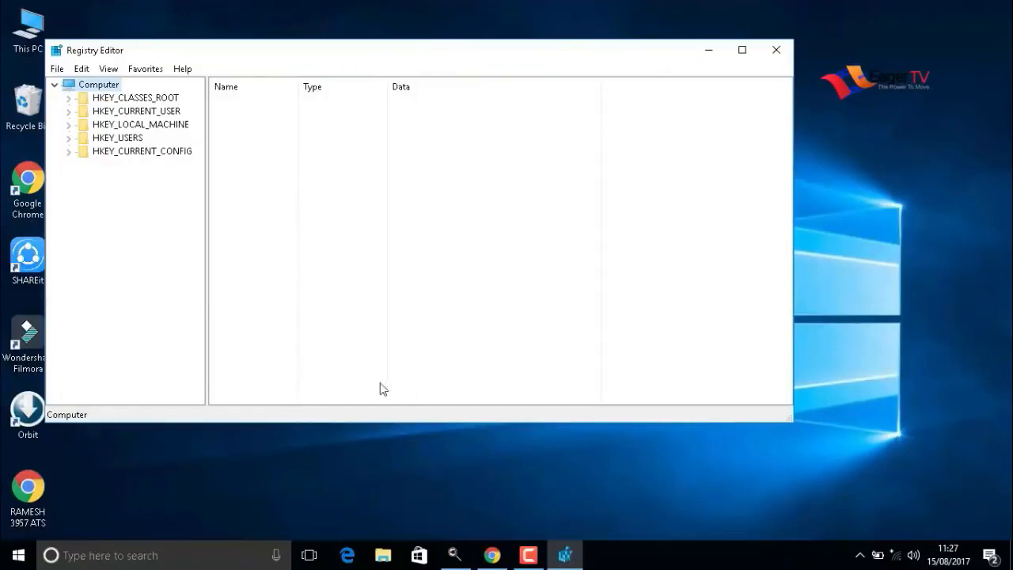
mouse_move(115, 119)
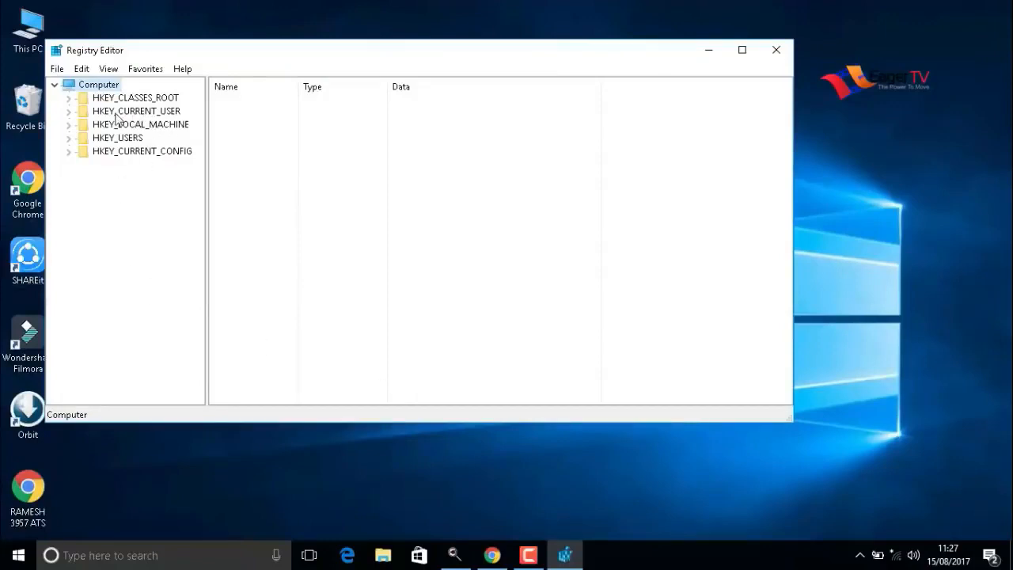
Navigate to HKEY_CURRENT_USER\Control Panel\Mouse, showing MouseHoverTime at 400
click(136, 111)
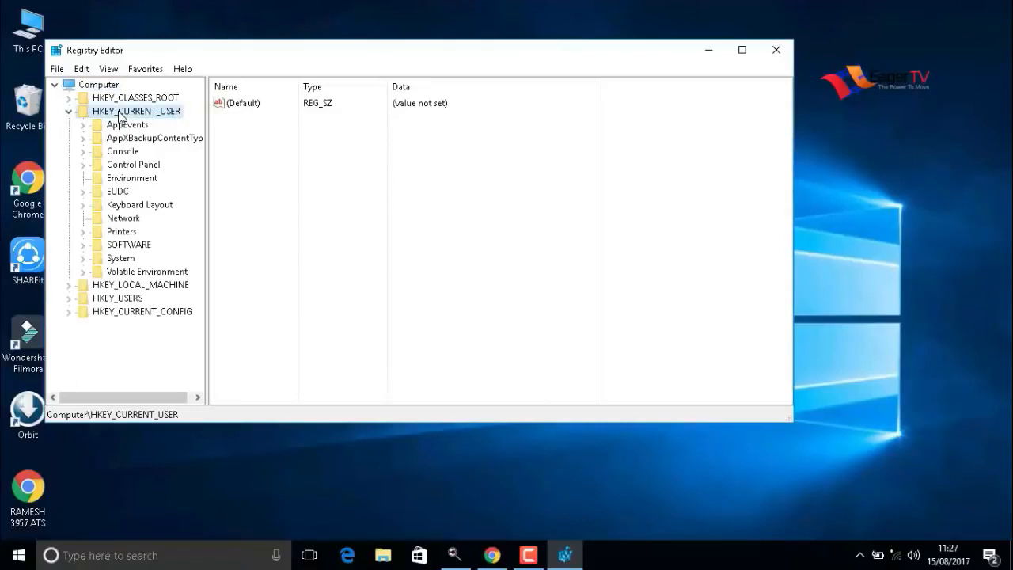
mouse_move(121, 166)
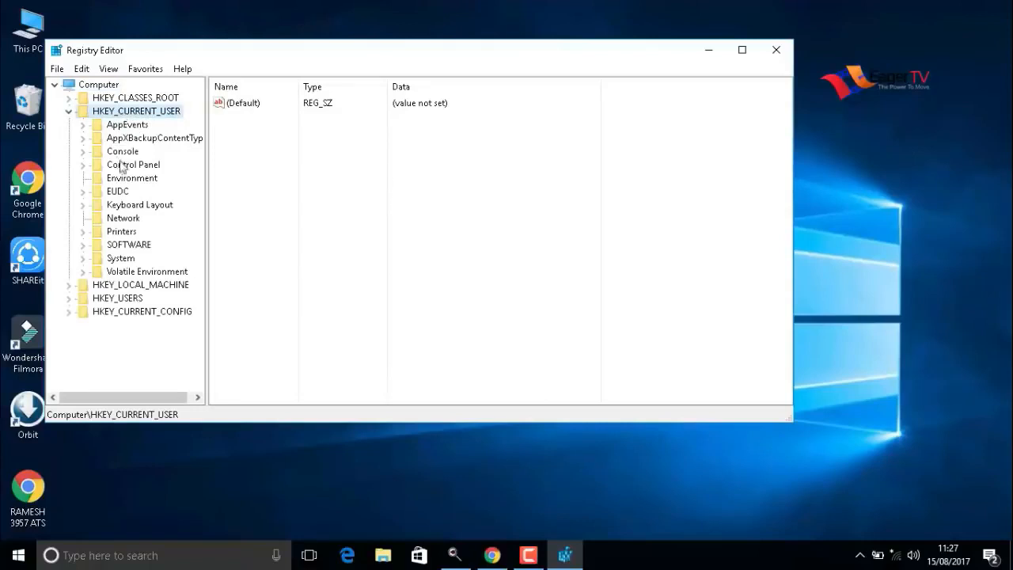
click(82, 165)
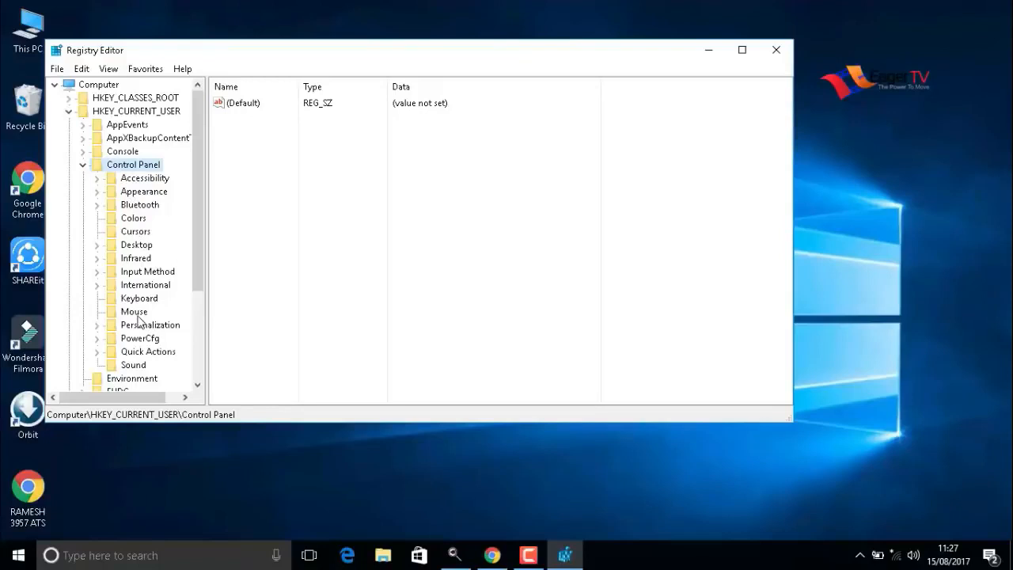
click(134, 311)
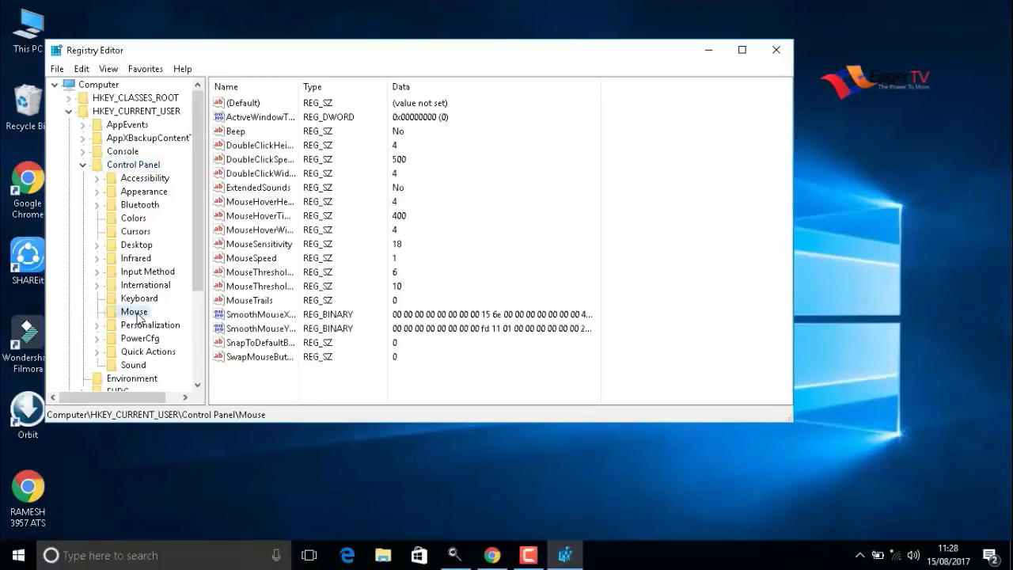
Change MouseHoverTime under HKEY_CURRENT_USER\Control Panel\Mouse from 400 to 10
click(261, 215)
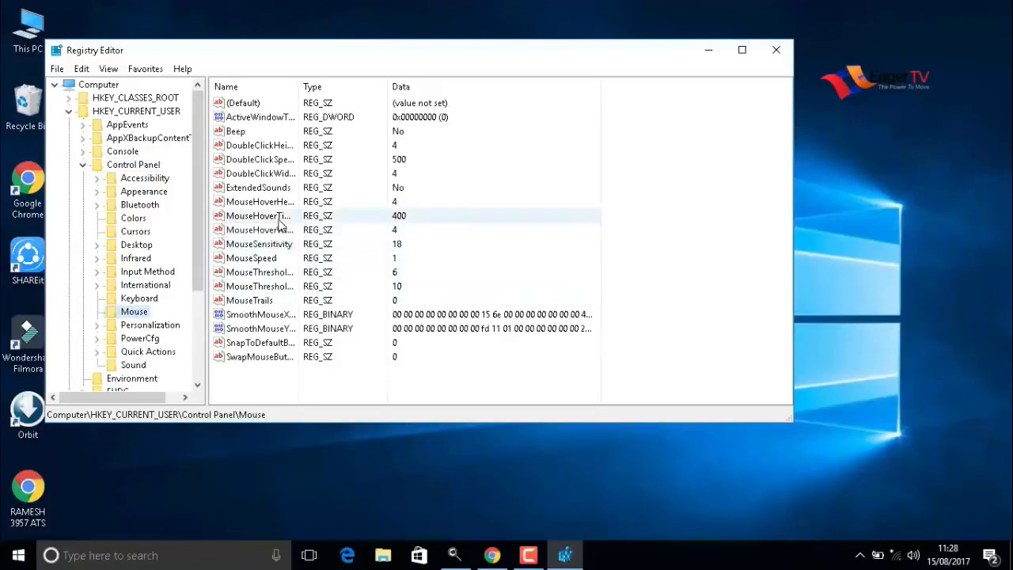
click(257, 215)
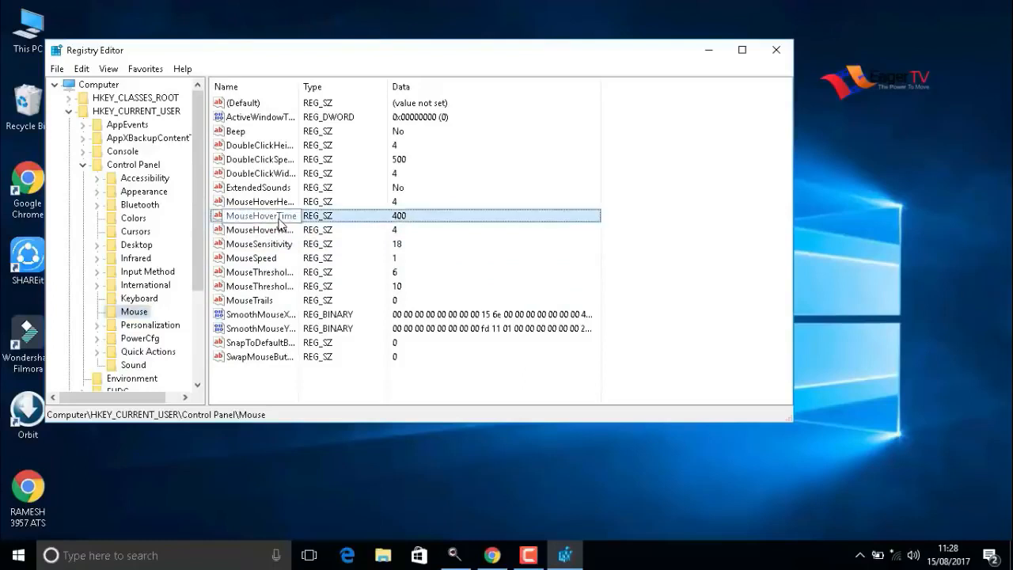
mouse_move(277, 224)
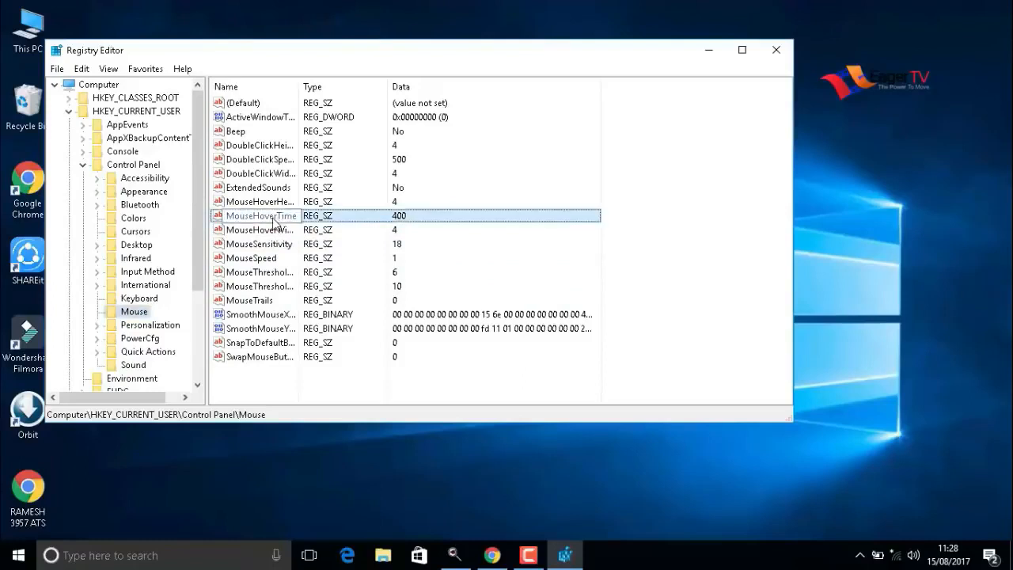
double_click(260, 216)
text(10)
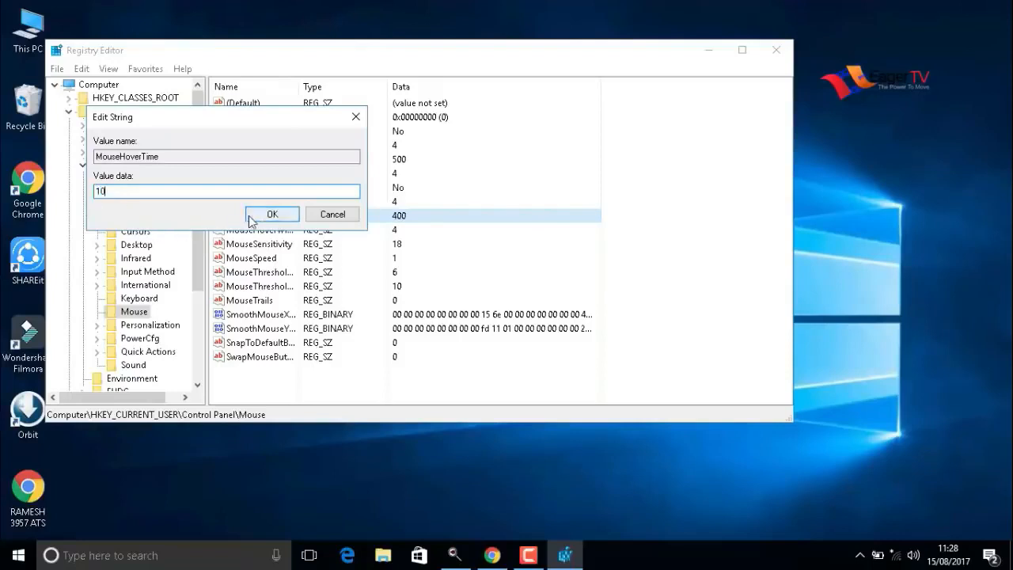
click(272, 213)
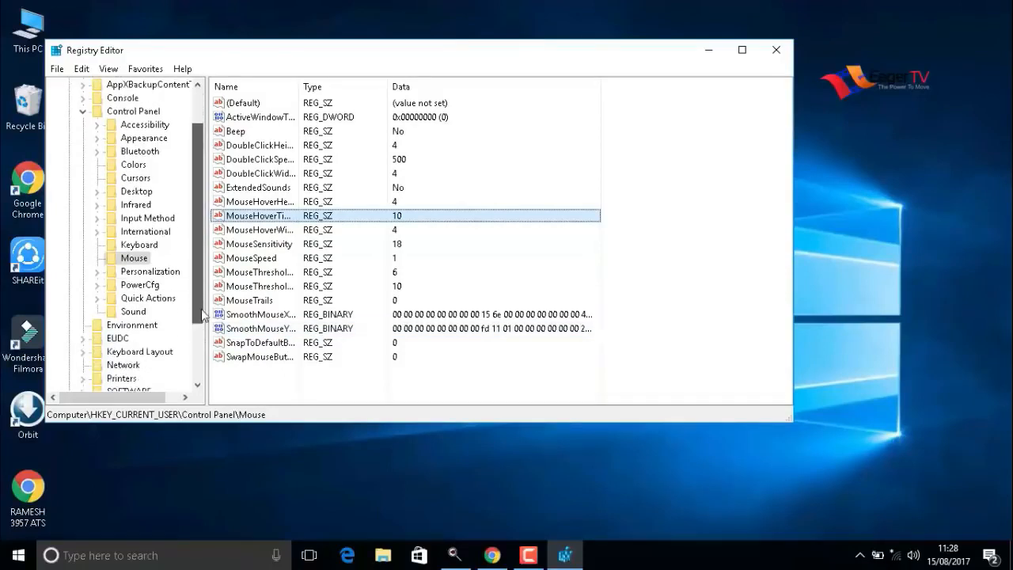
scroll(down, 3)
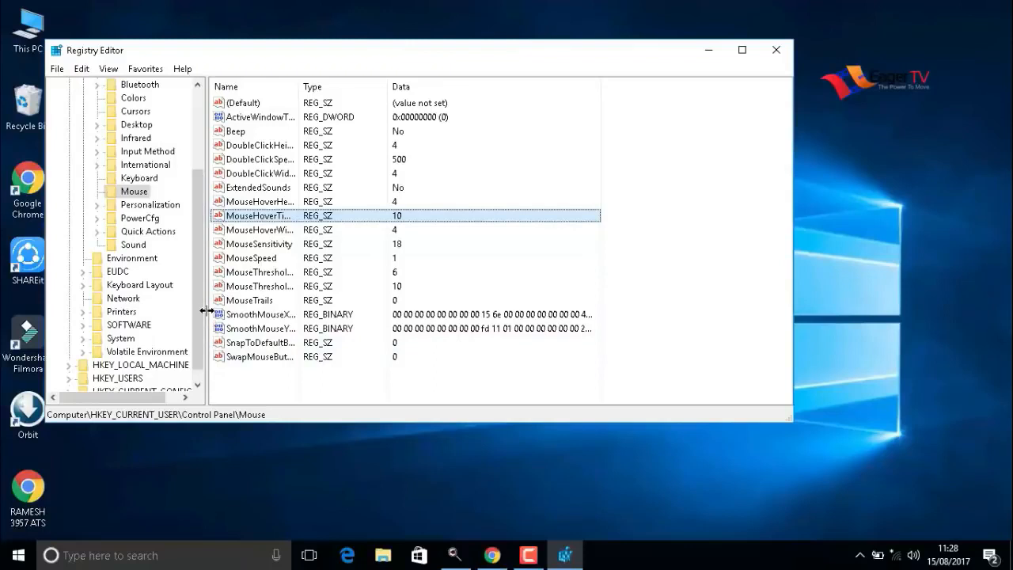
mouse_move(133, 132)
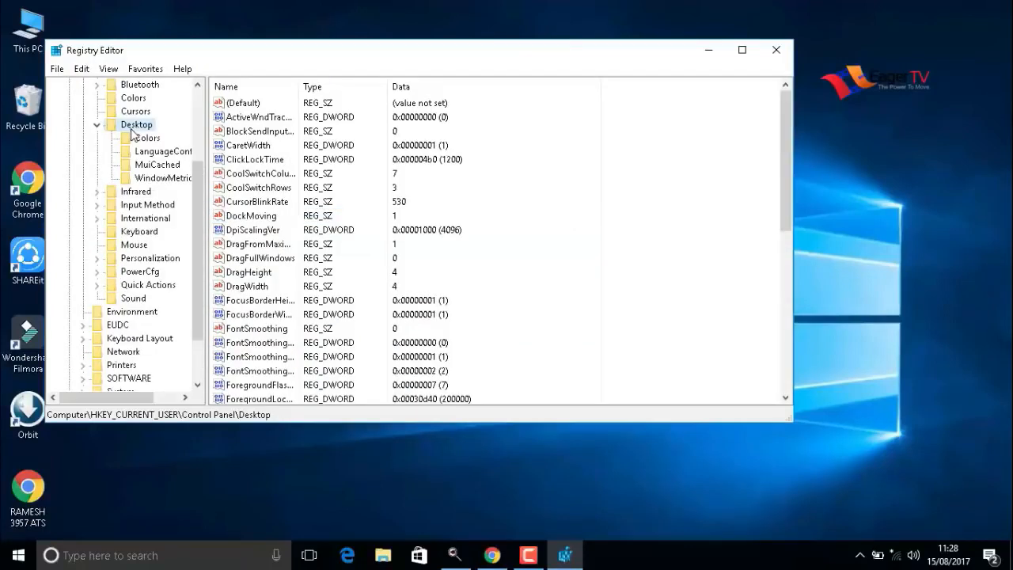
Set MenuShowDelay under Control Panel\Desktop from 400 to 10
scroll(down, 3)
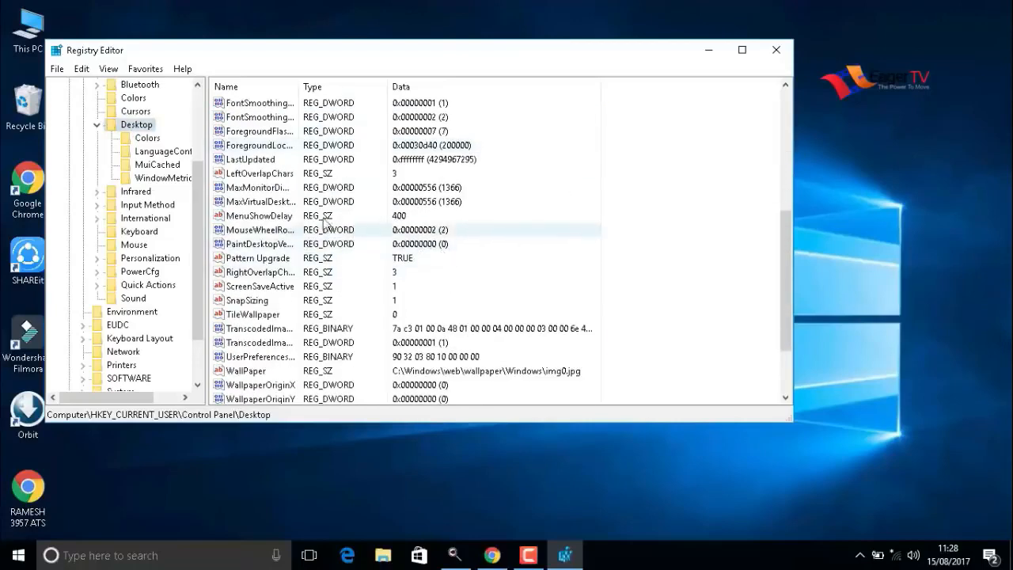
click(259, 216)
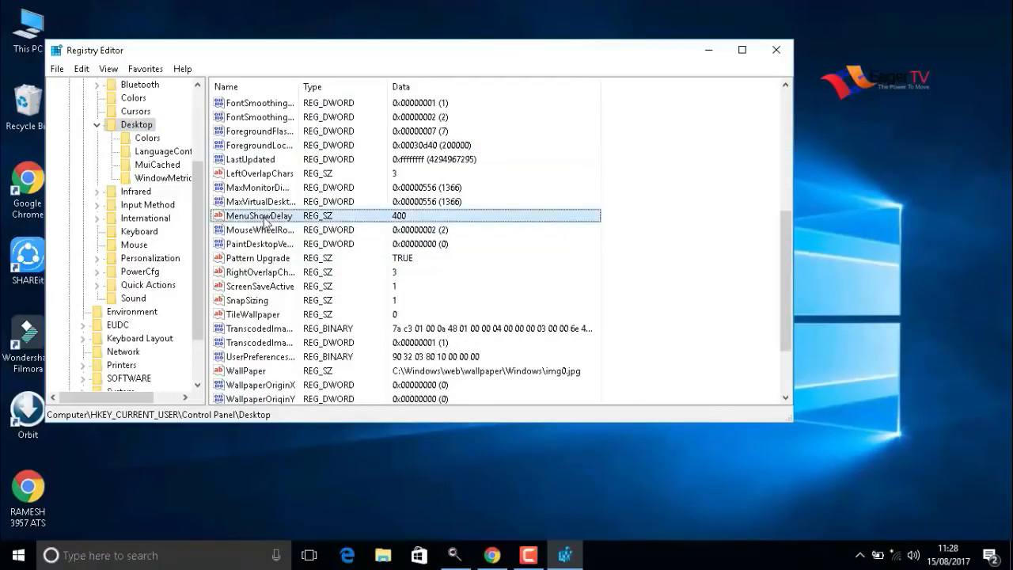
double_click(259, 215)
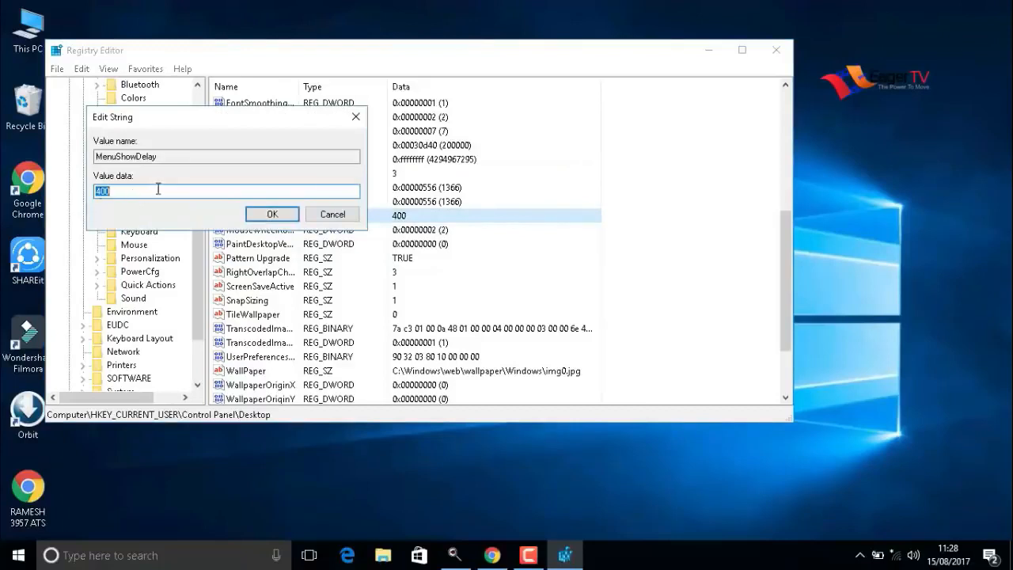
text(10)
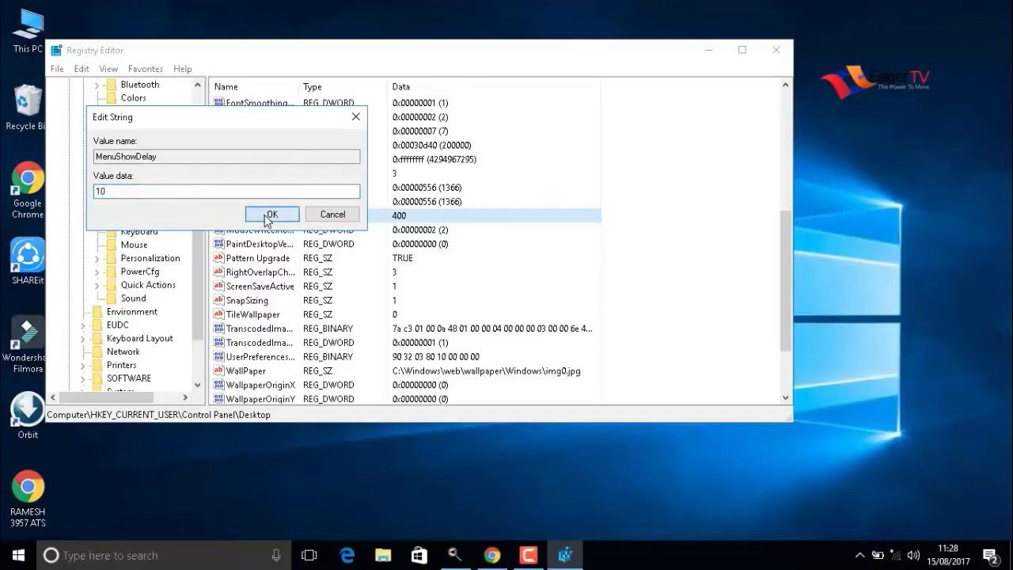
click(272, 213)
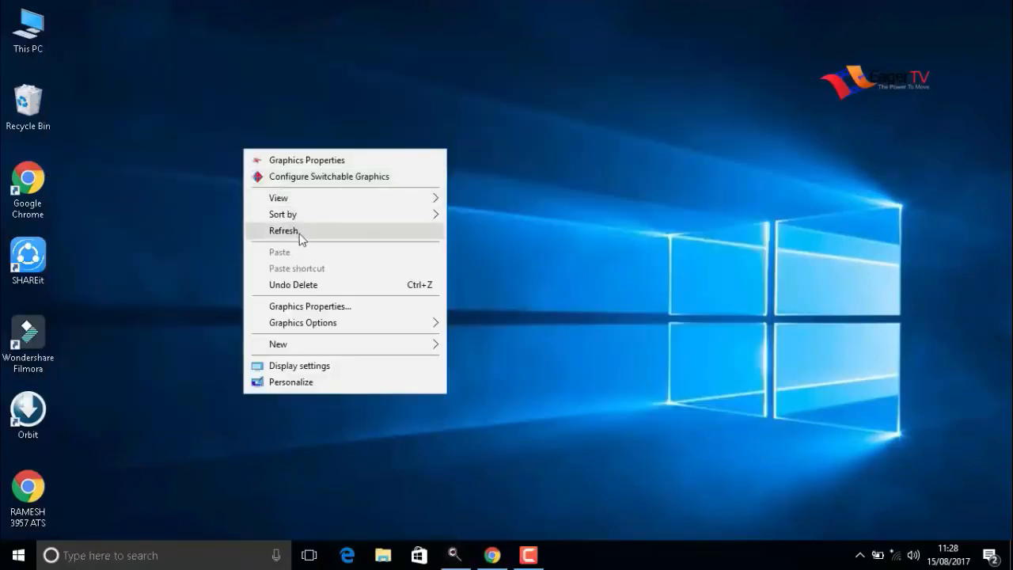
Refresh the desktop from its right-click menu
click(283, 231)
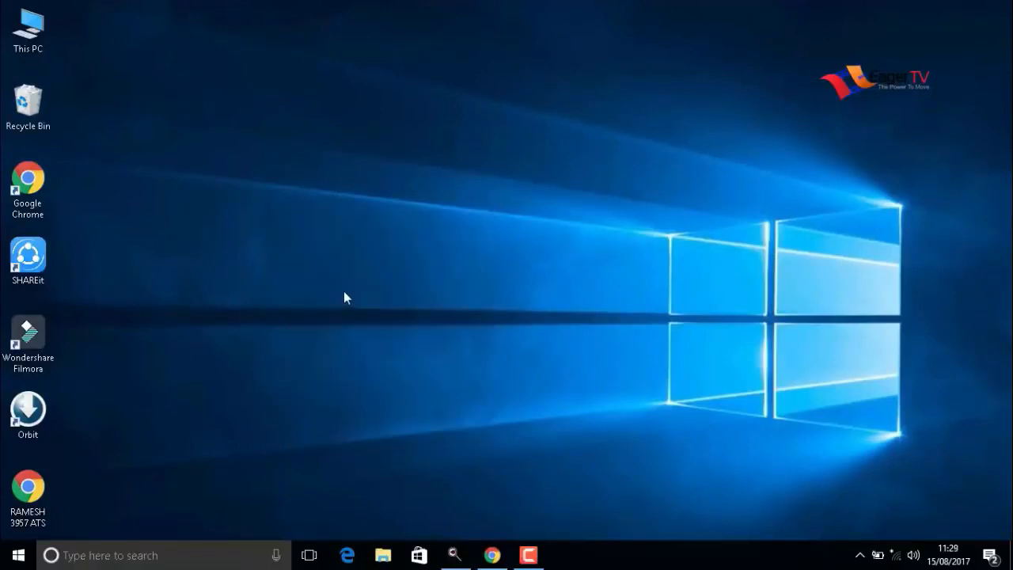
mouse_move(344, 294)
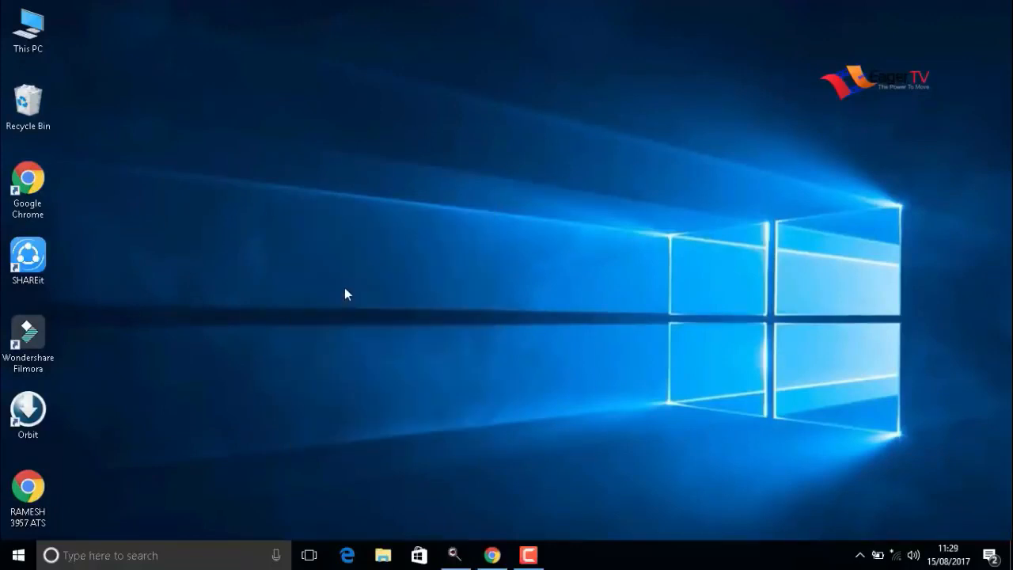
mouse_move(344, 289)
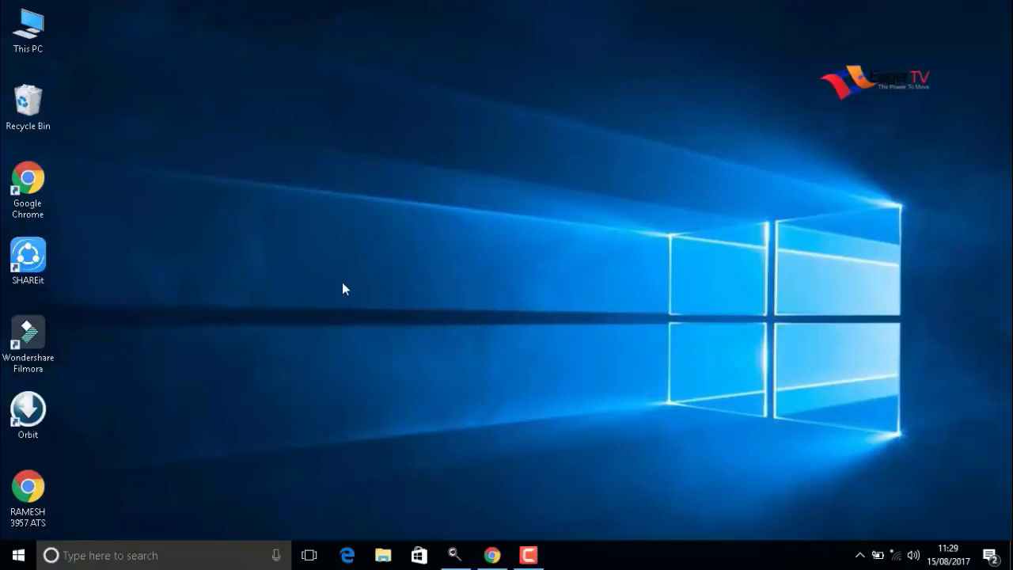
mouse_move(343, 294)
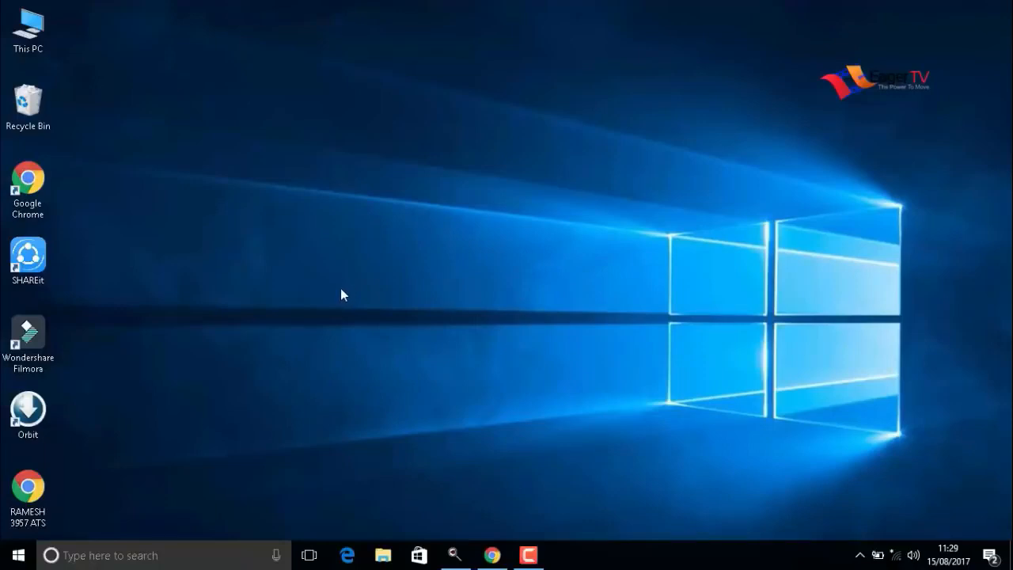